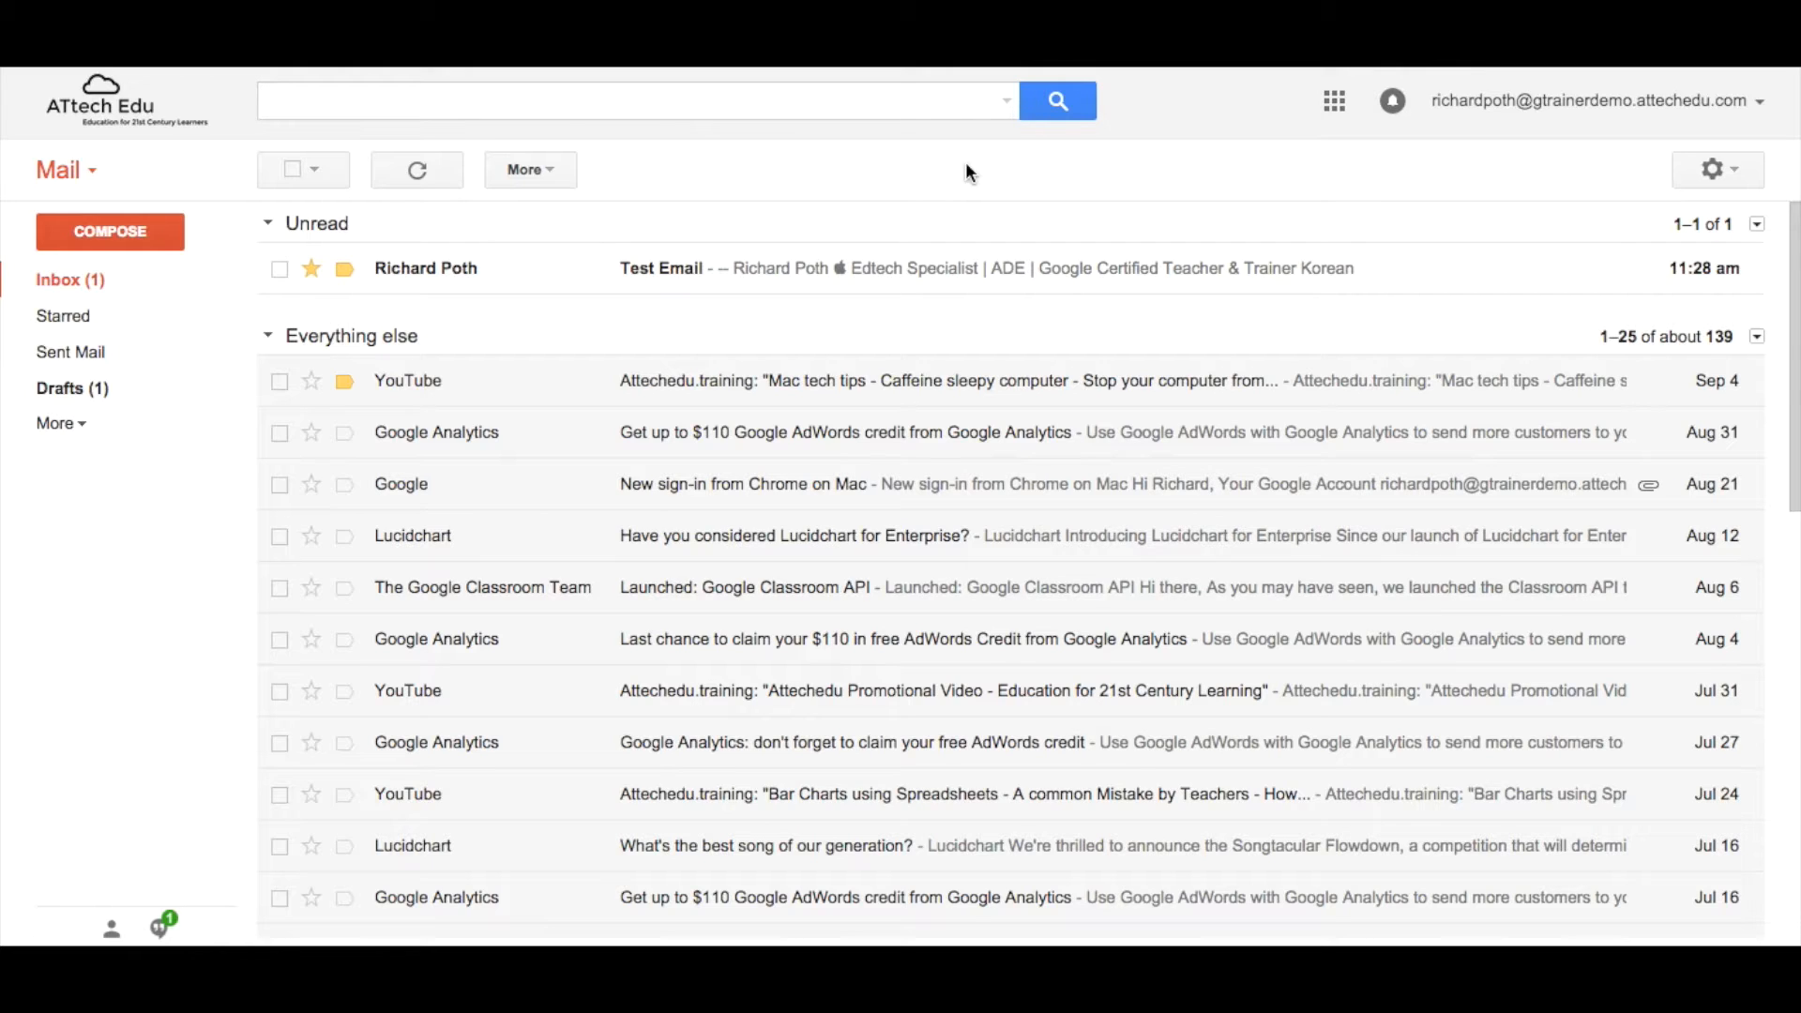
mouse_move(942, 169)
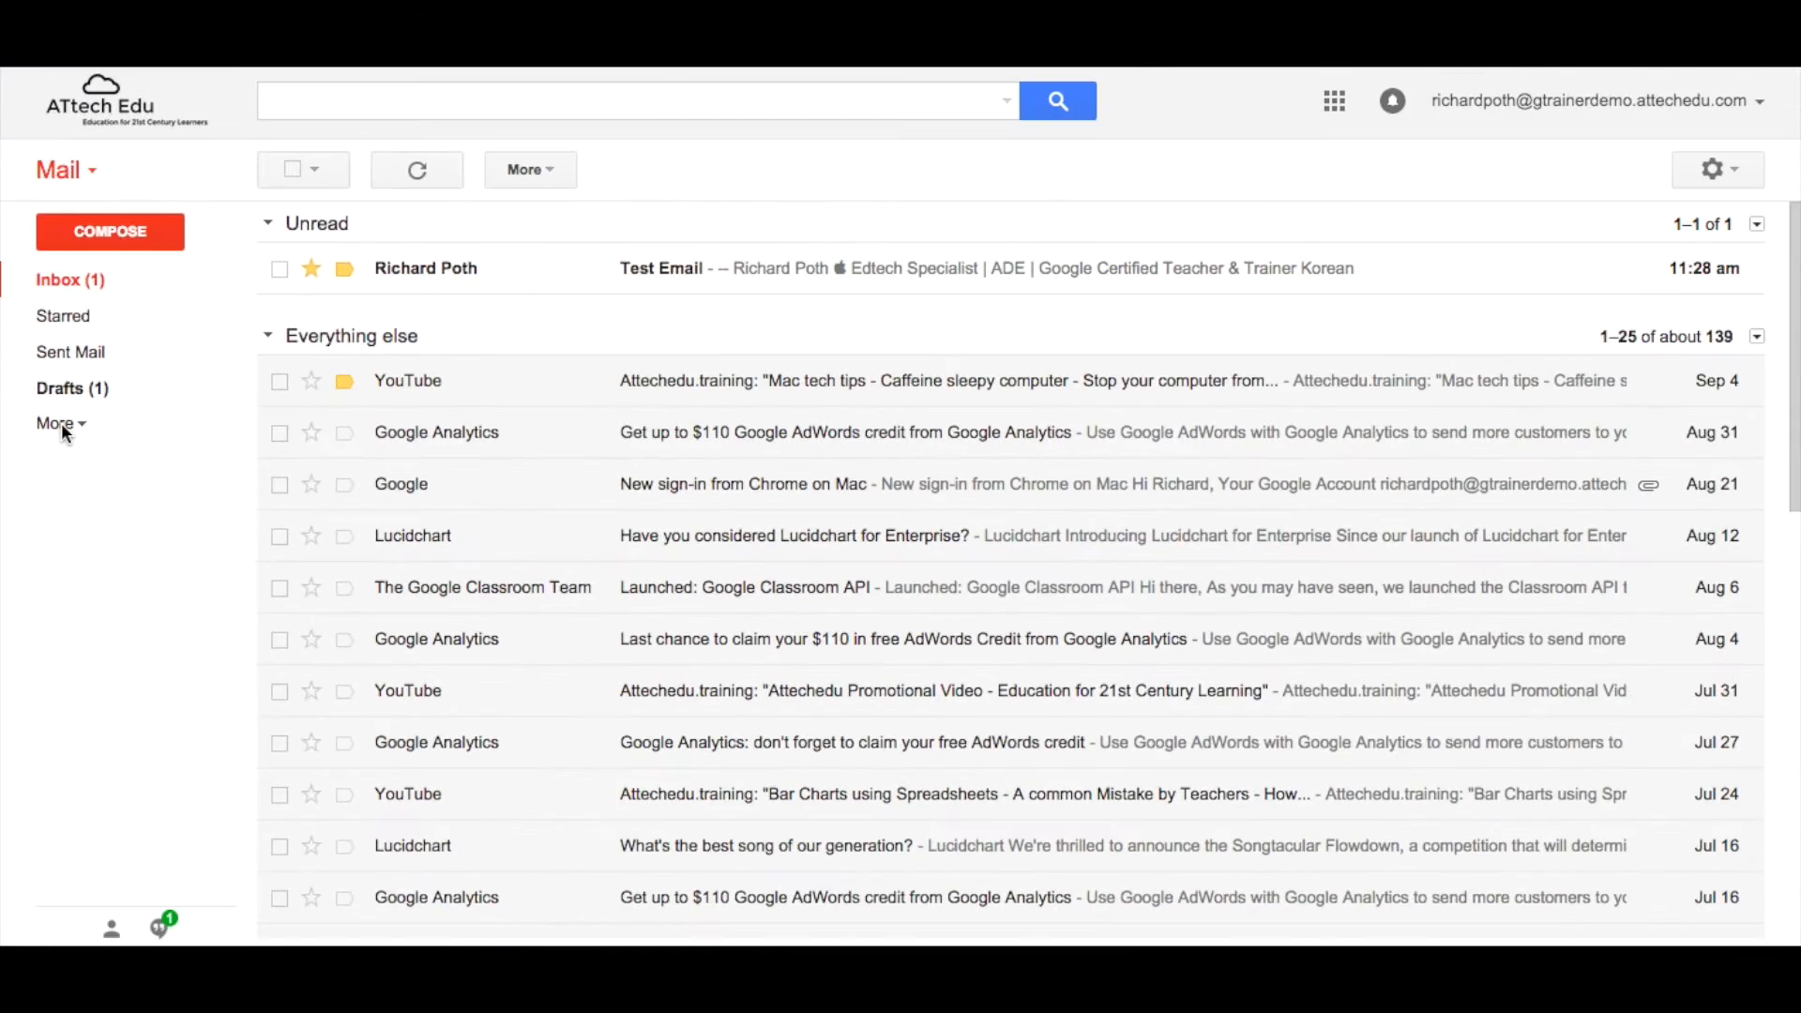
left_click(55, 422)
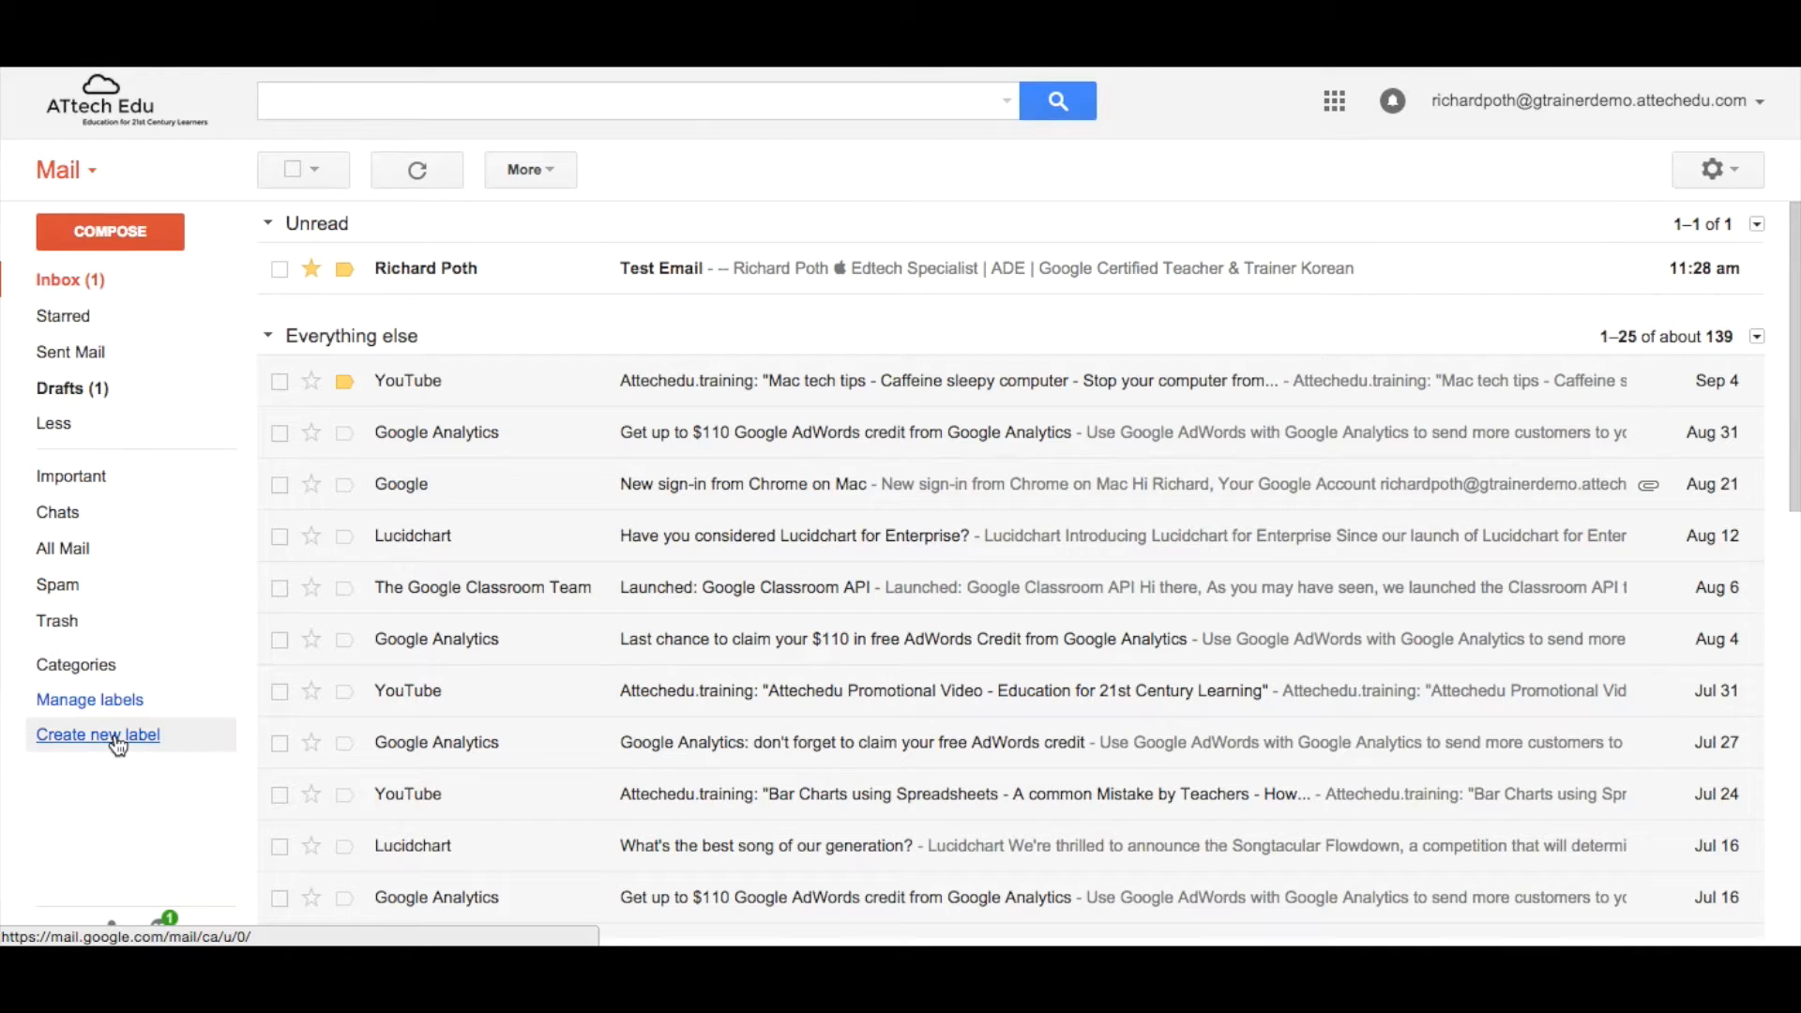
left_click(97, 733)
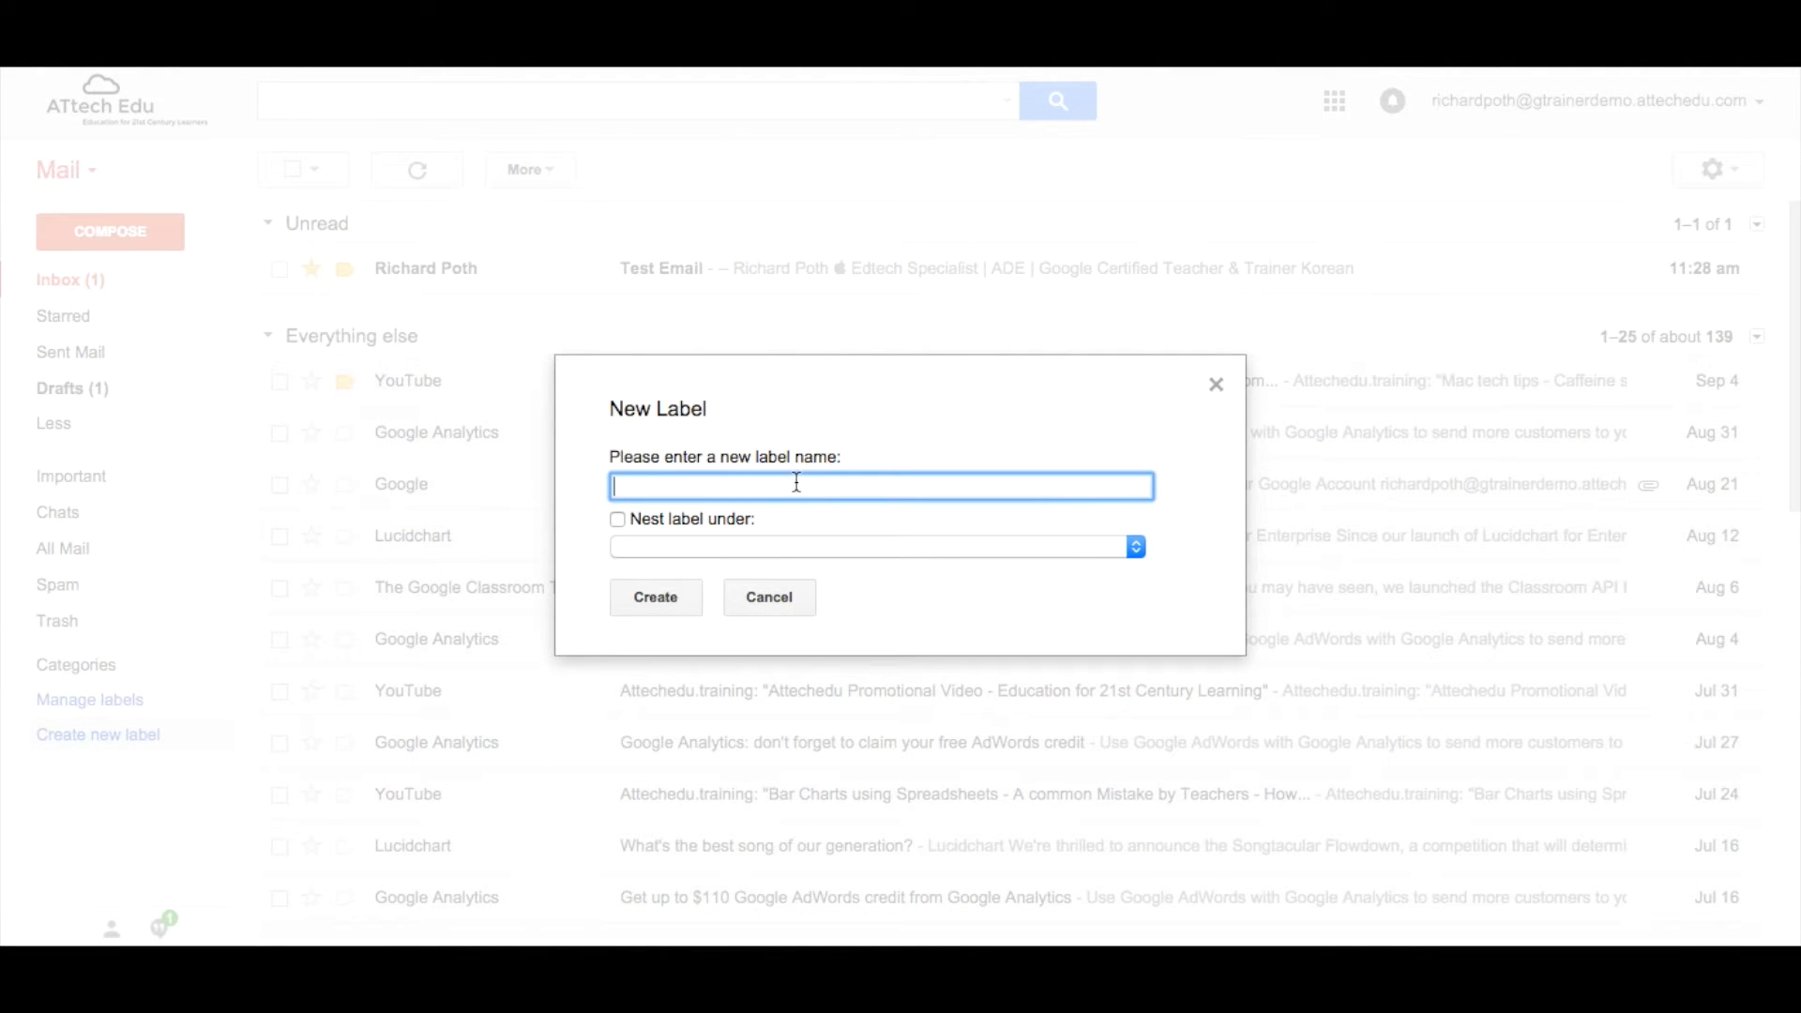
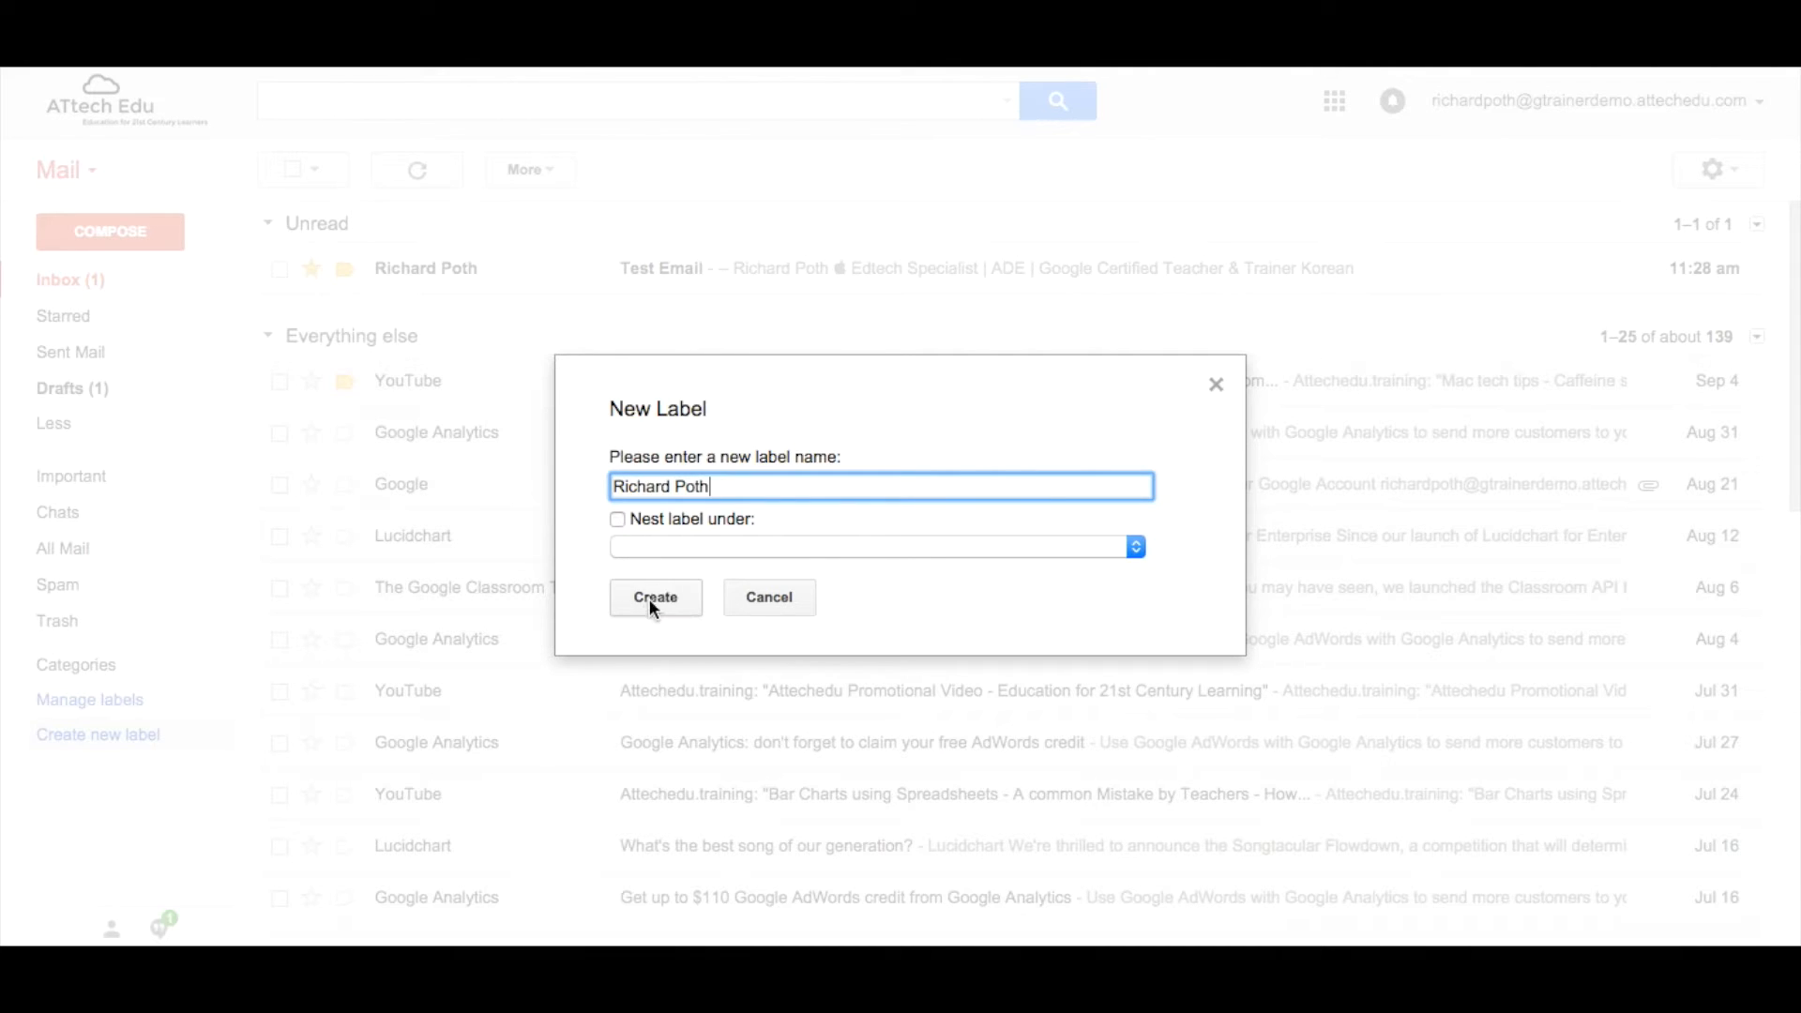
left_click(654, 597)
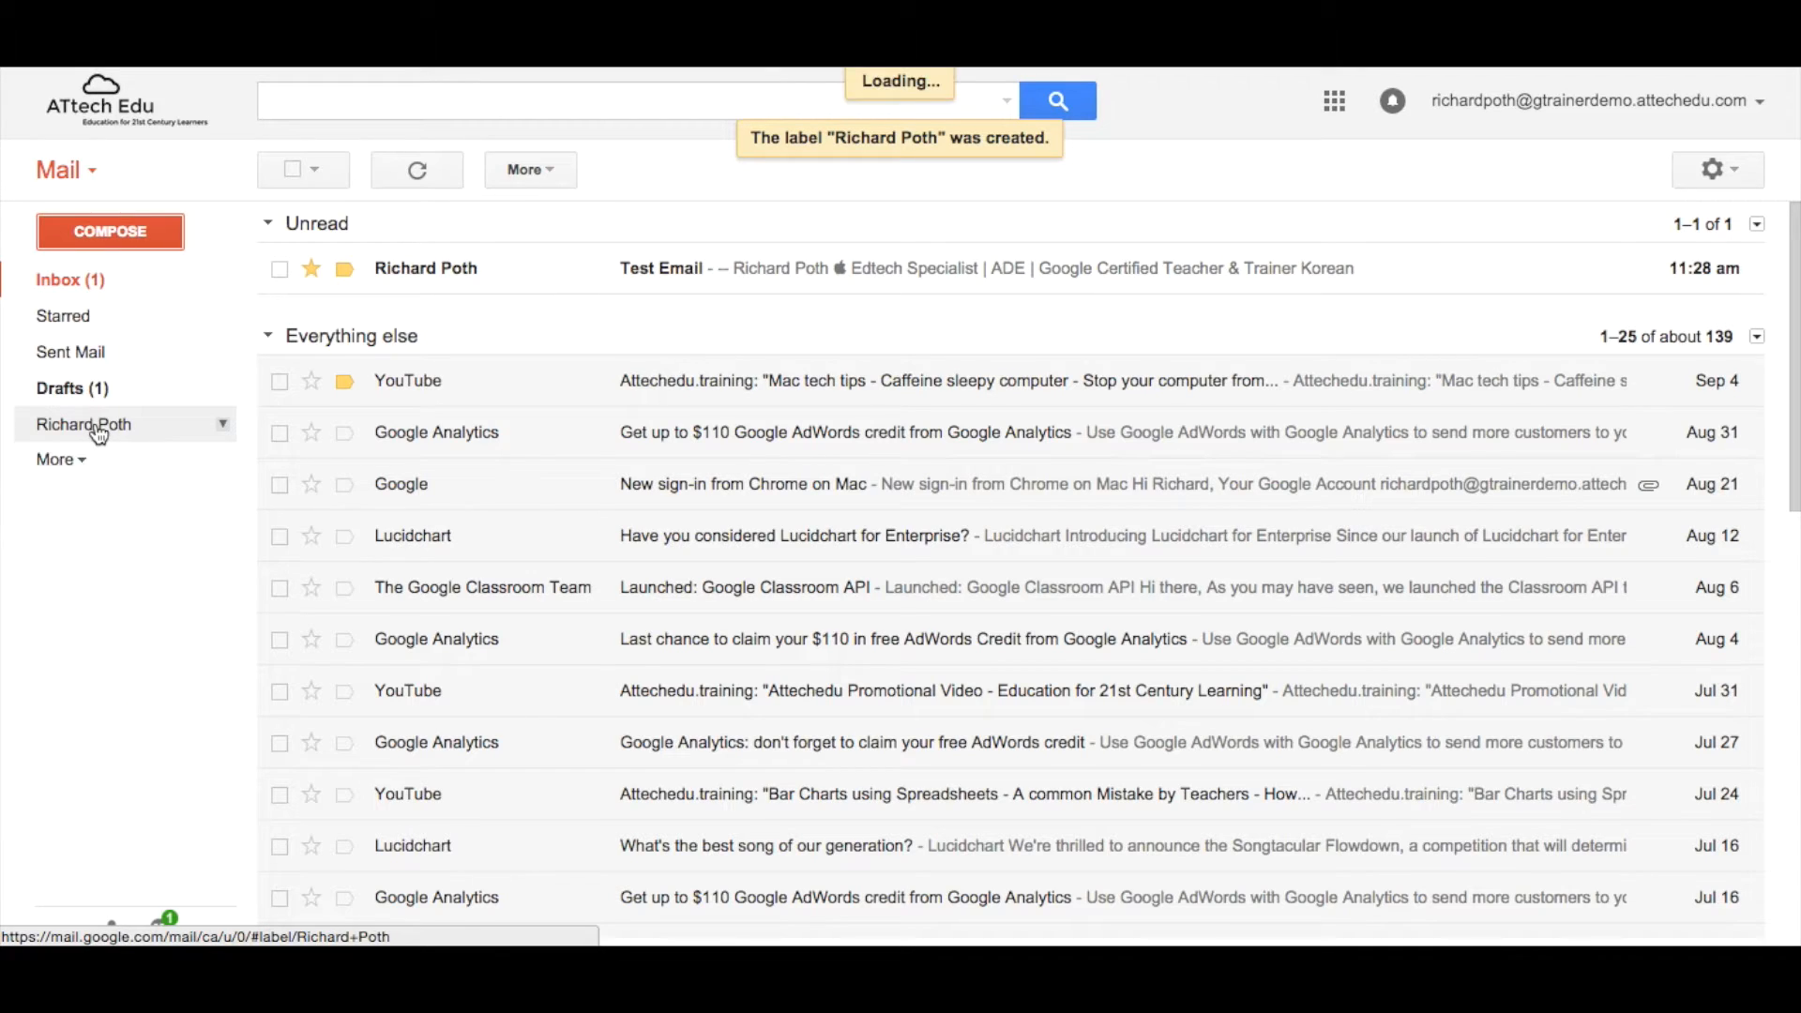
left_click(84, 424)
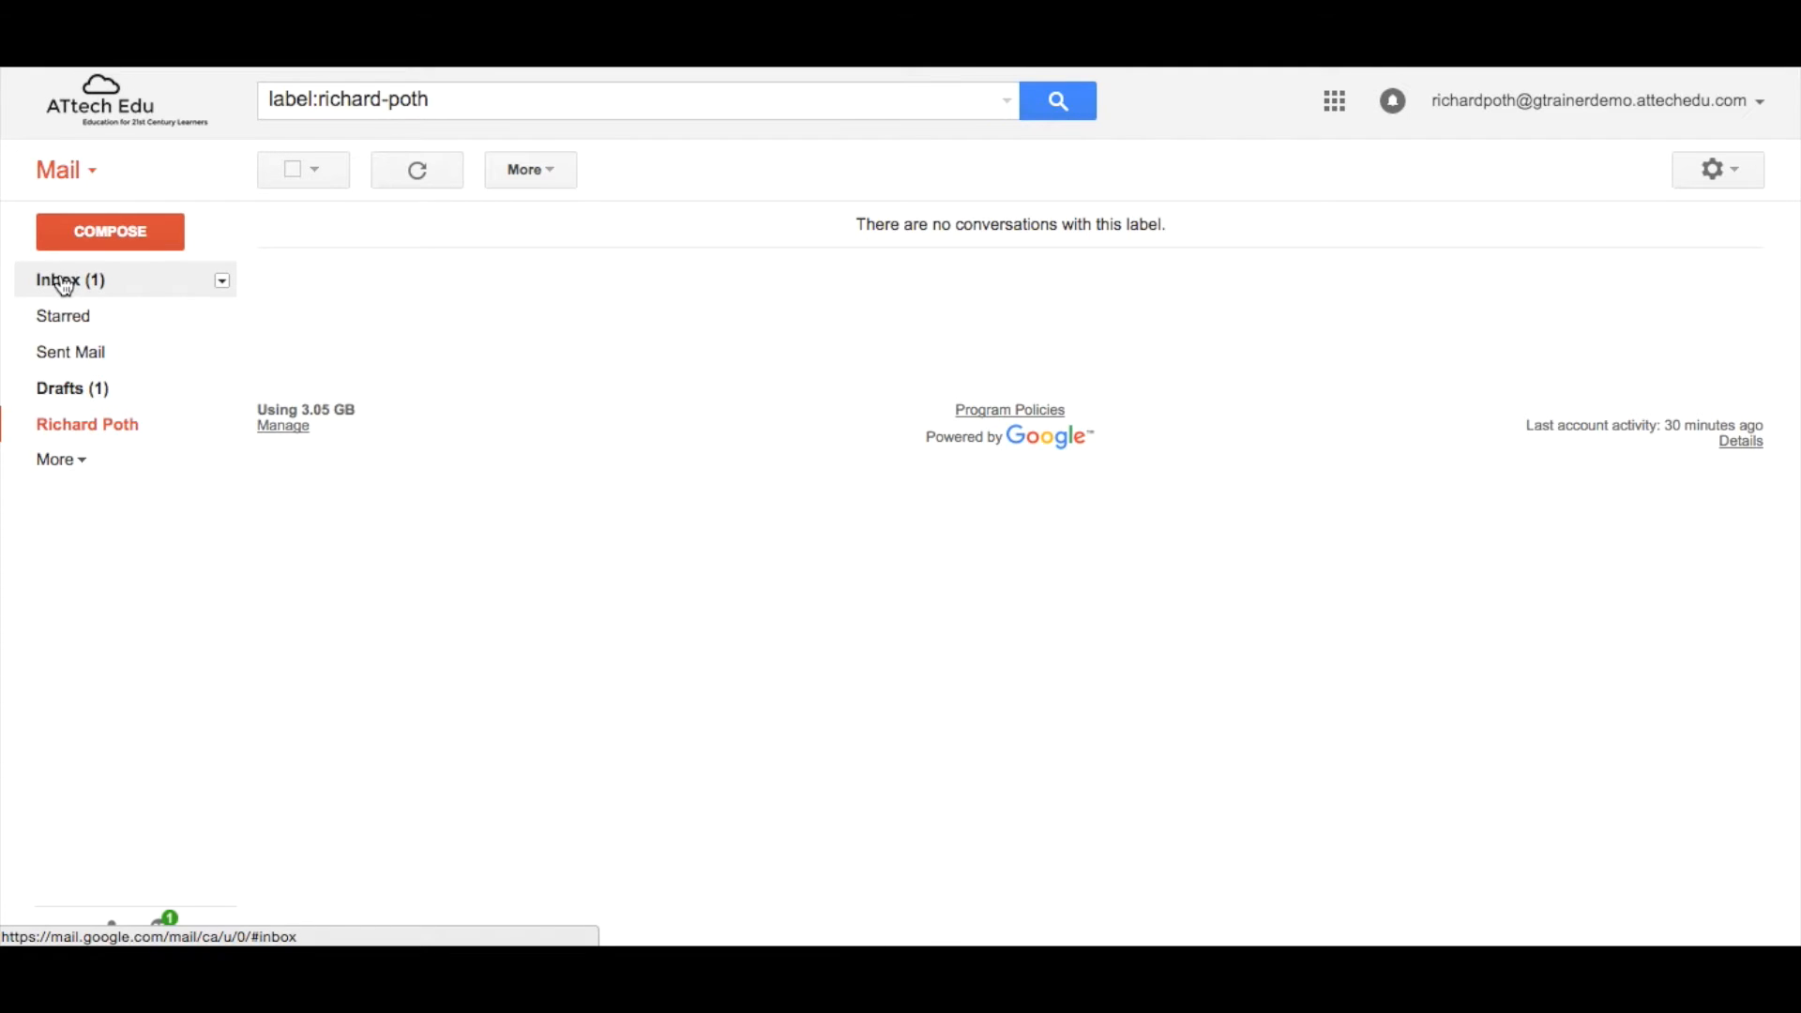
left_click(56, 279)
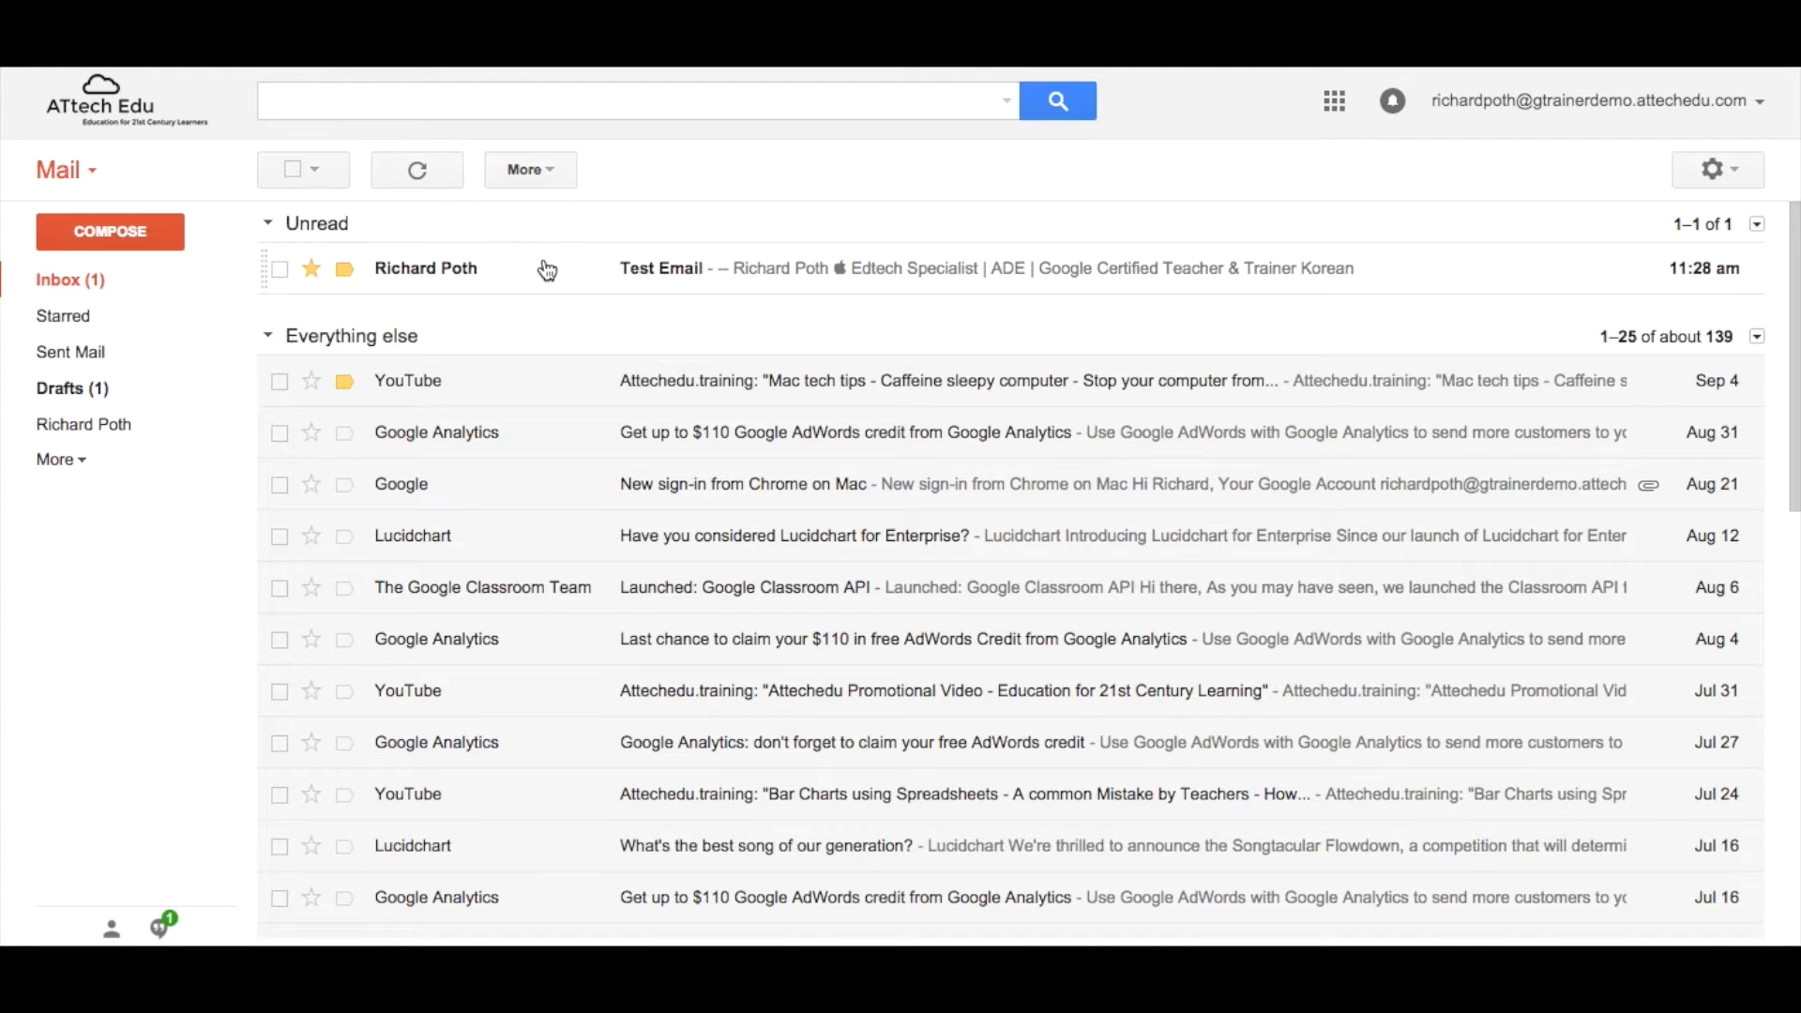
left_click(280, 268)
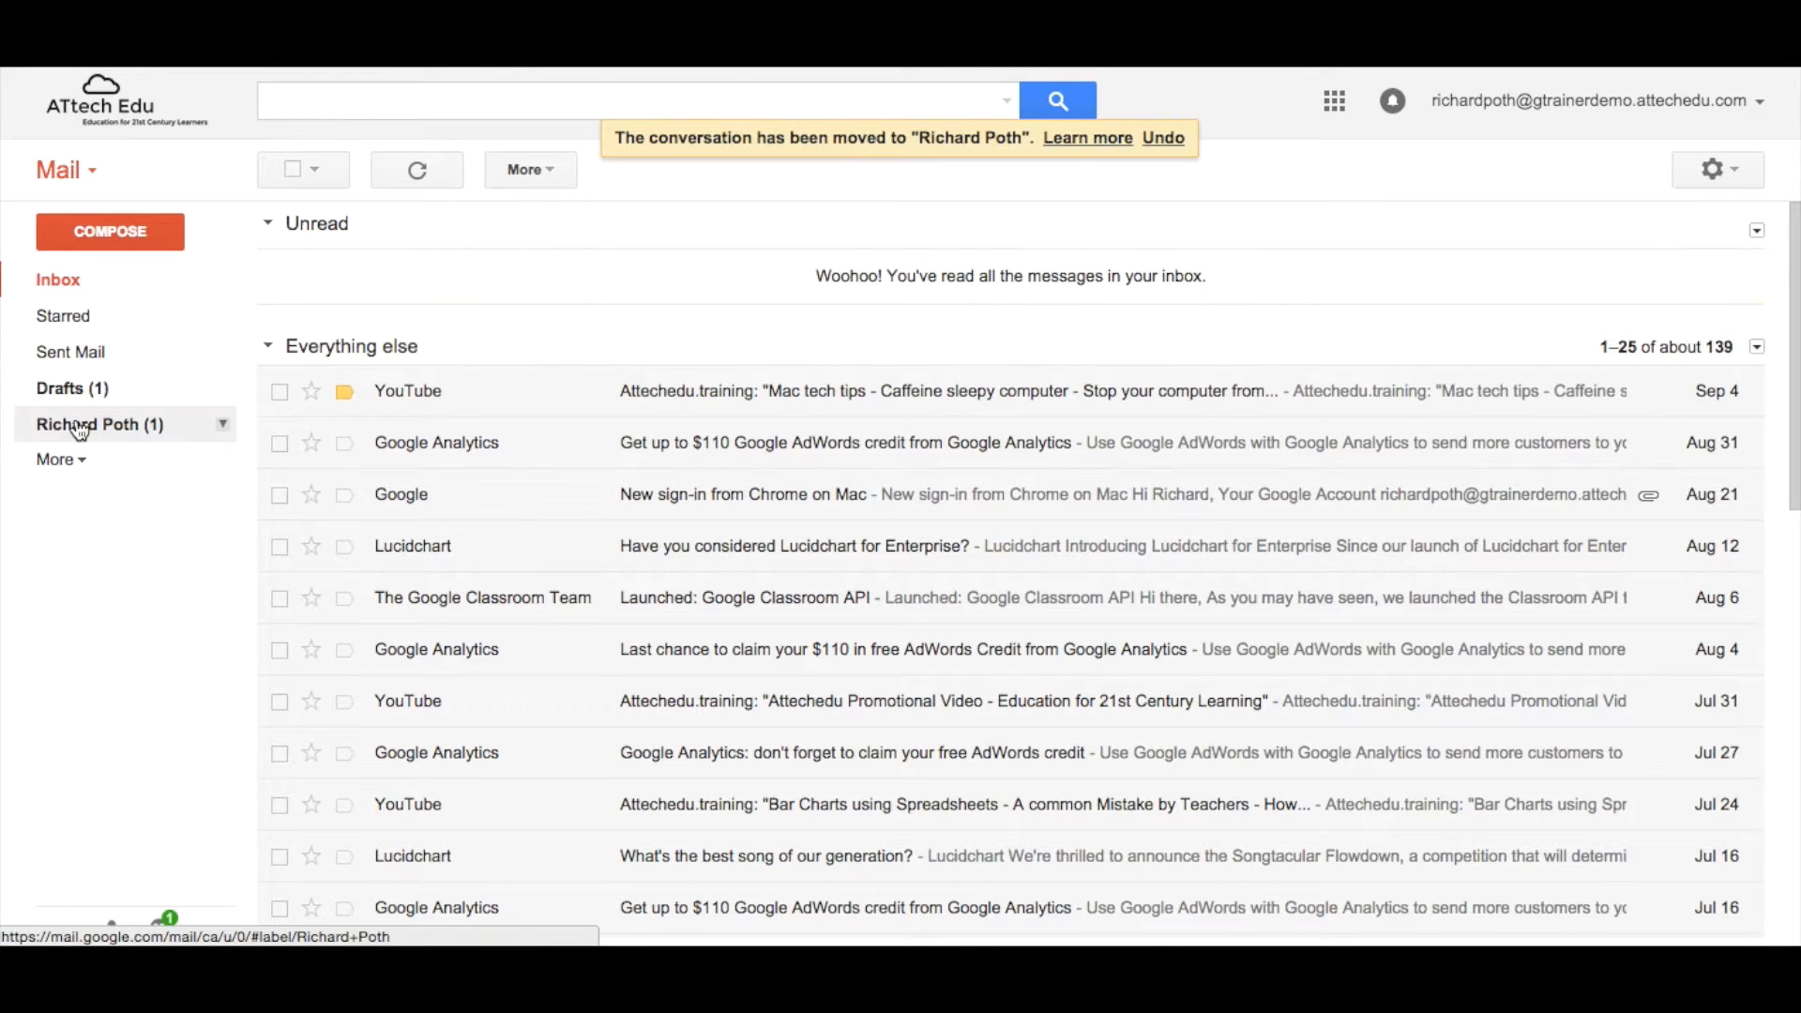
mouse_move(110, 431)
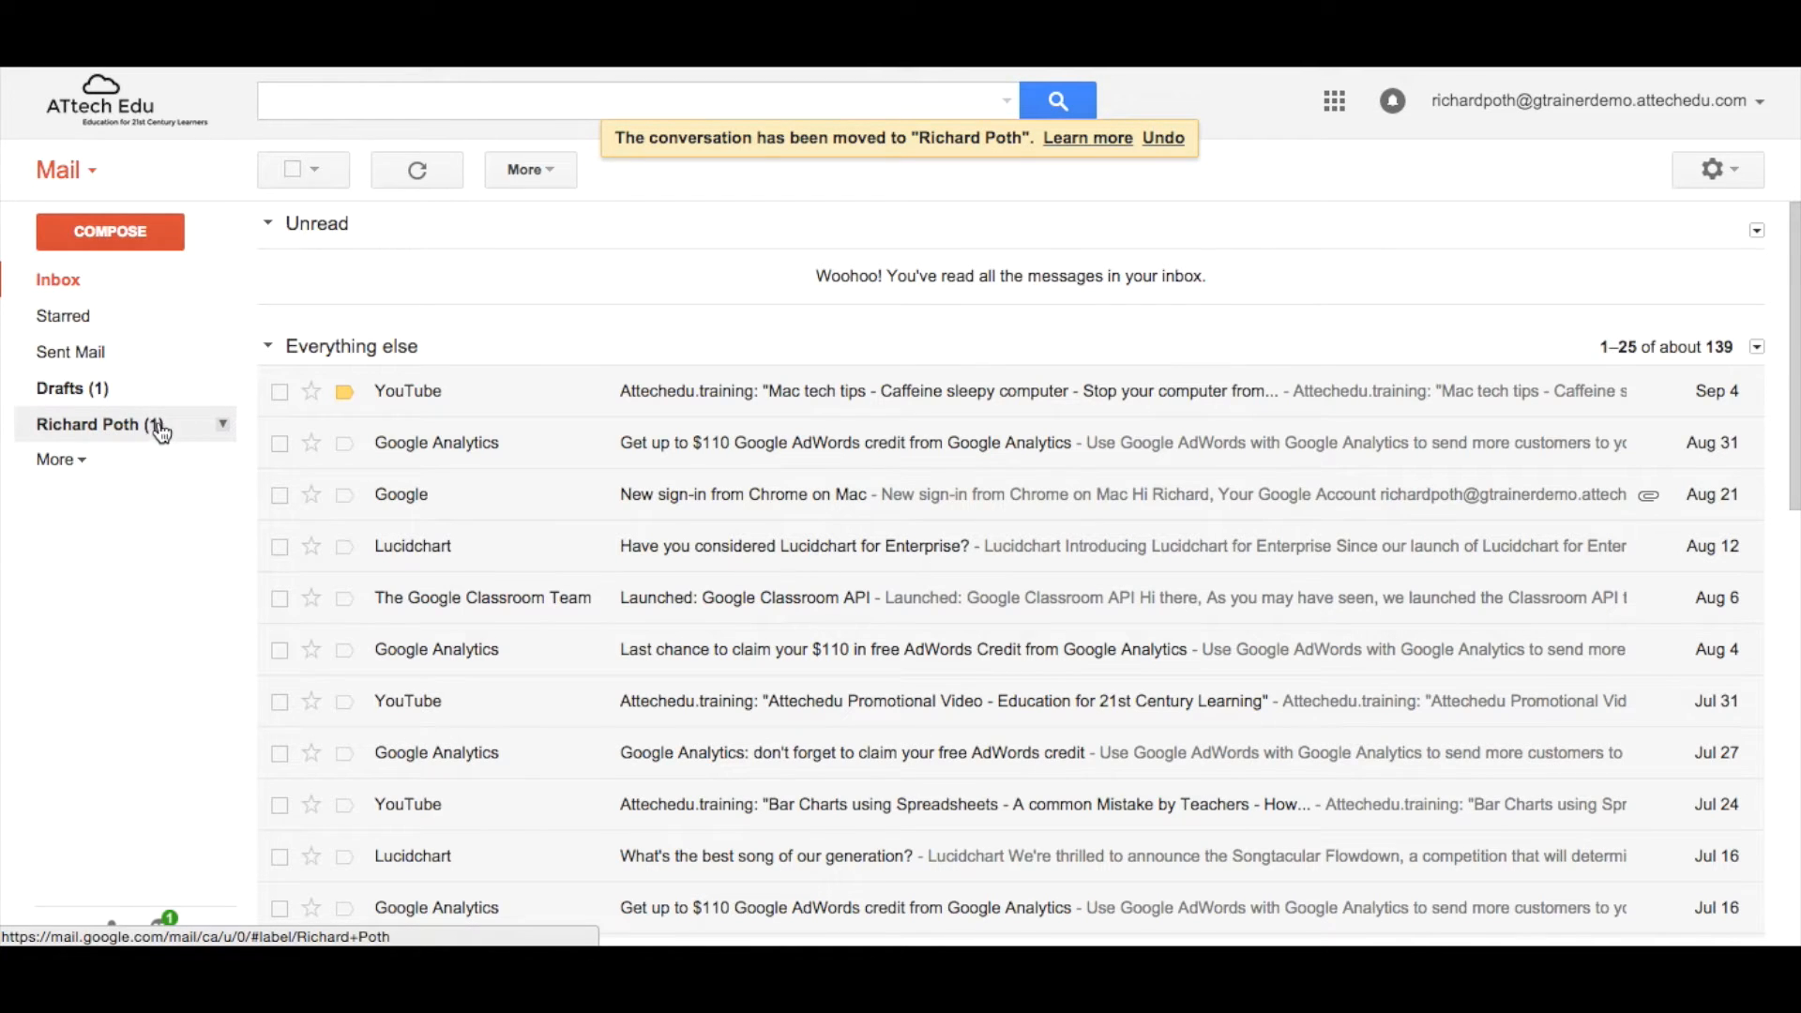
left_click(90, 424)
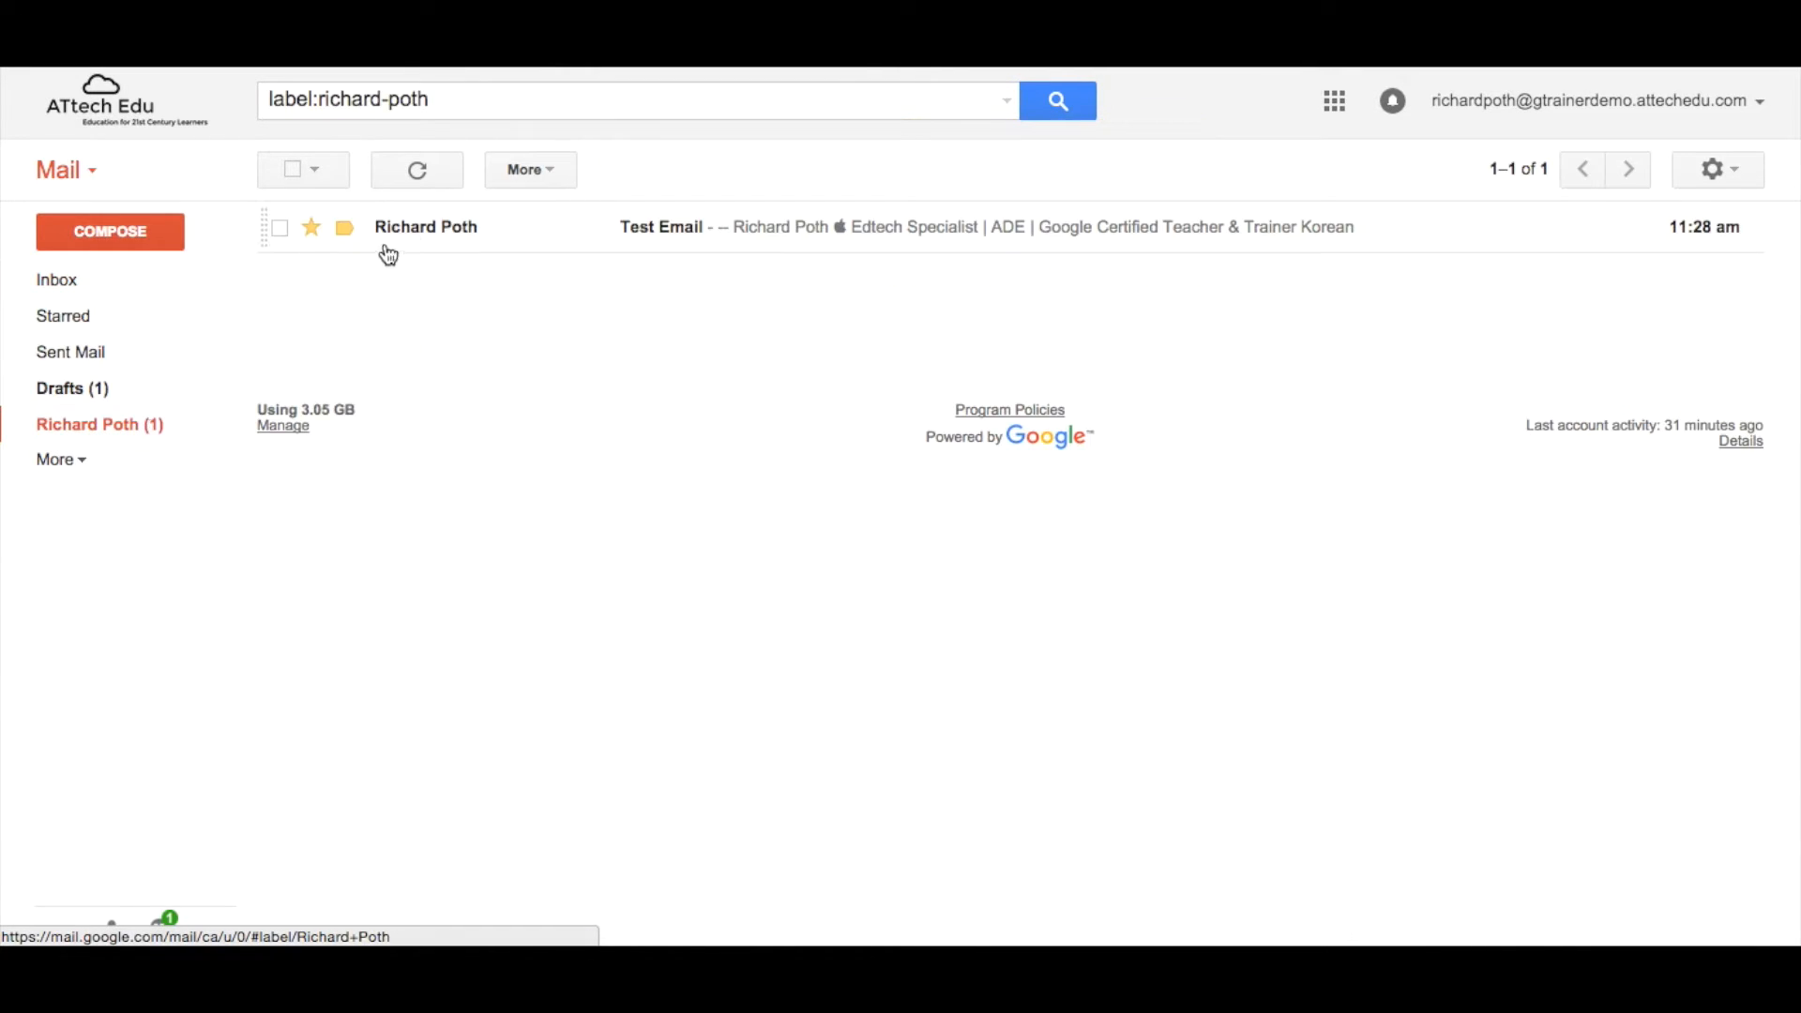
left_click(425, 227)
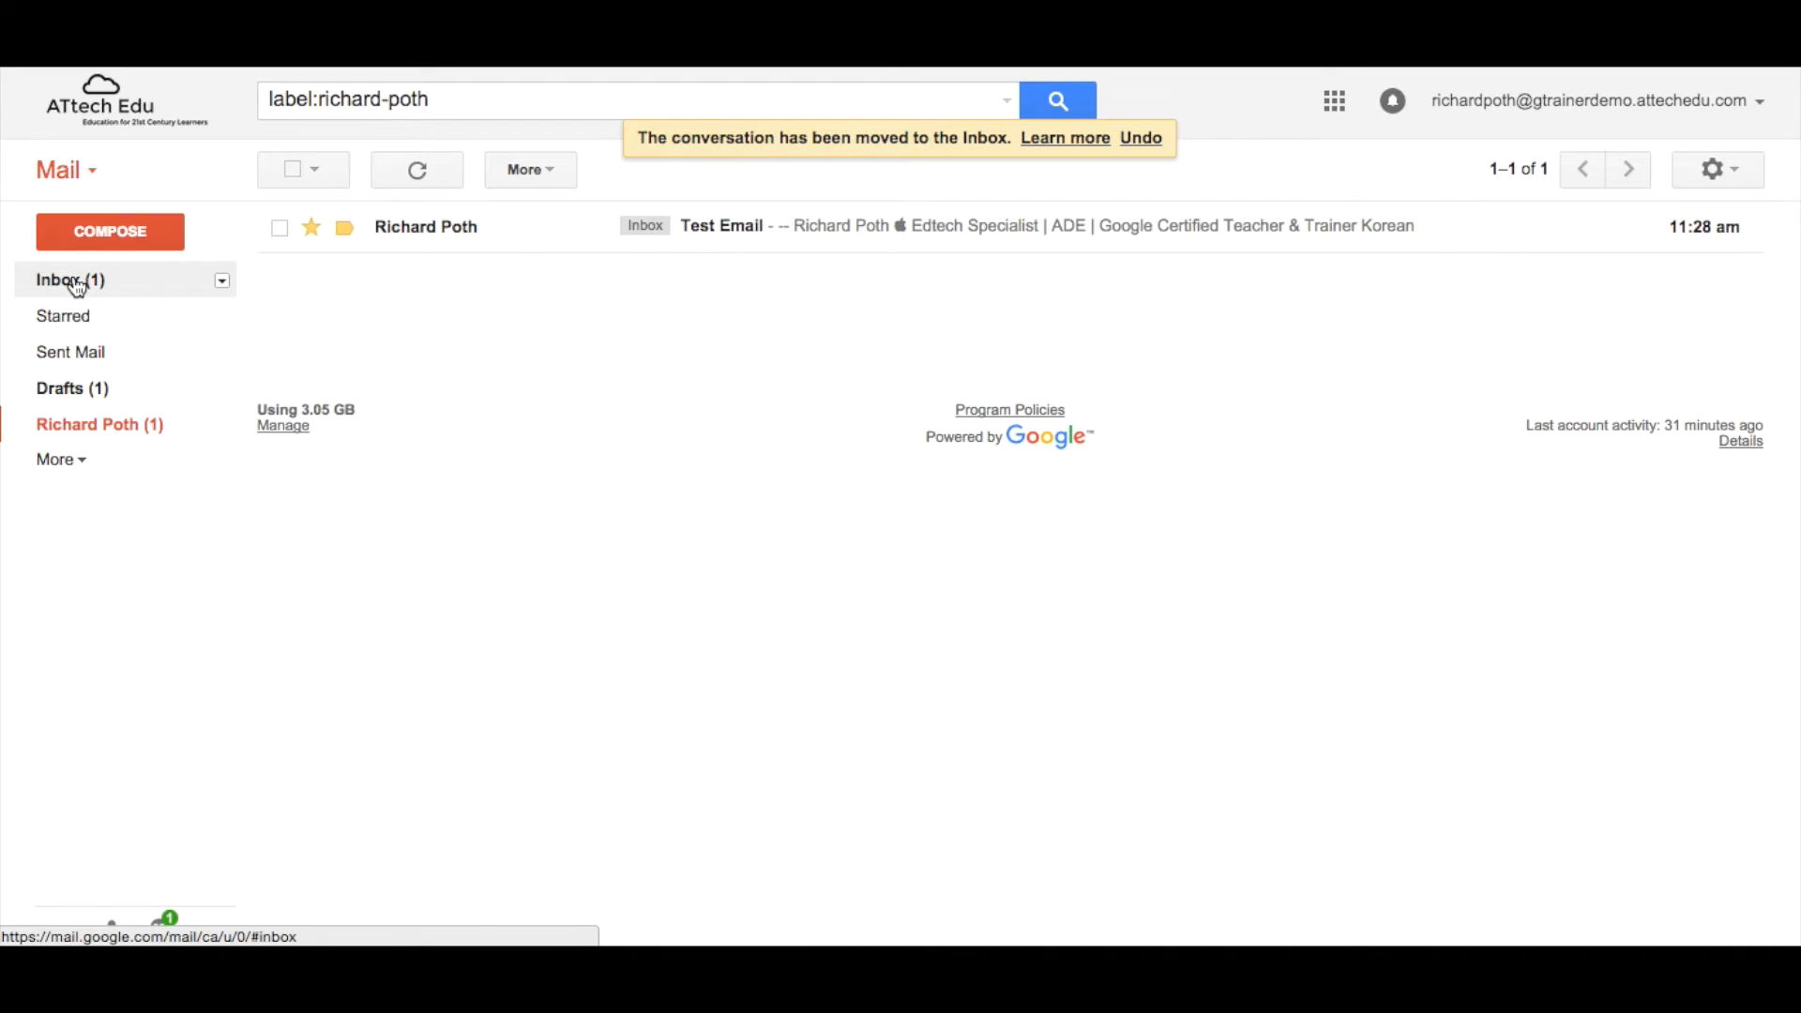
left_click(60, 279)
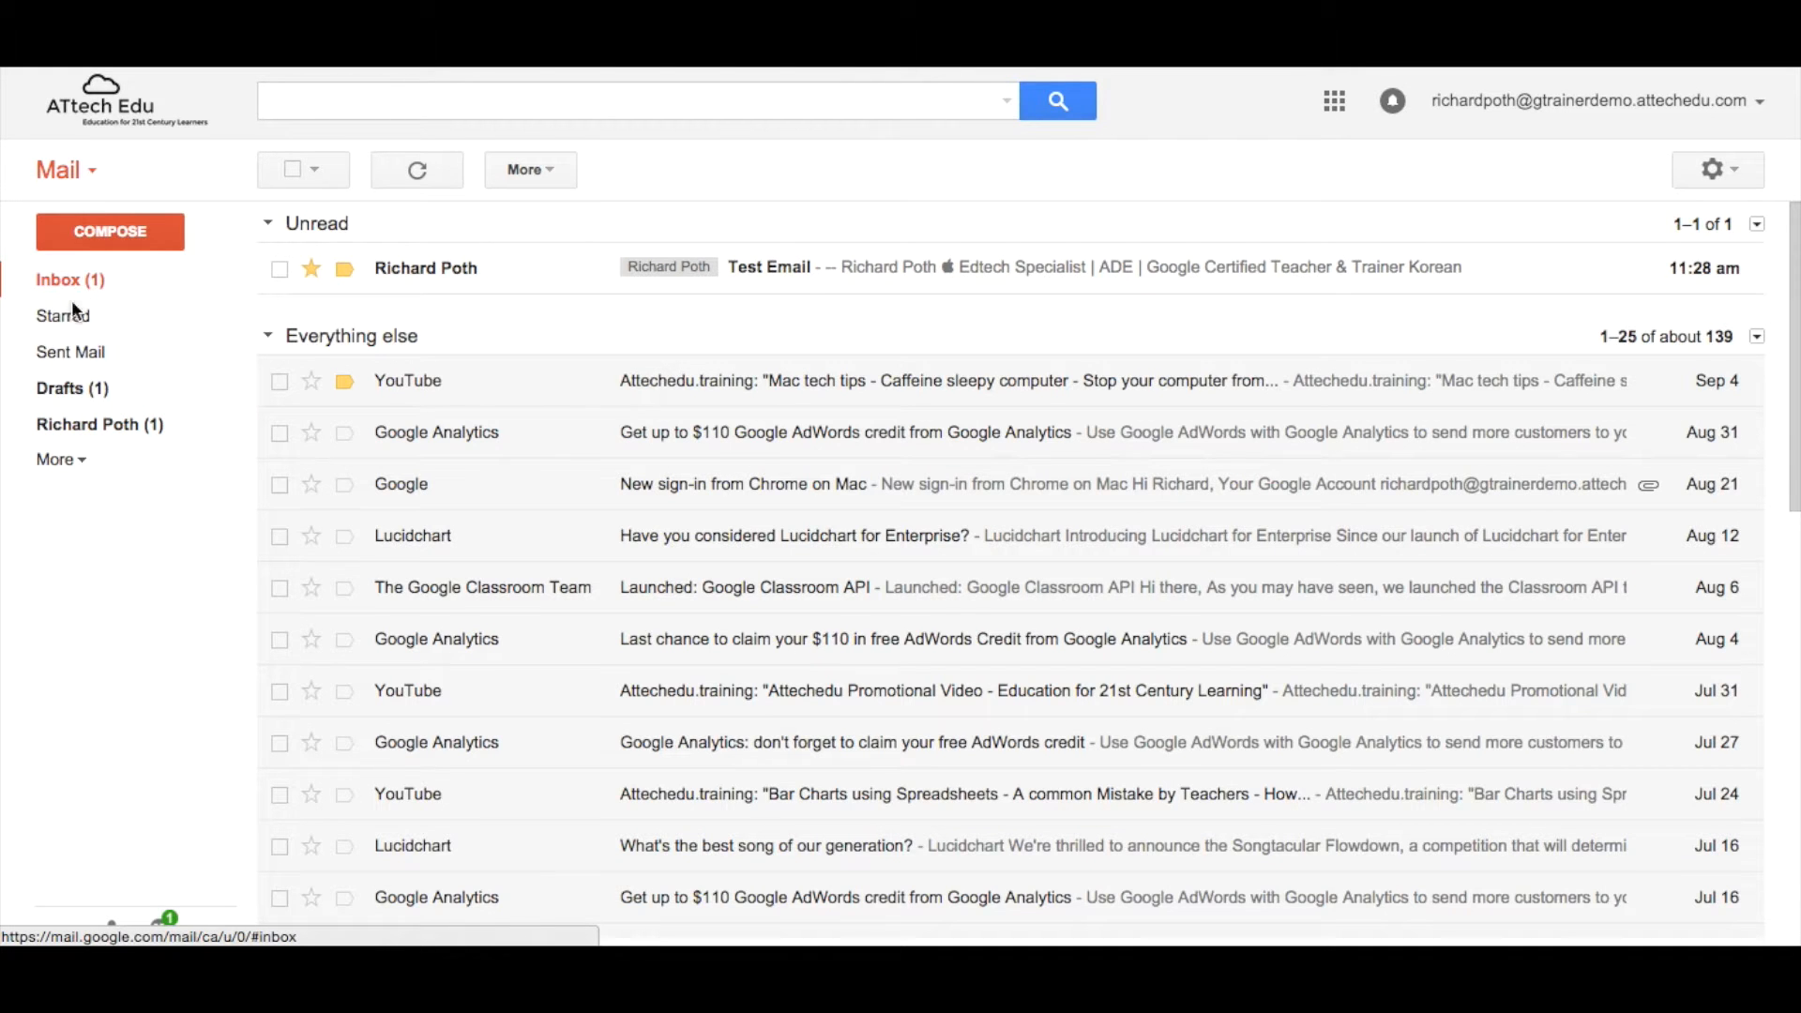
mouse_move(640, 291)
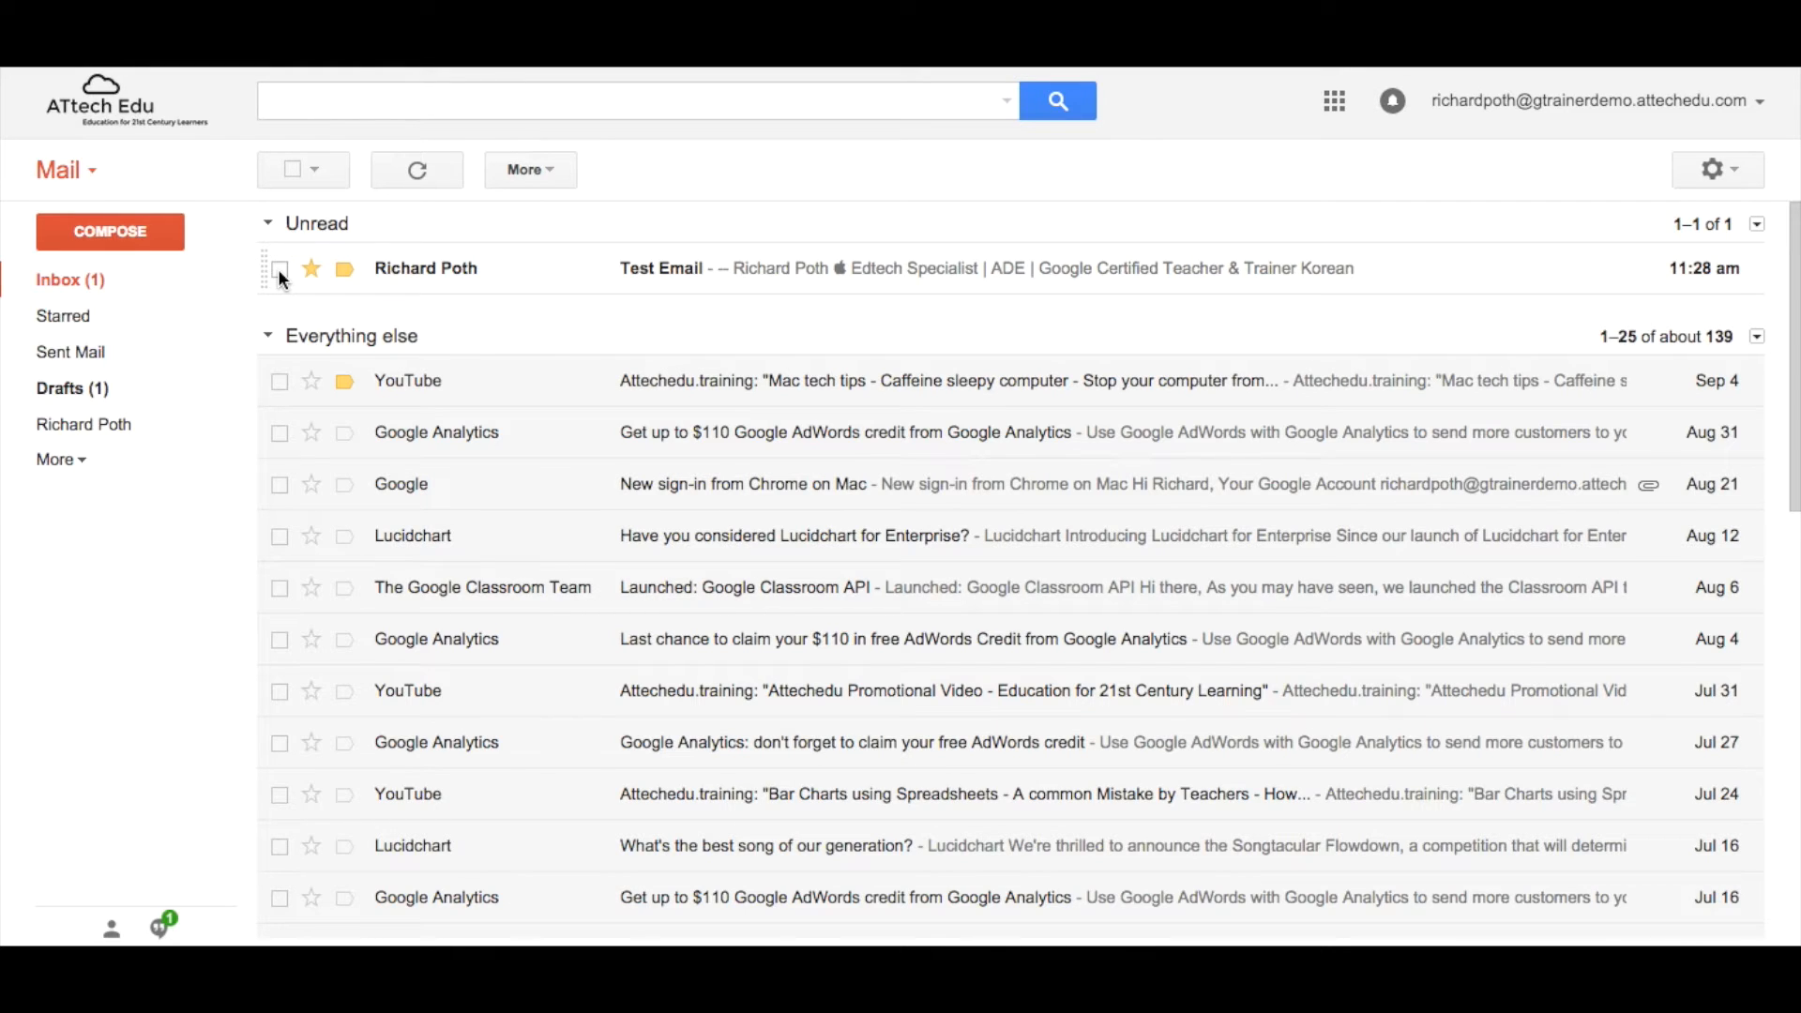
left_click(279, 268)
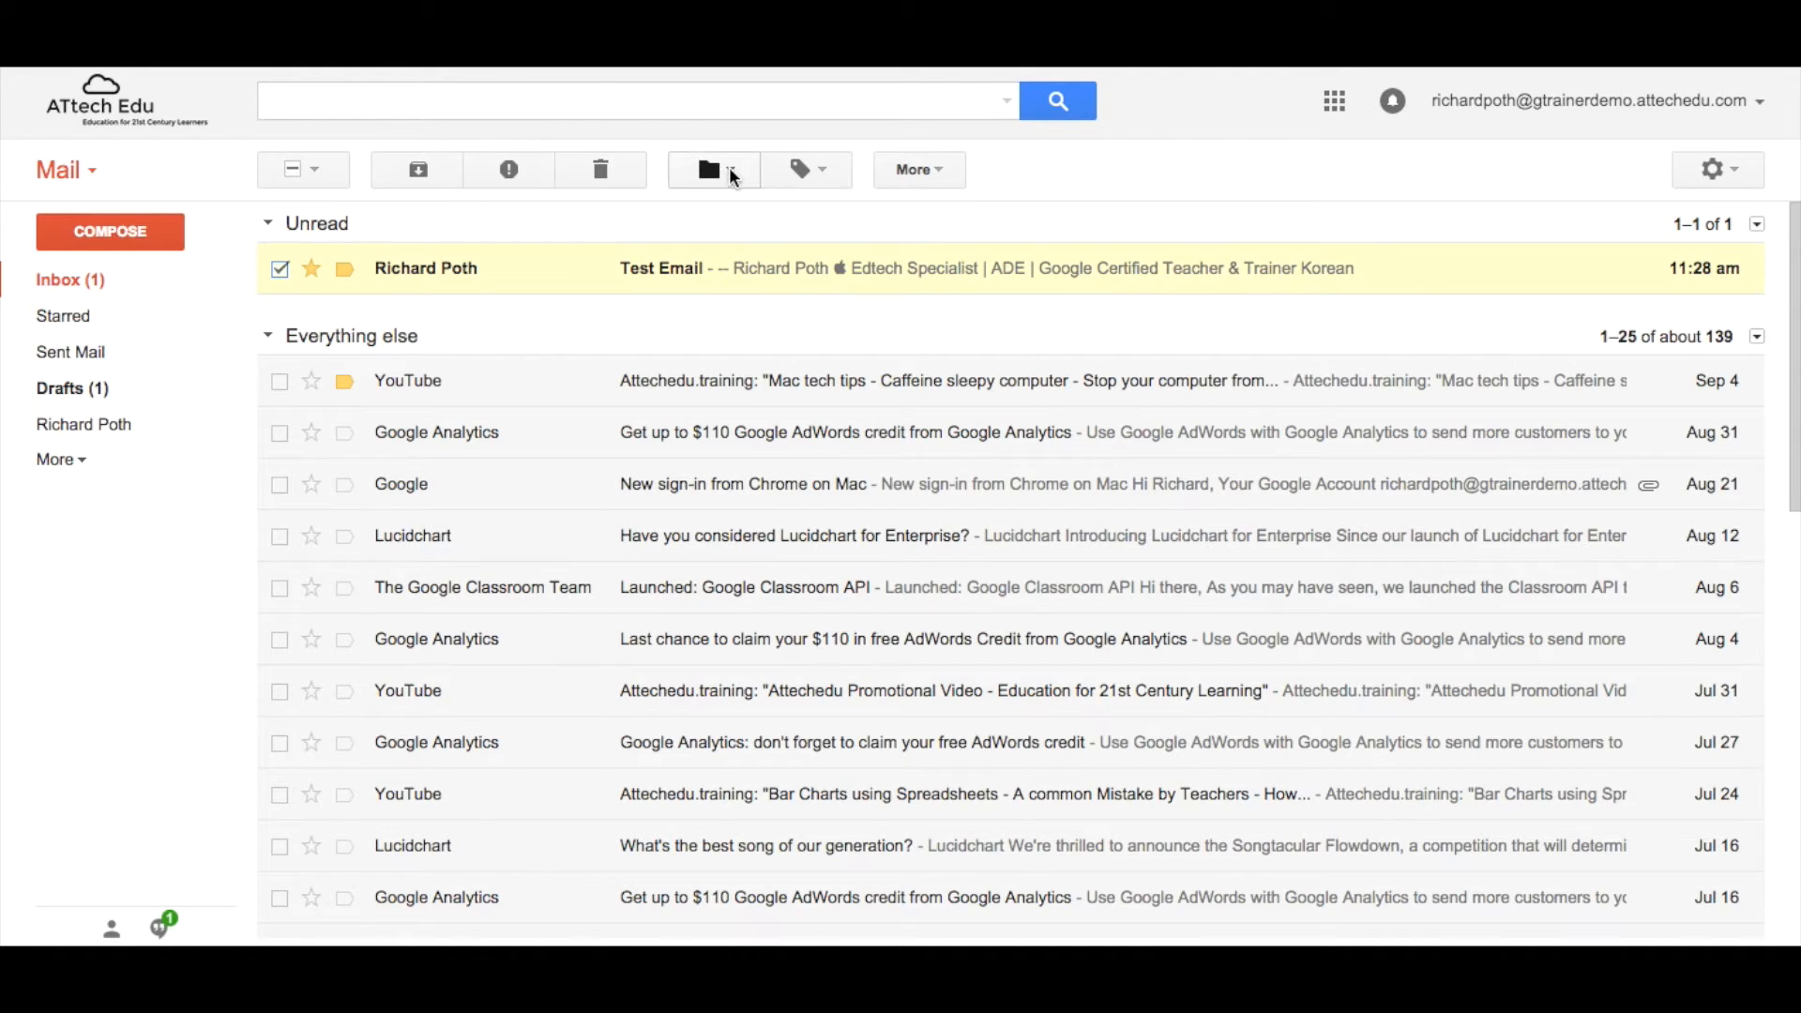
mouse_move(709, 169)
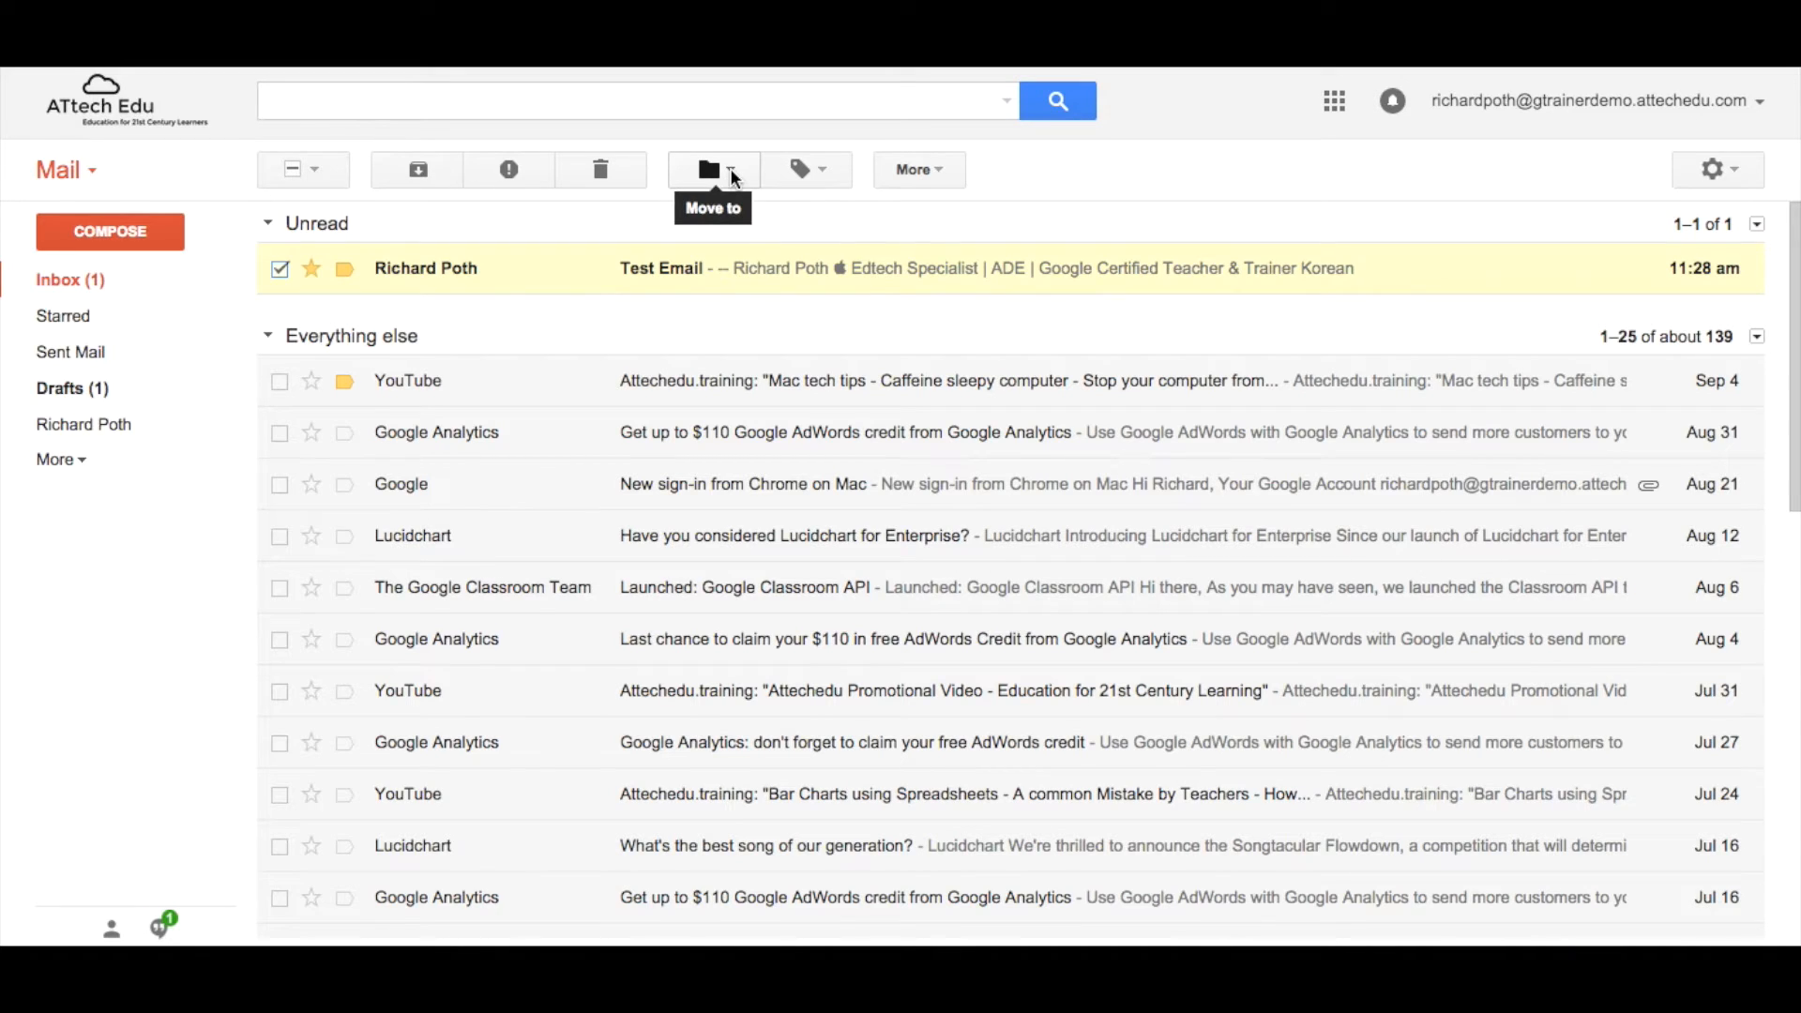
left_click(709, 168)
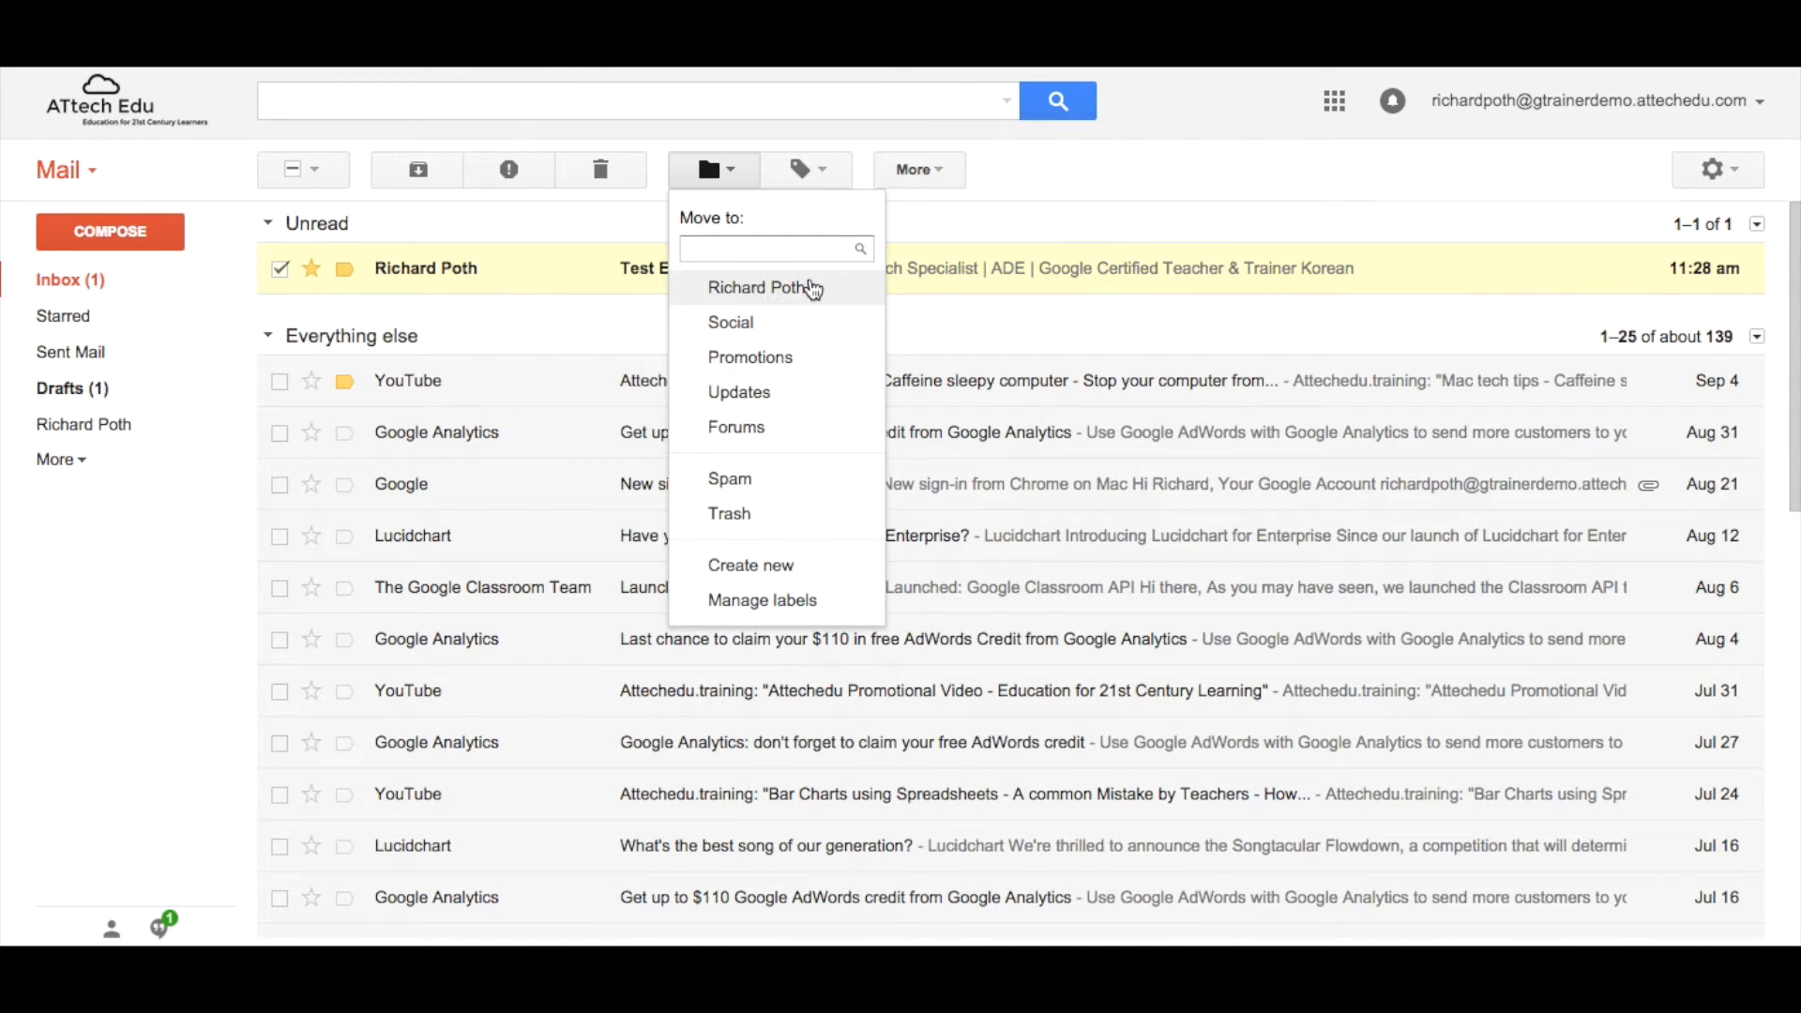
mouse_move(756, 287)
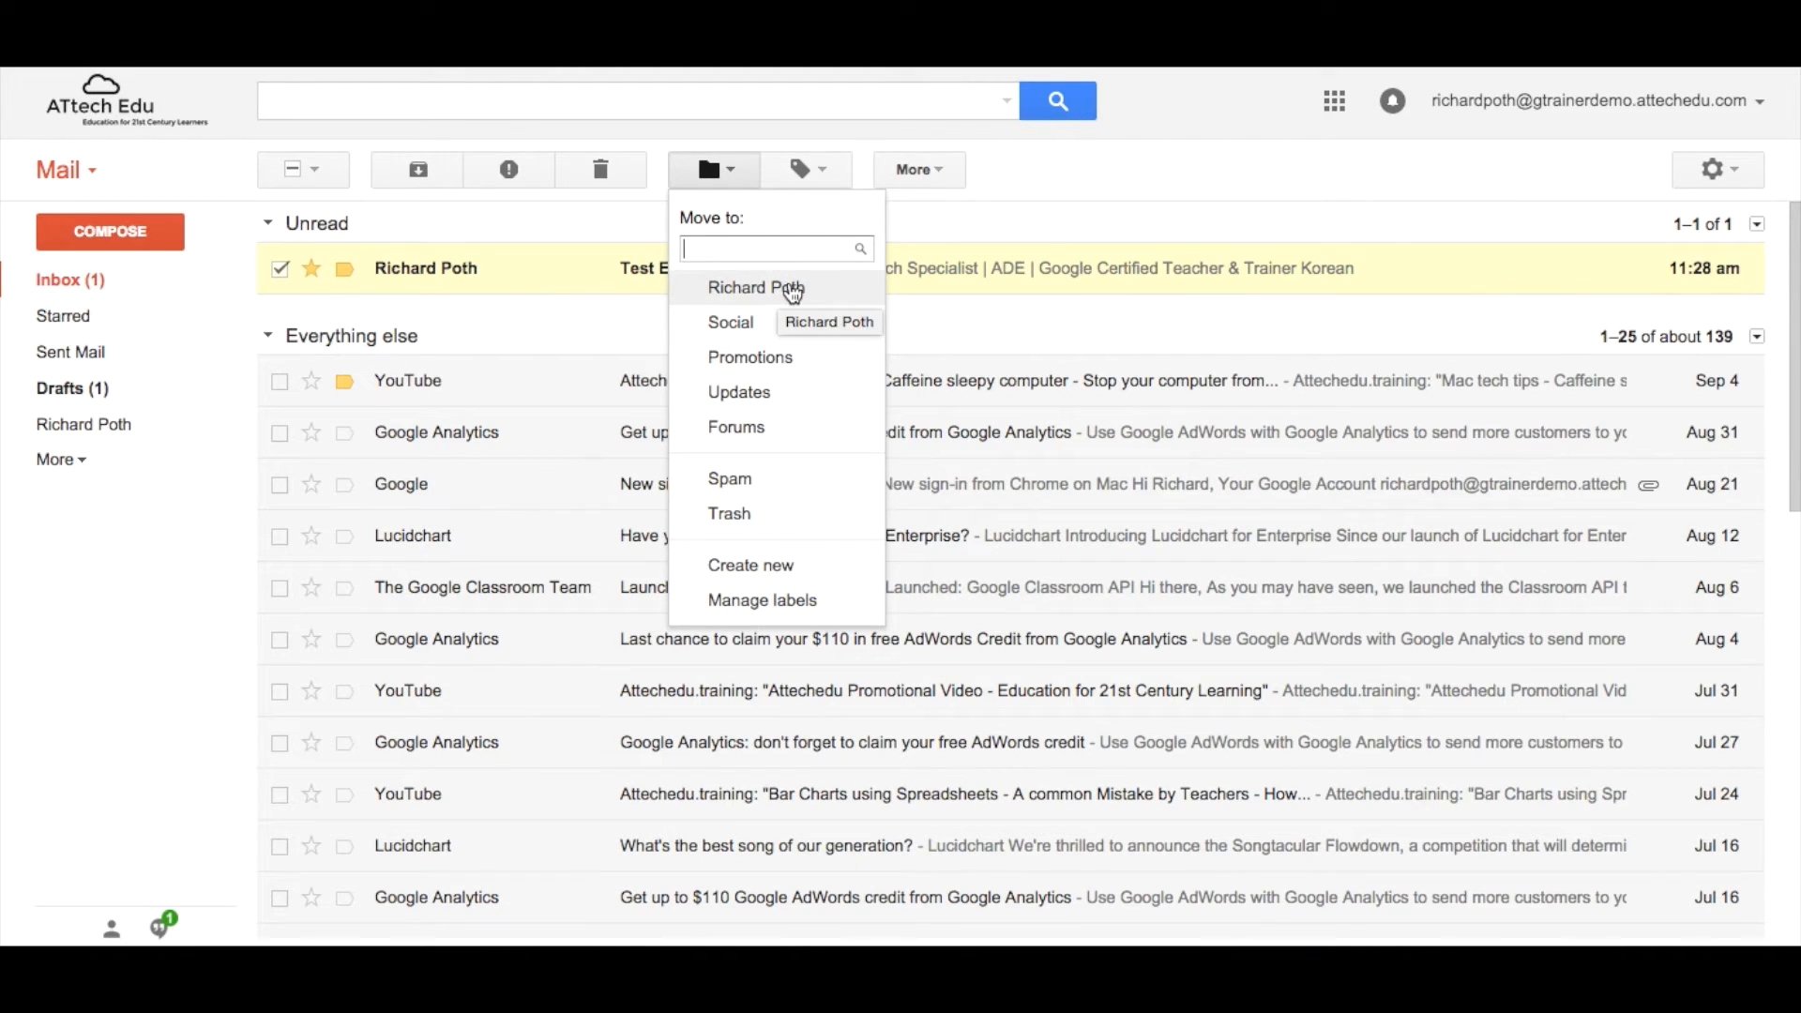
left_click(756, 287)
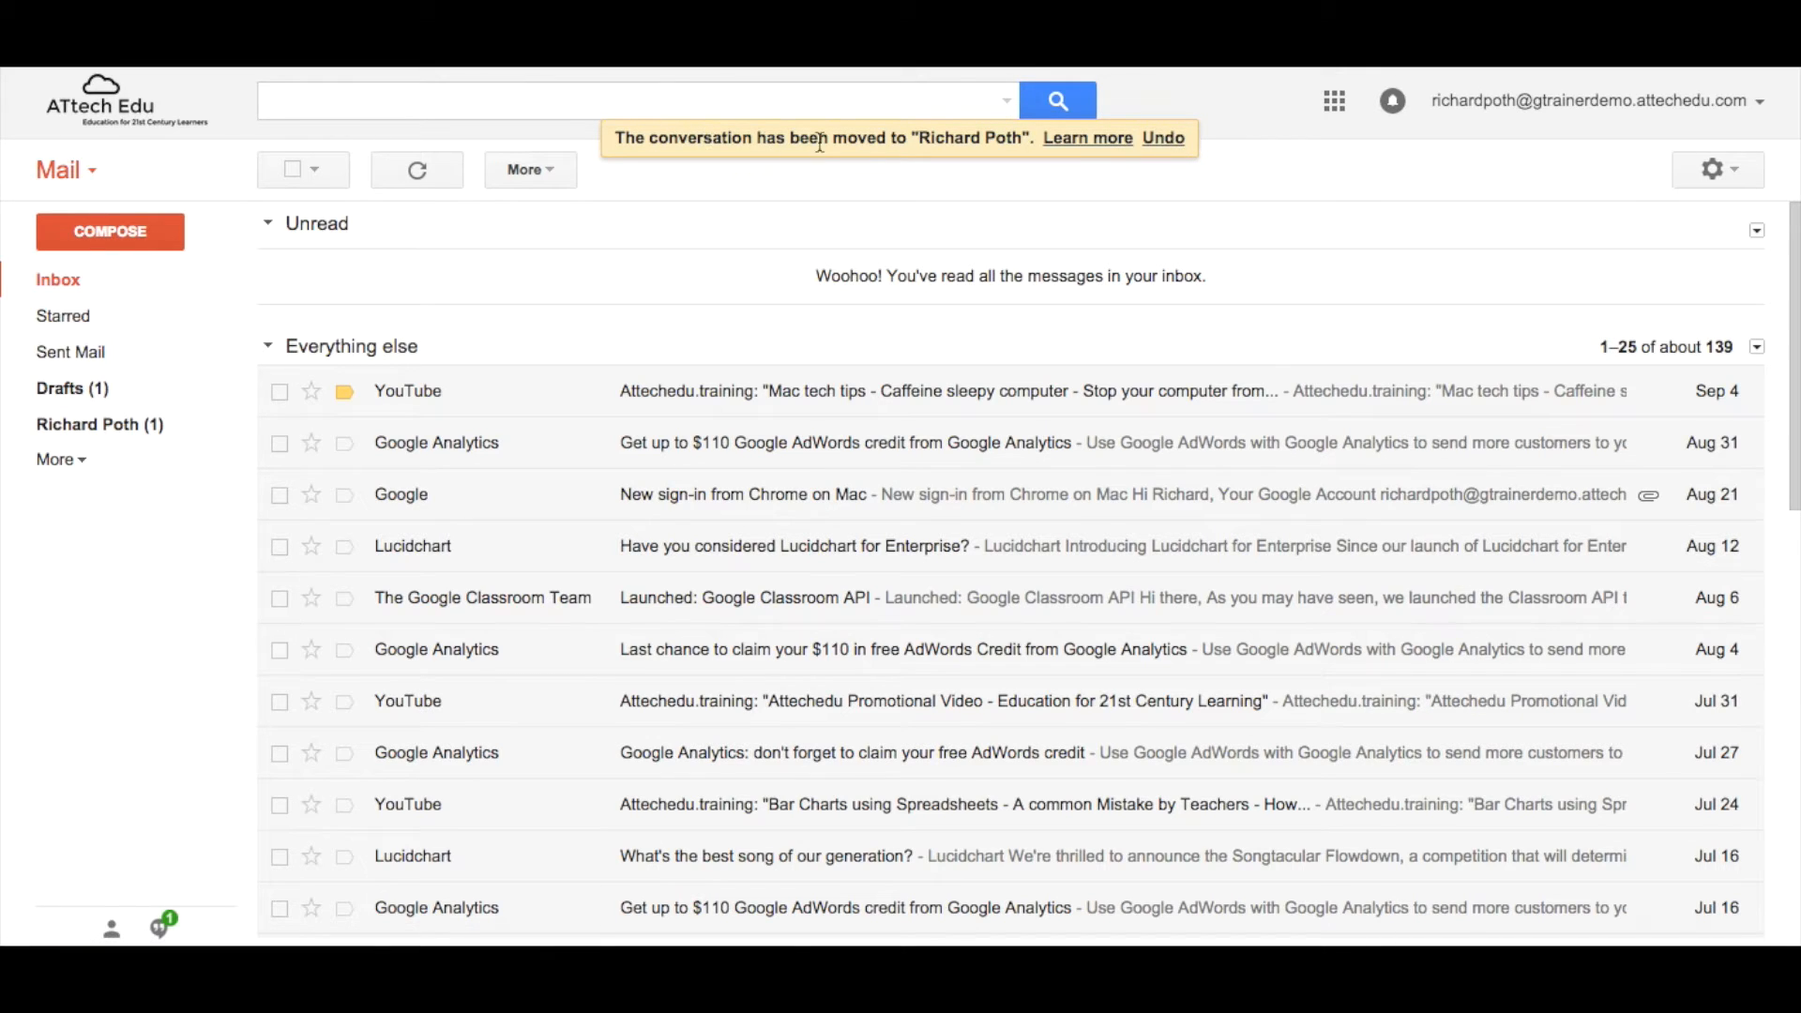
left_click(59, 280)
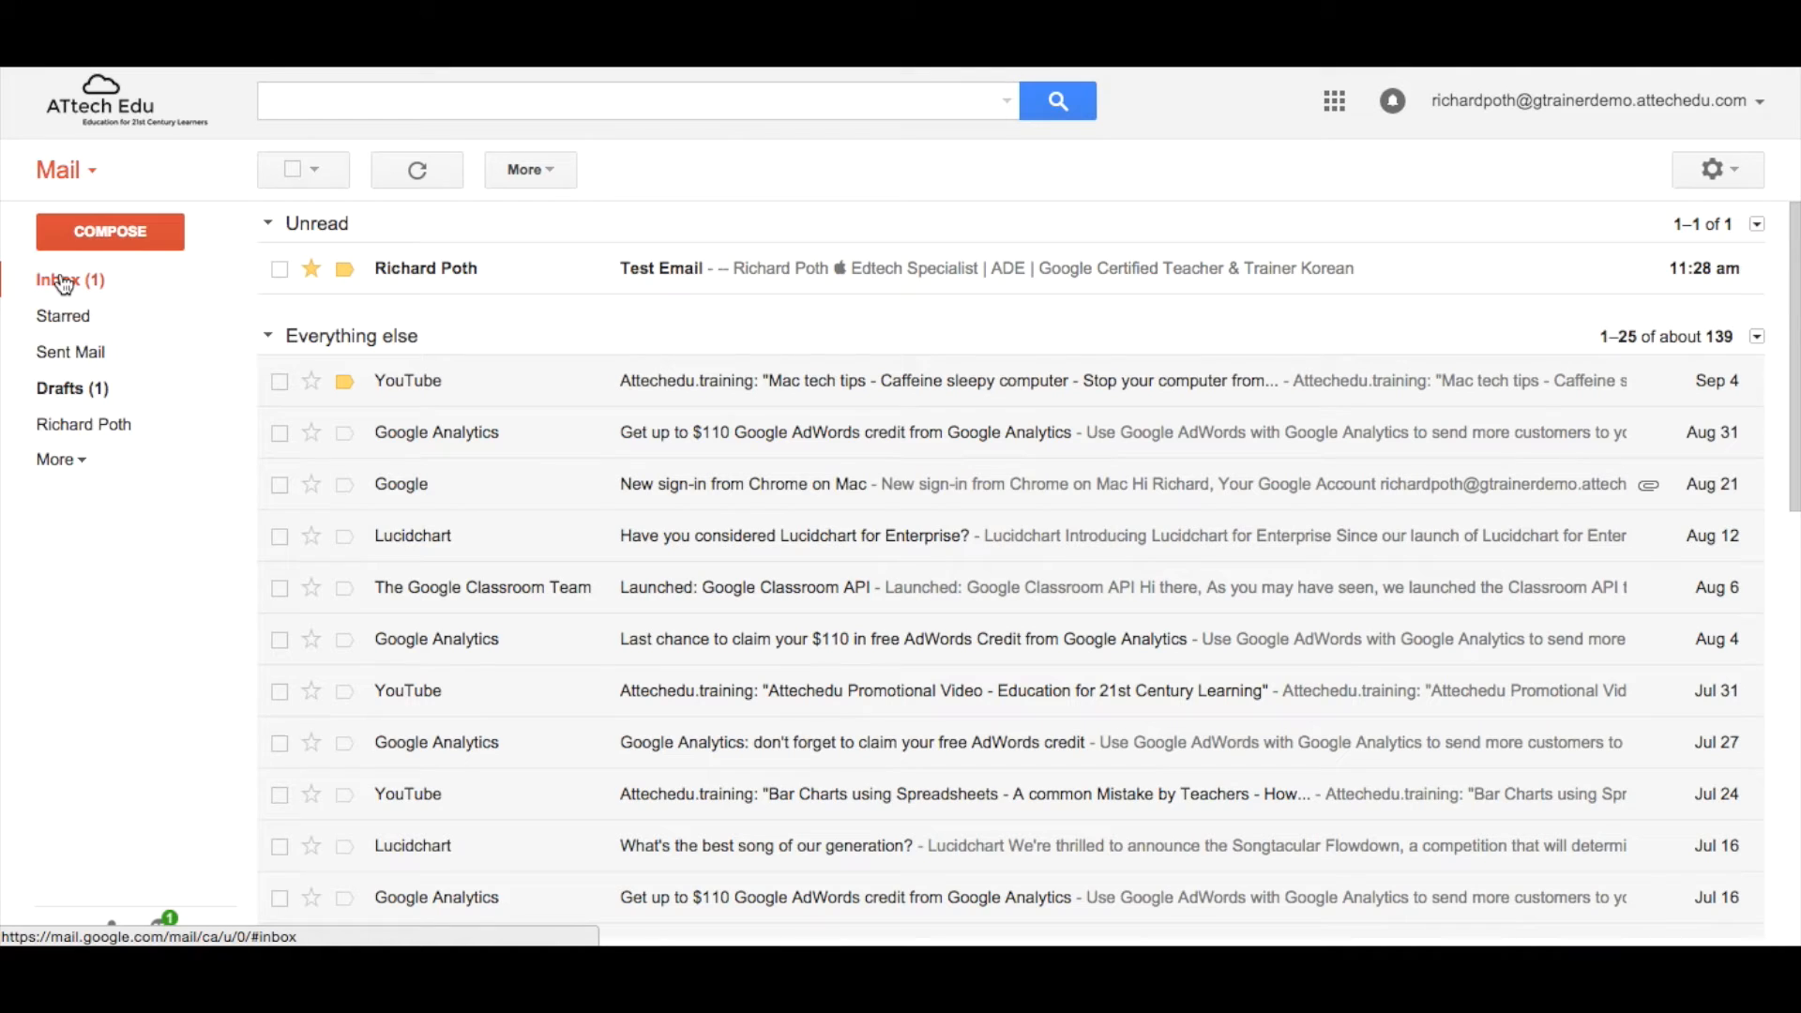
left_click(632, 101)
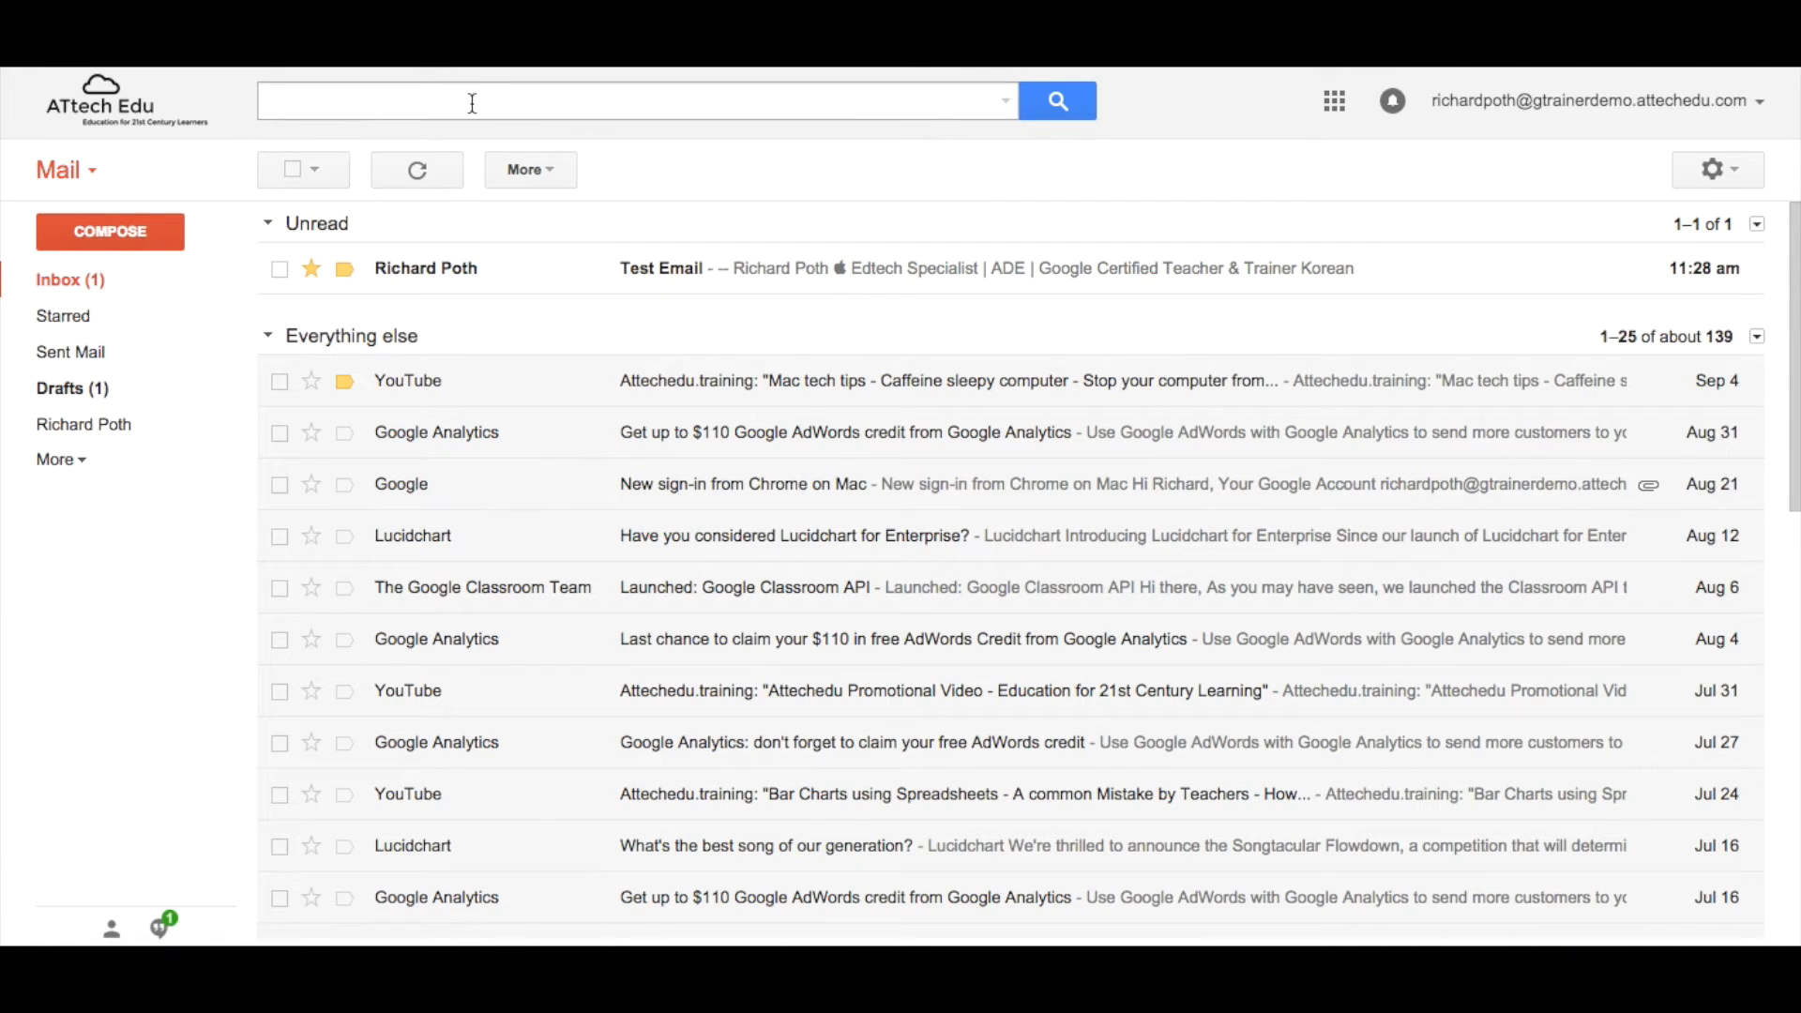
left_click(632, 101)
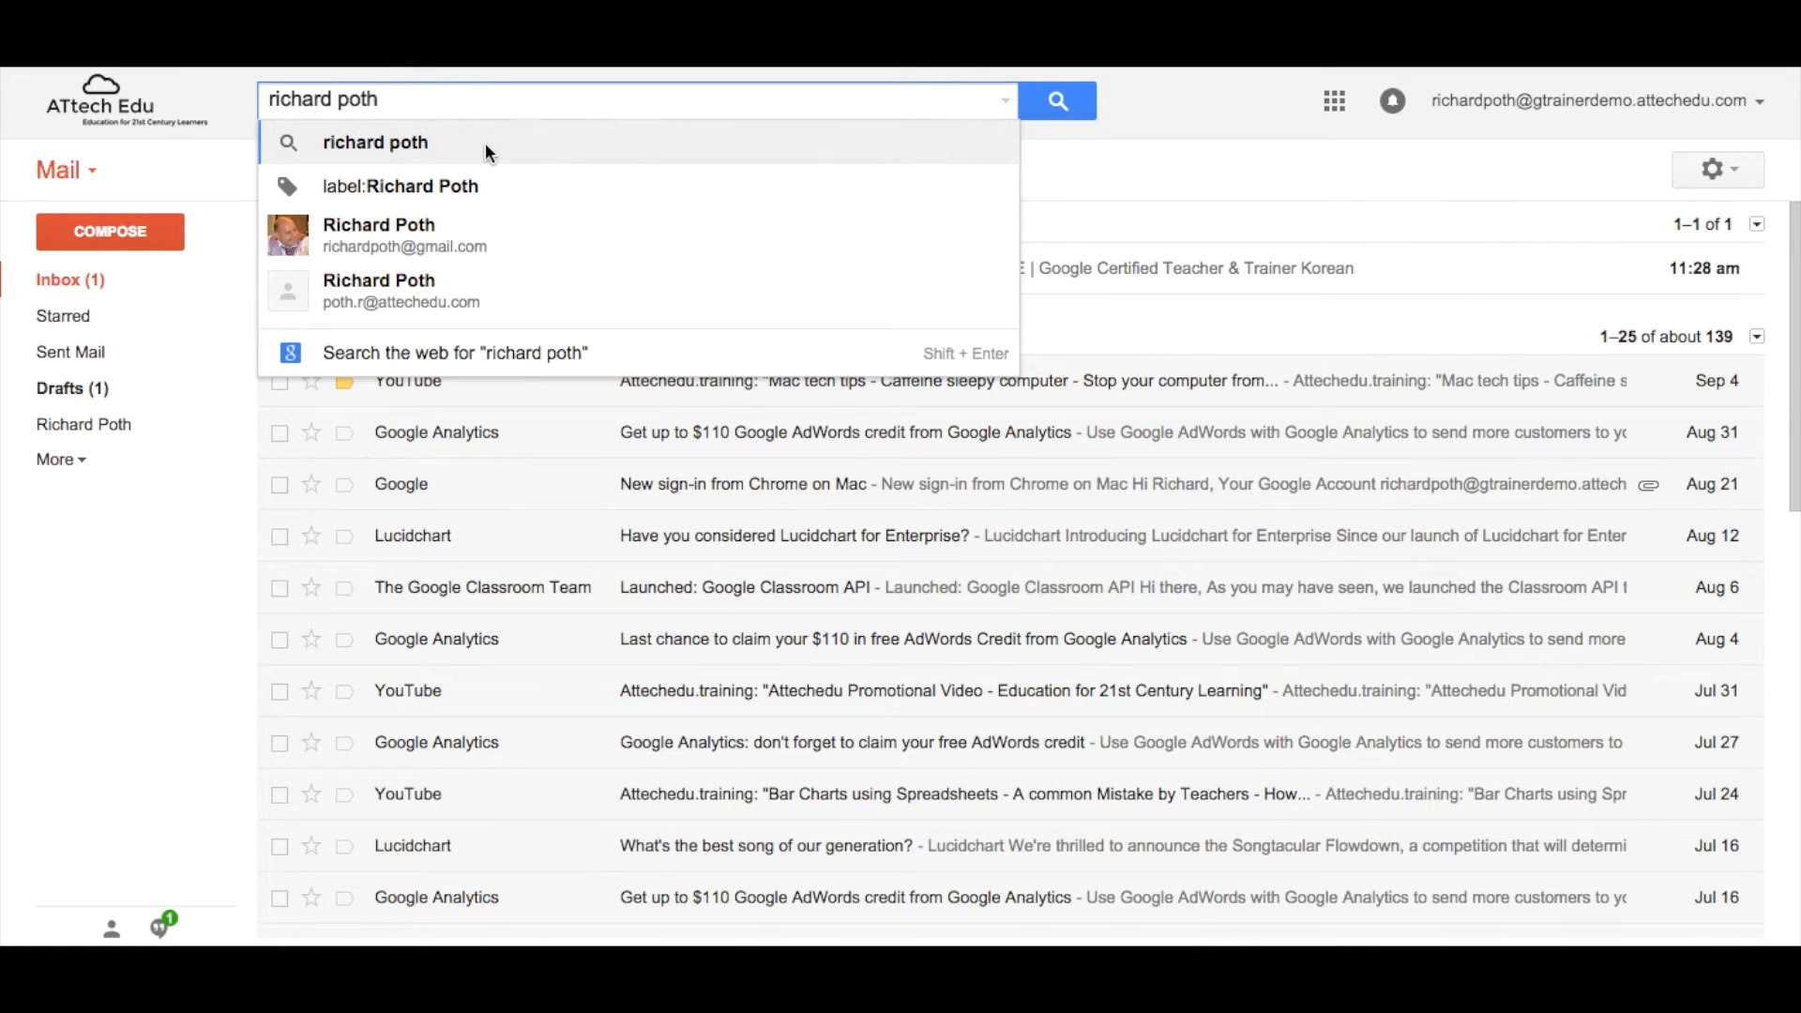
left_click(1054, 100)
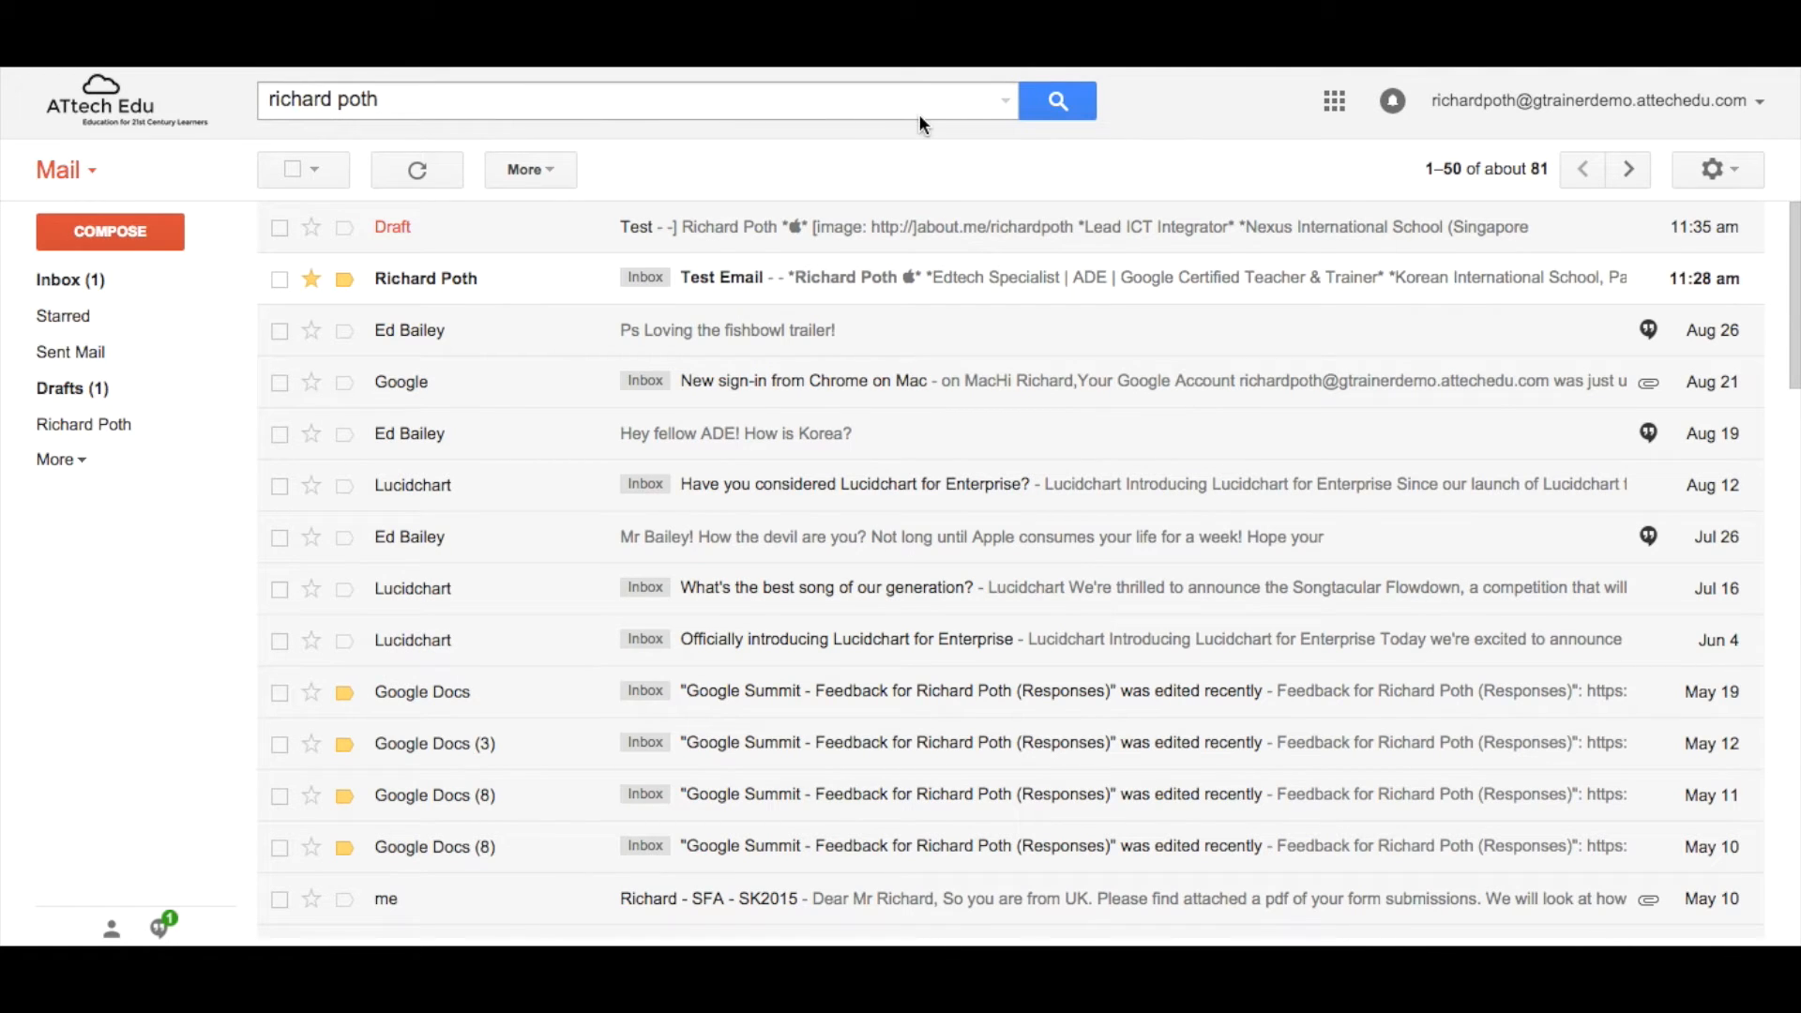
mouse_move(1006, 99)
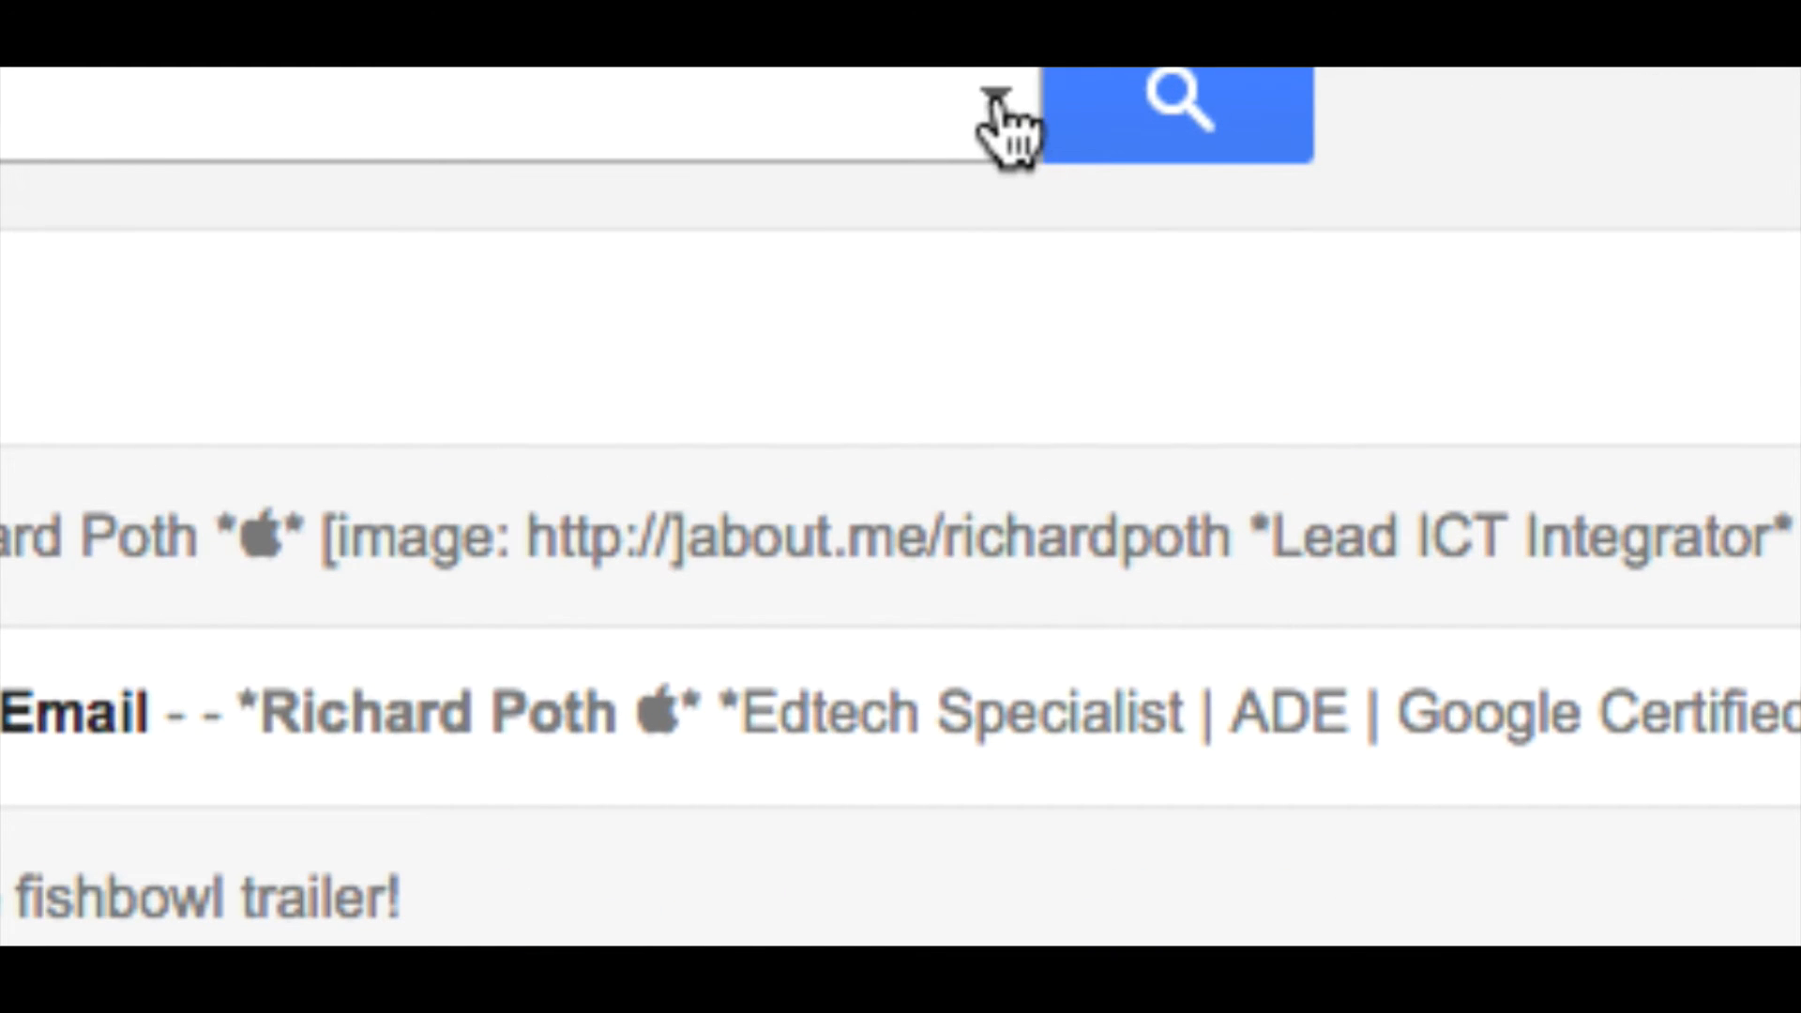
left_click(1008, 101)
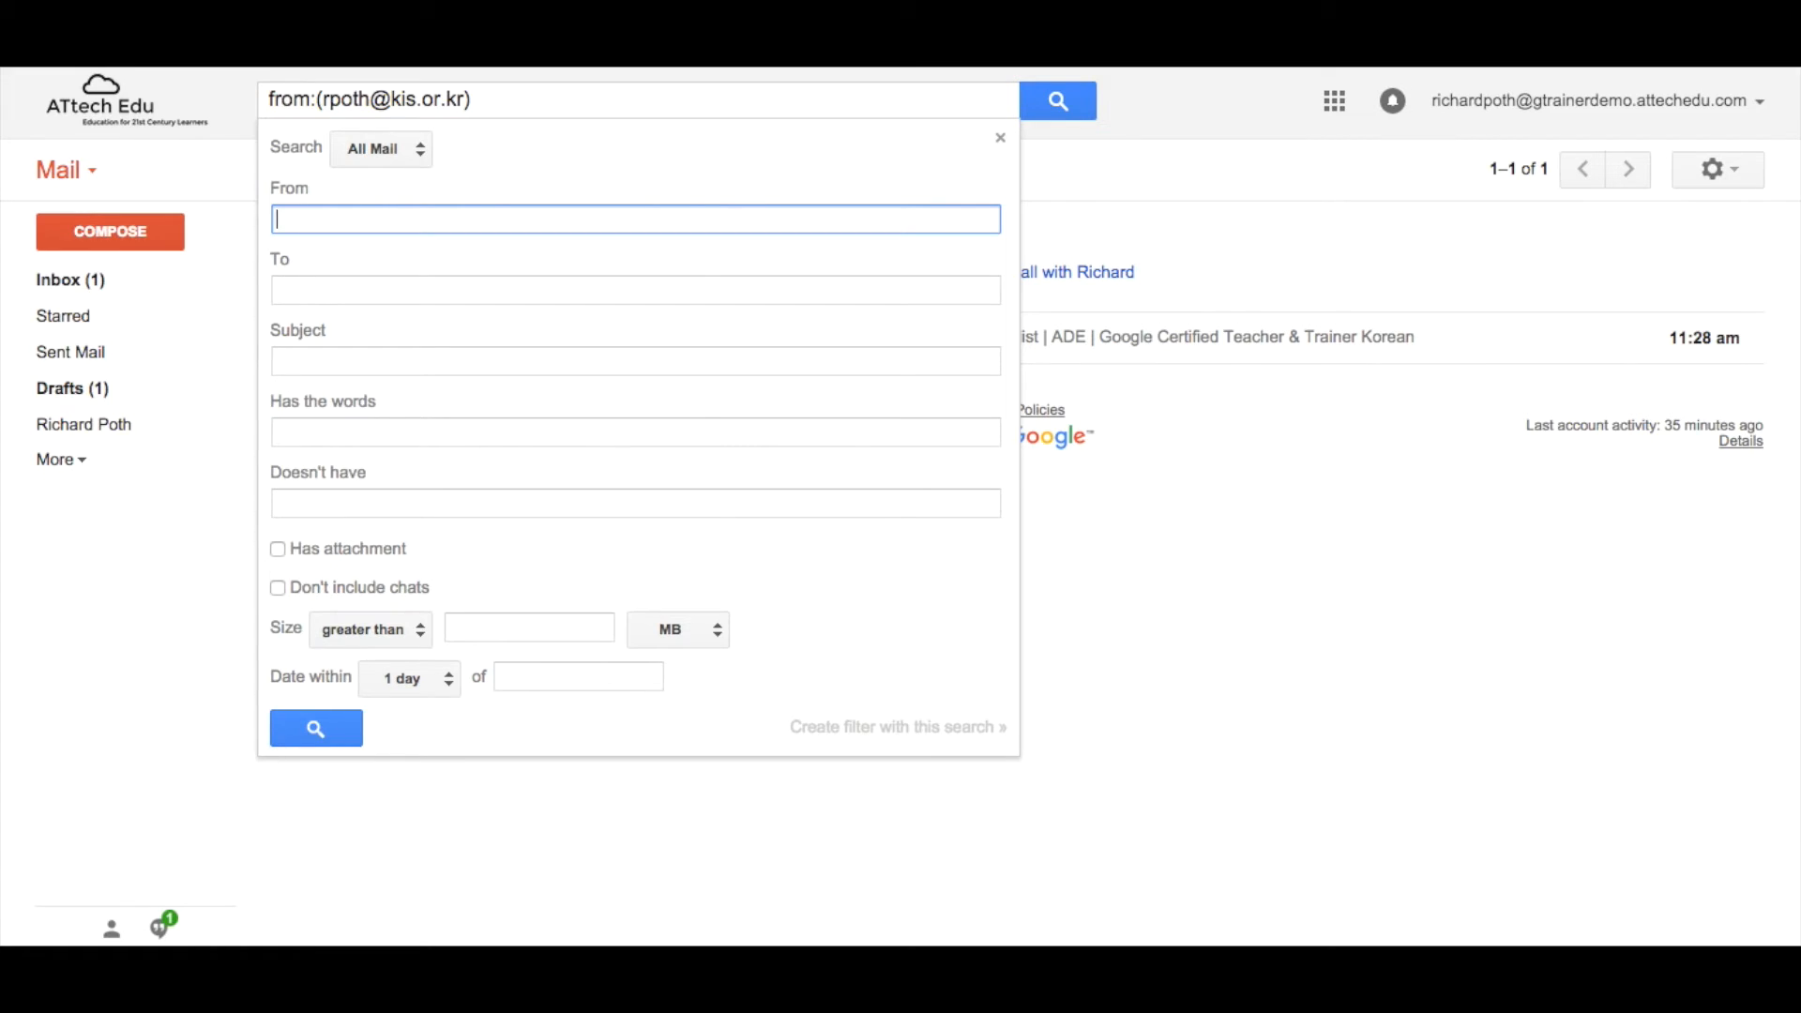
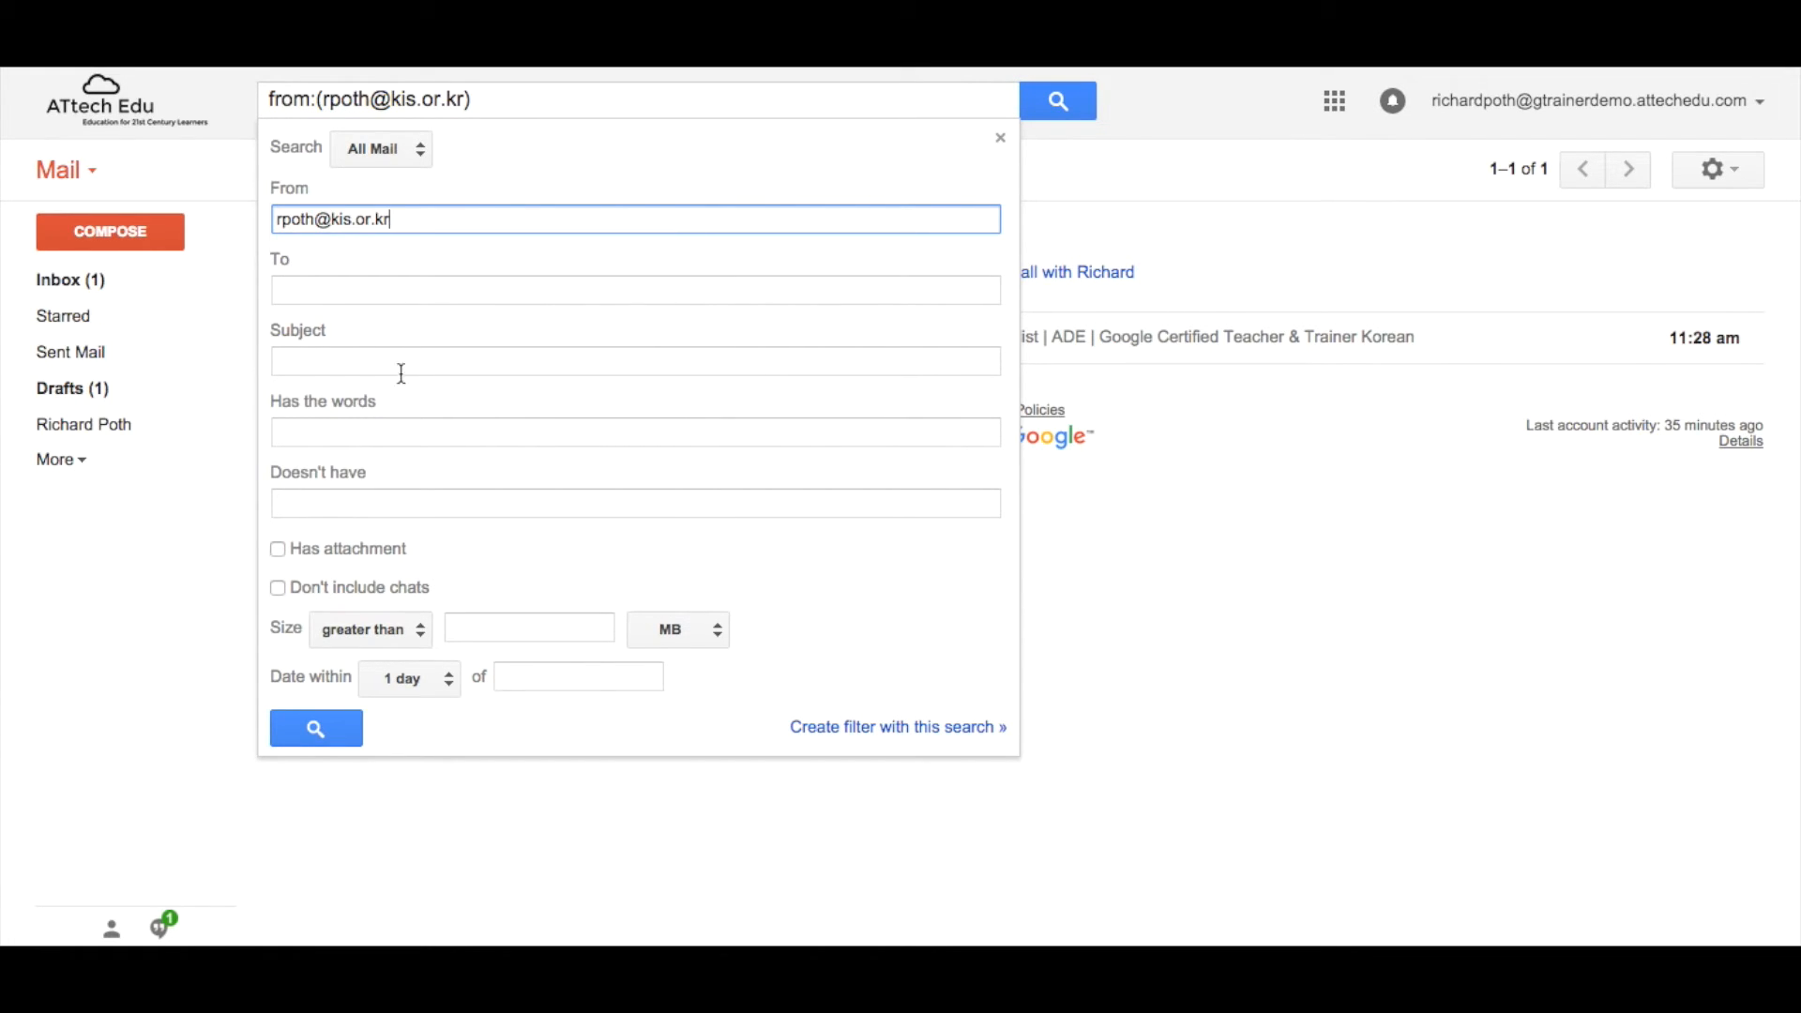
left_click(634, 360)
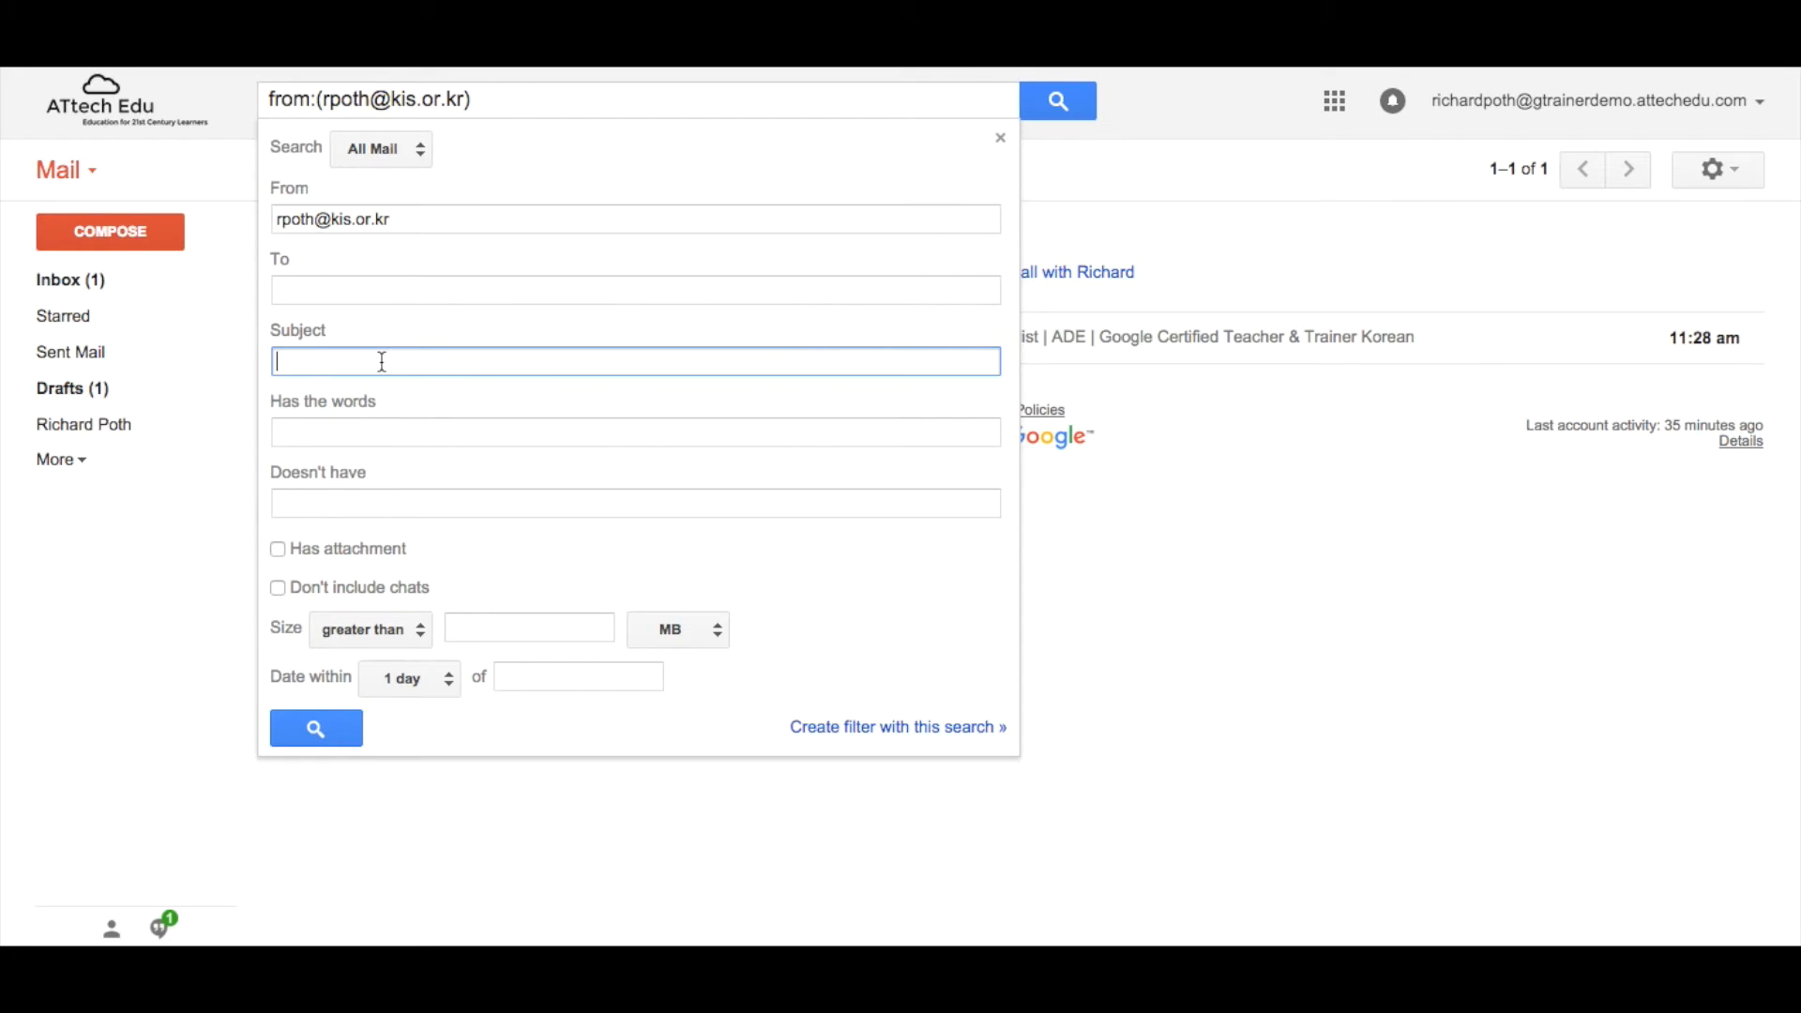
left_click(634, 432)
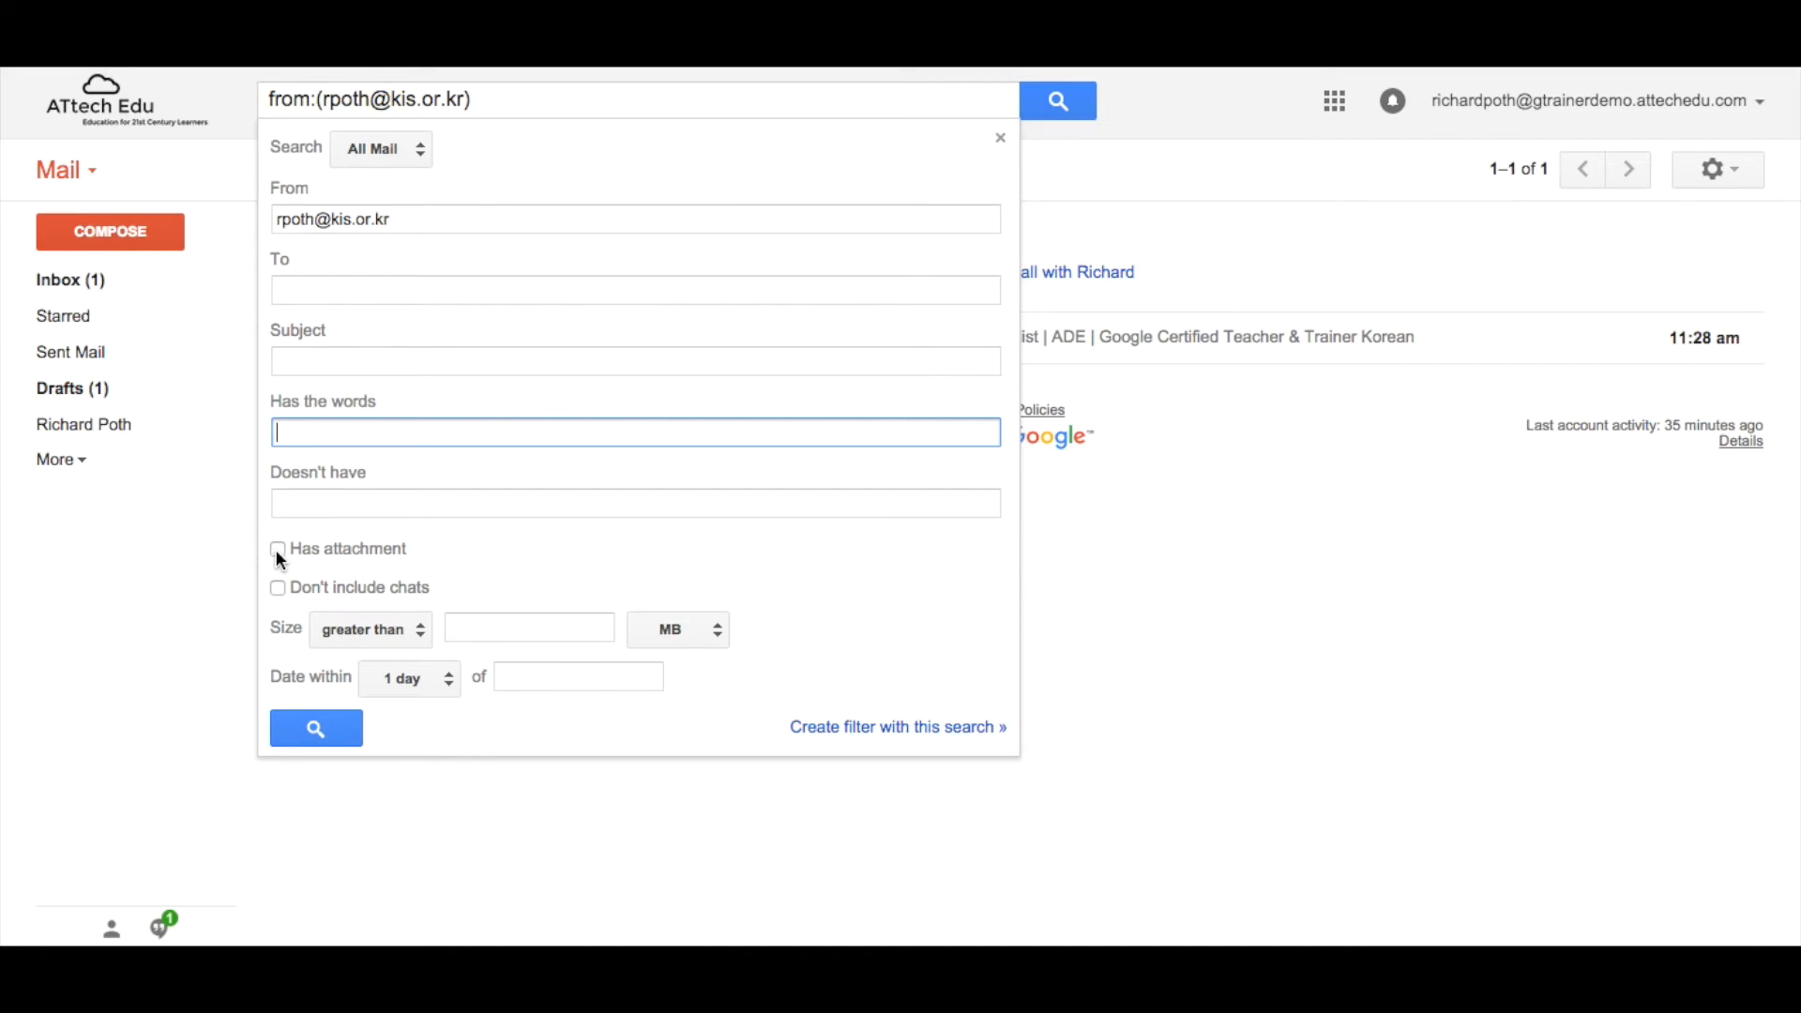
mouse_move(278, 595)
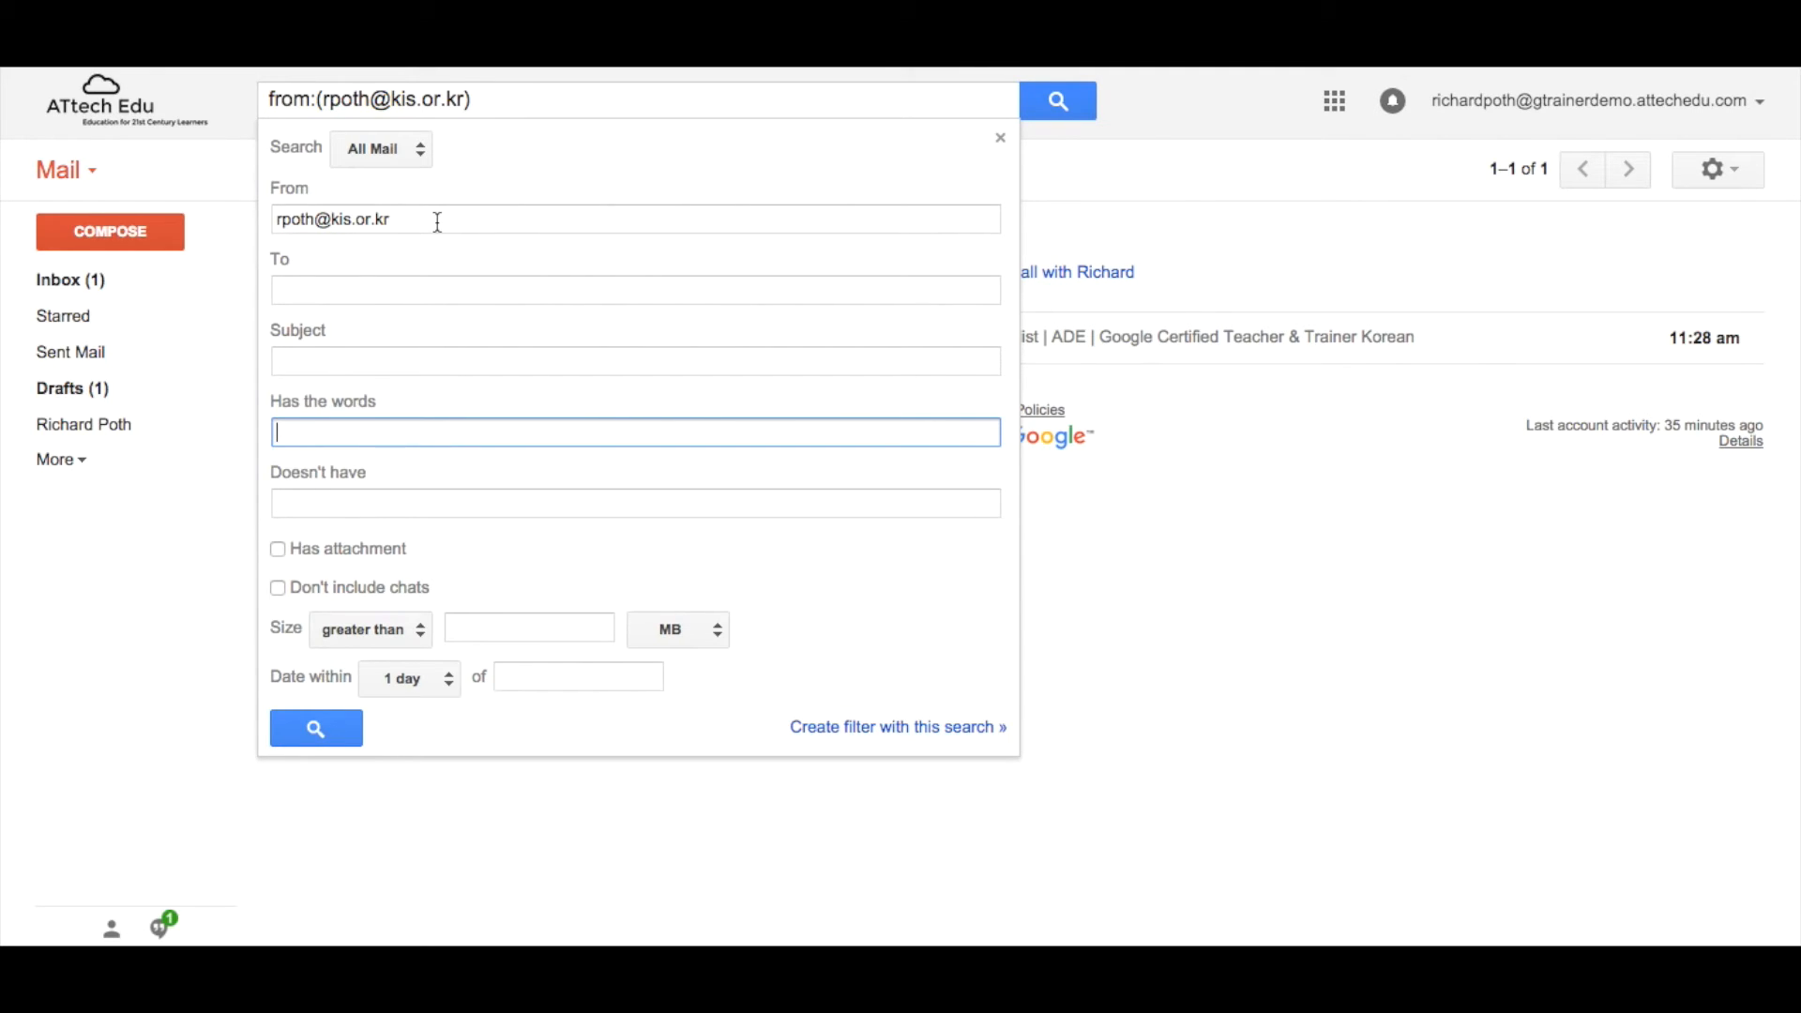
mouse_move(912, 737)
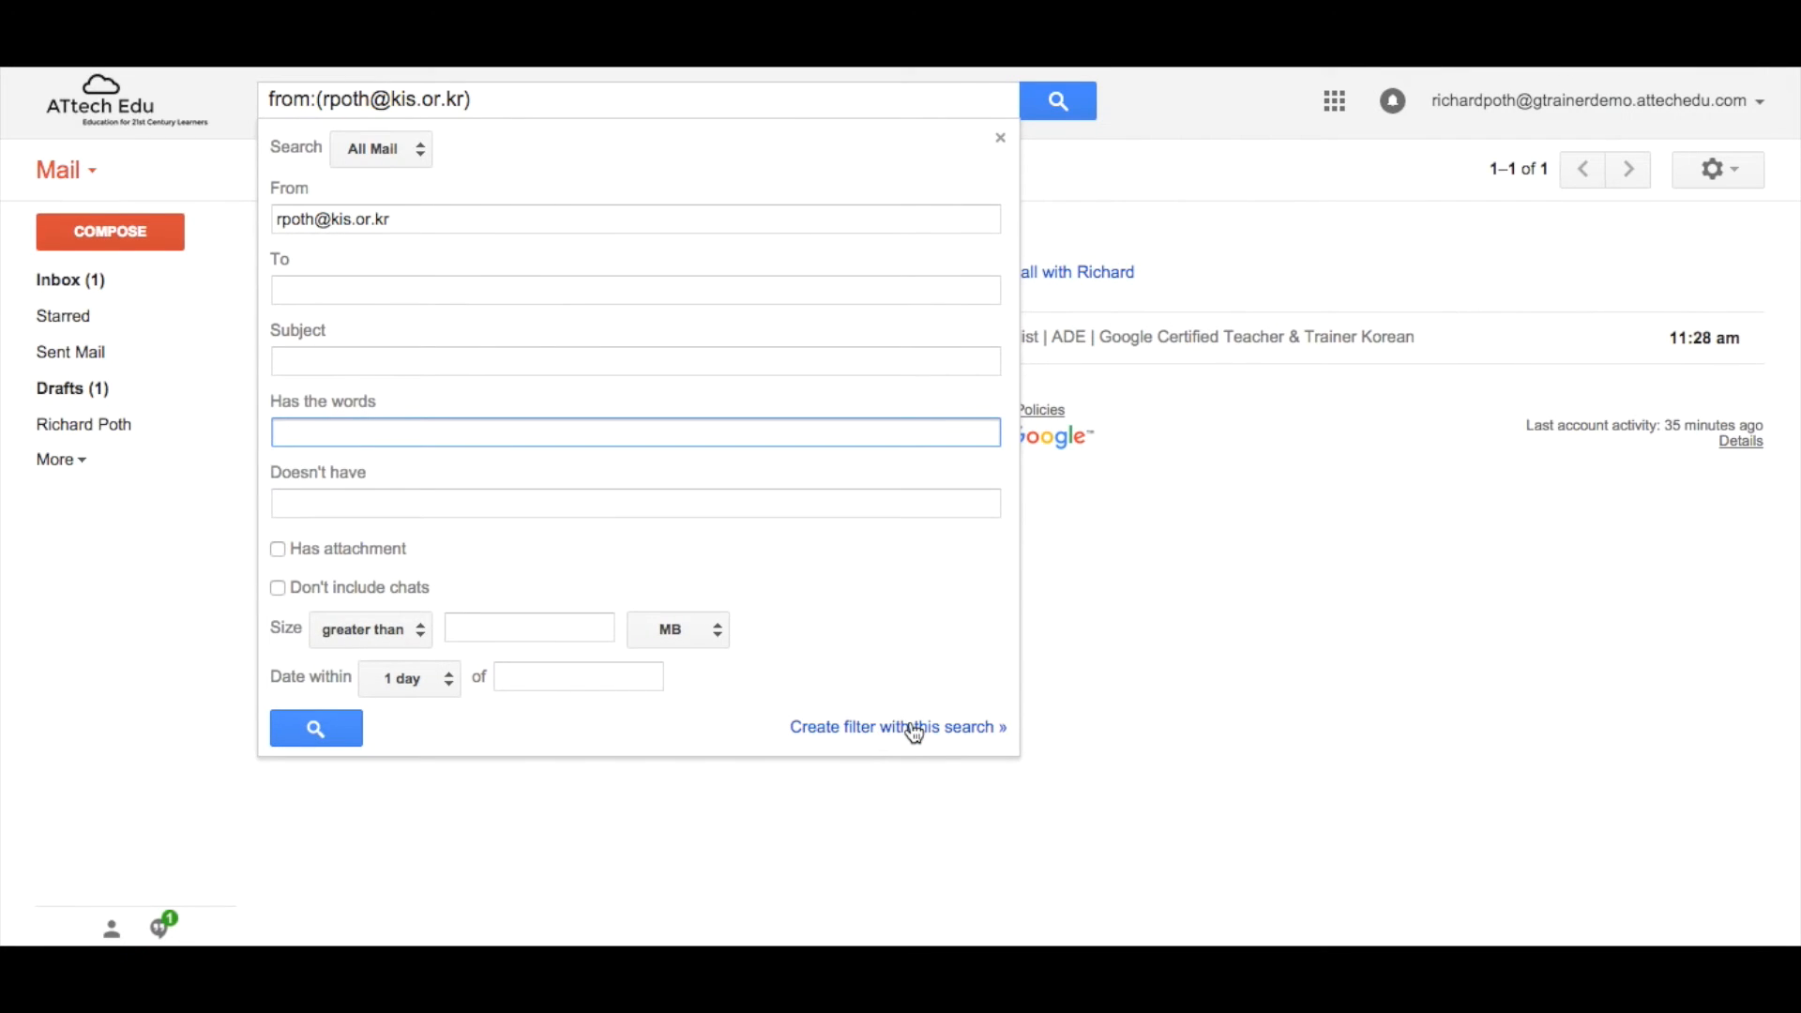
left_click(896, 726)
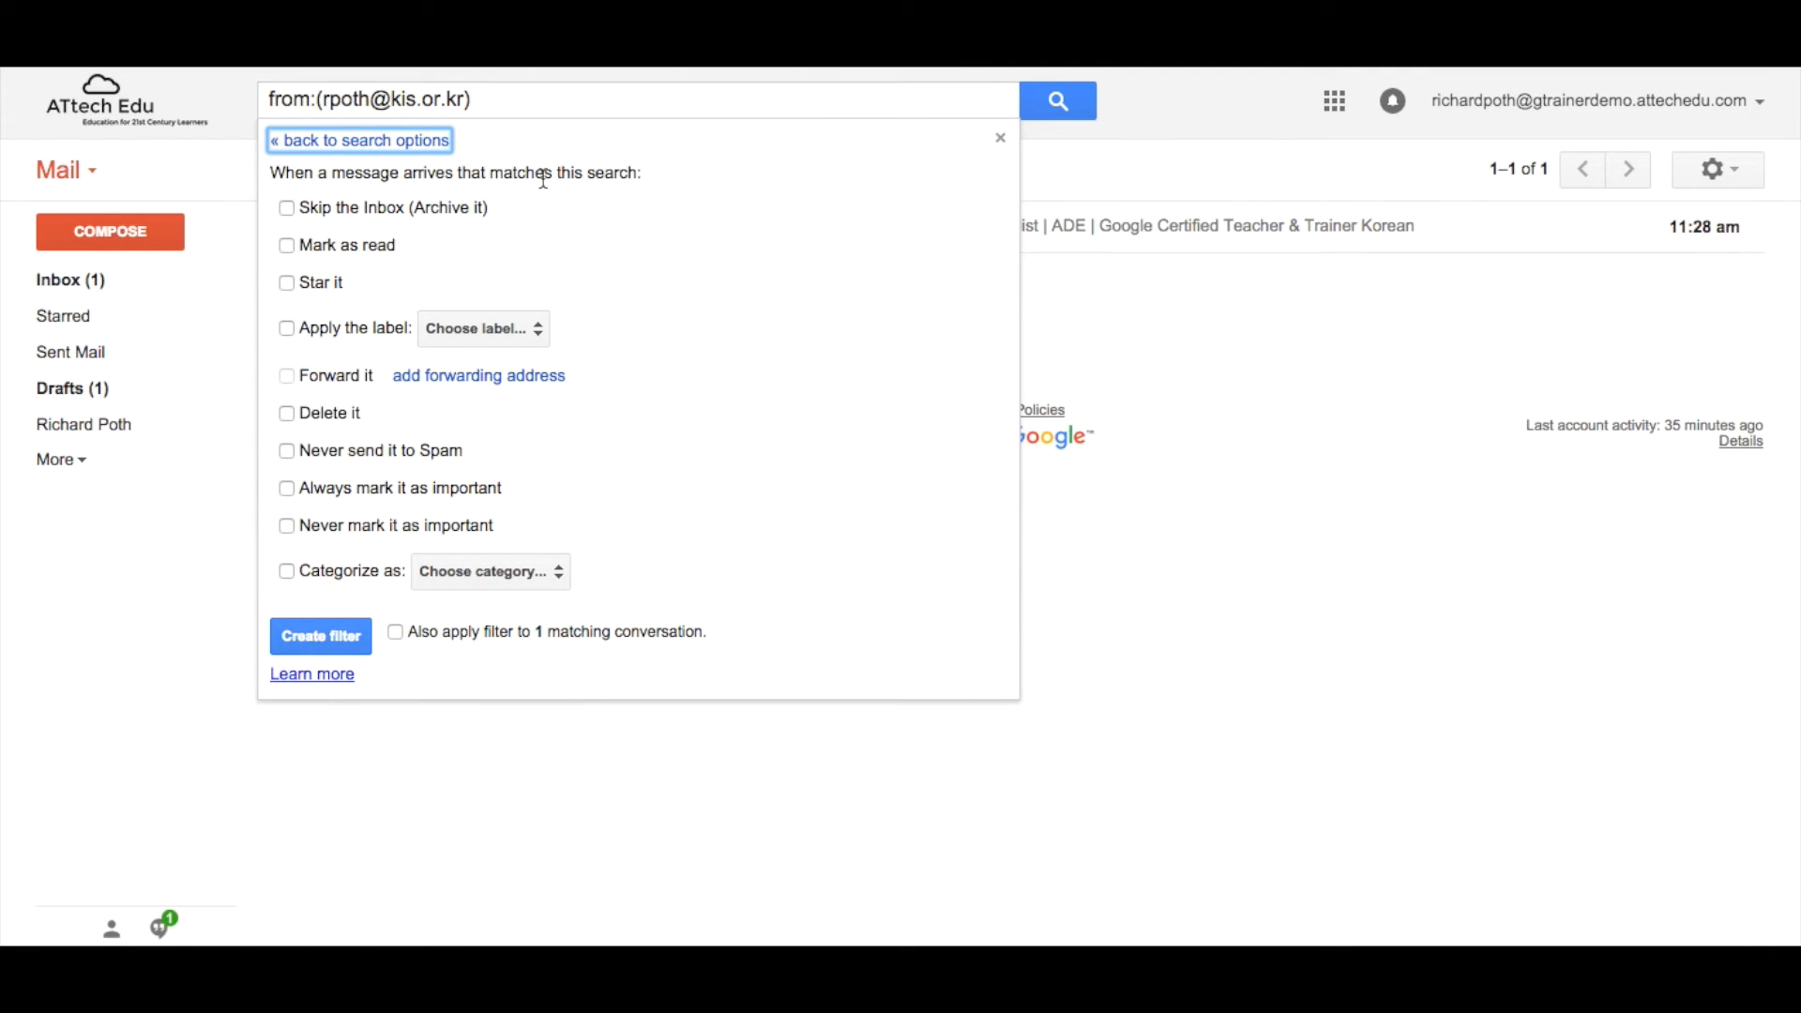
mouse_move(241, 177)
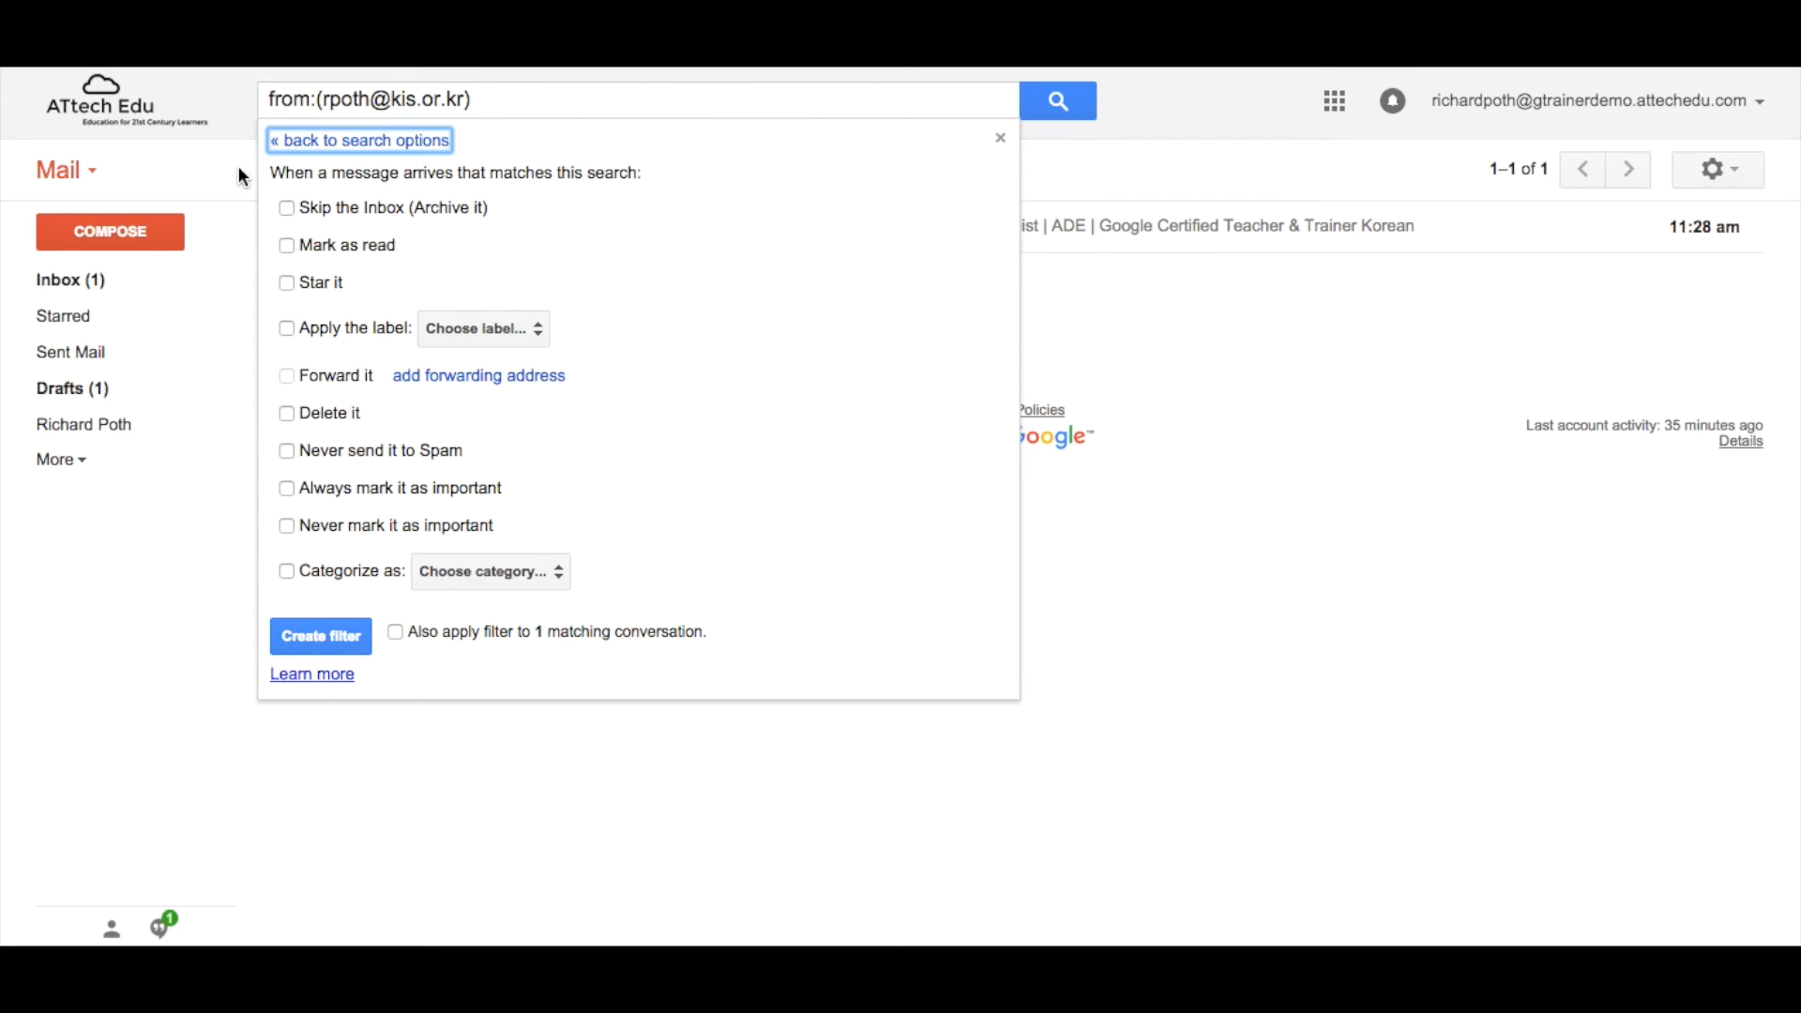
mouse_move(578, 199)
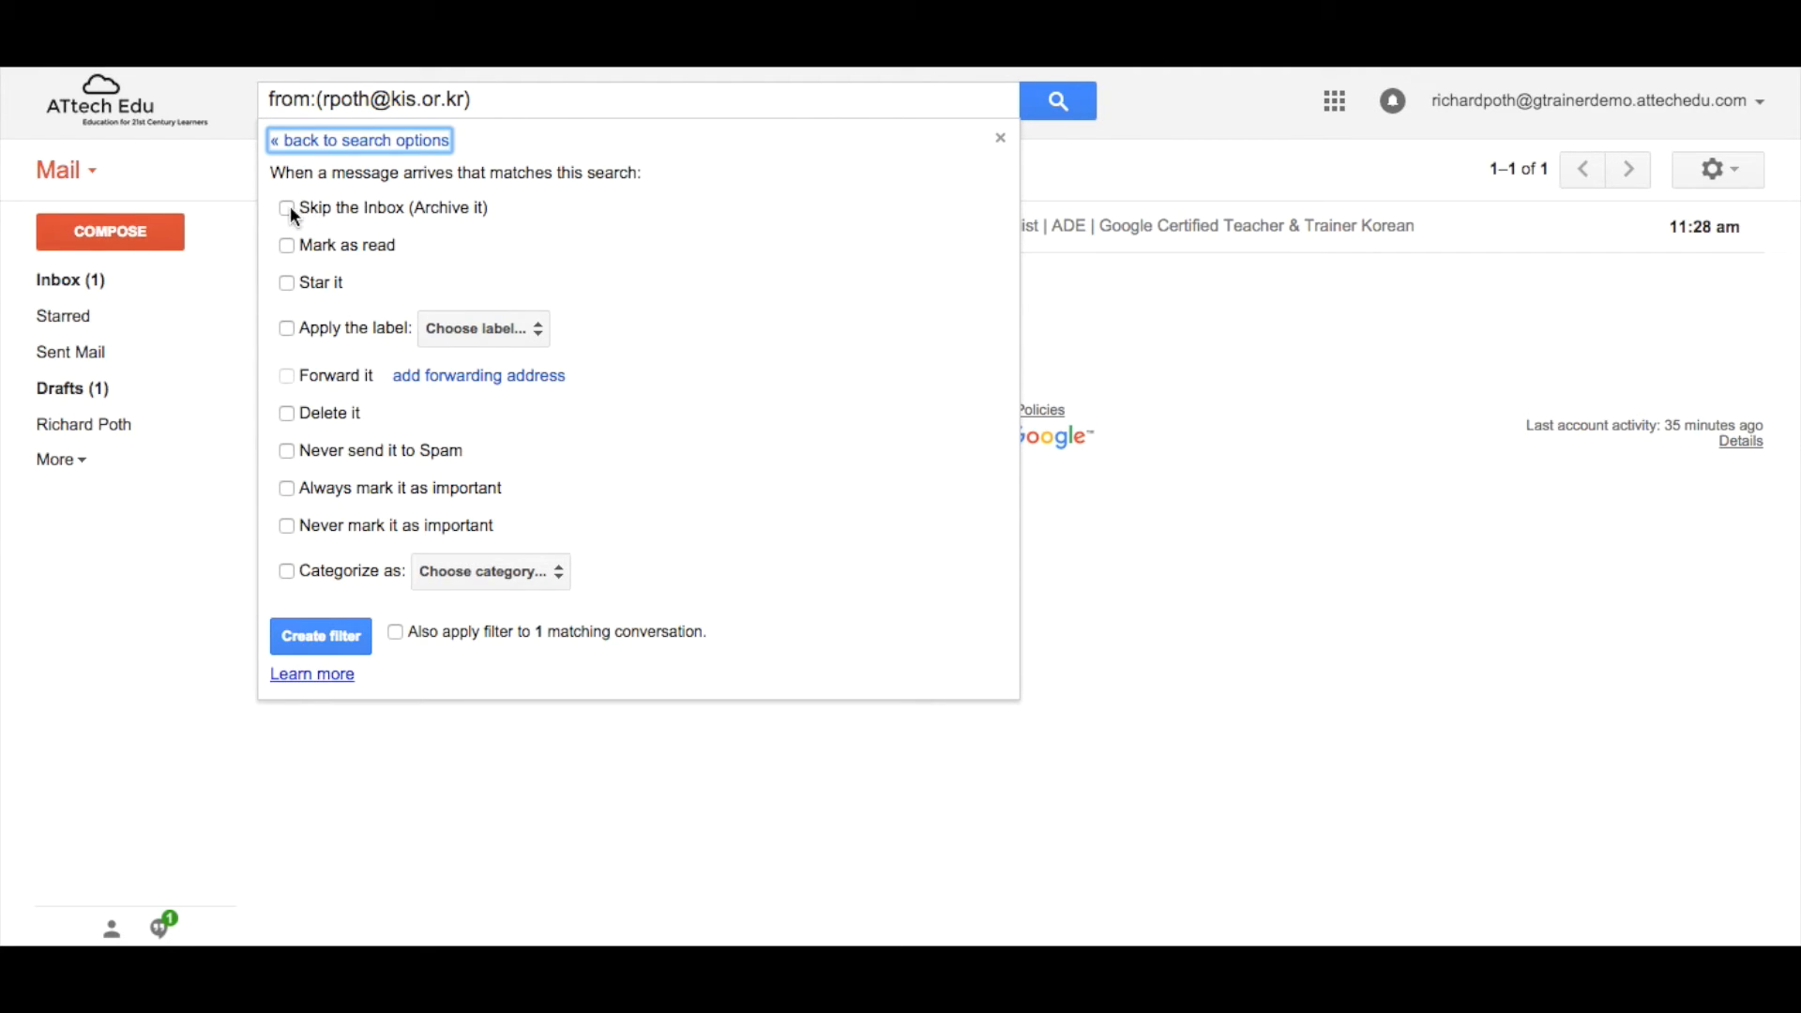
mouse_move(483, 208)
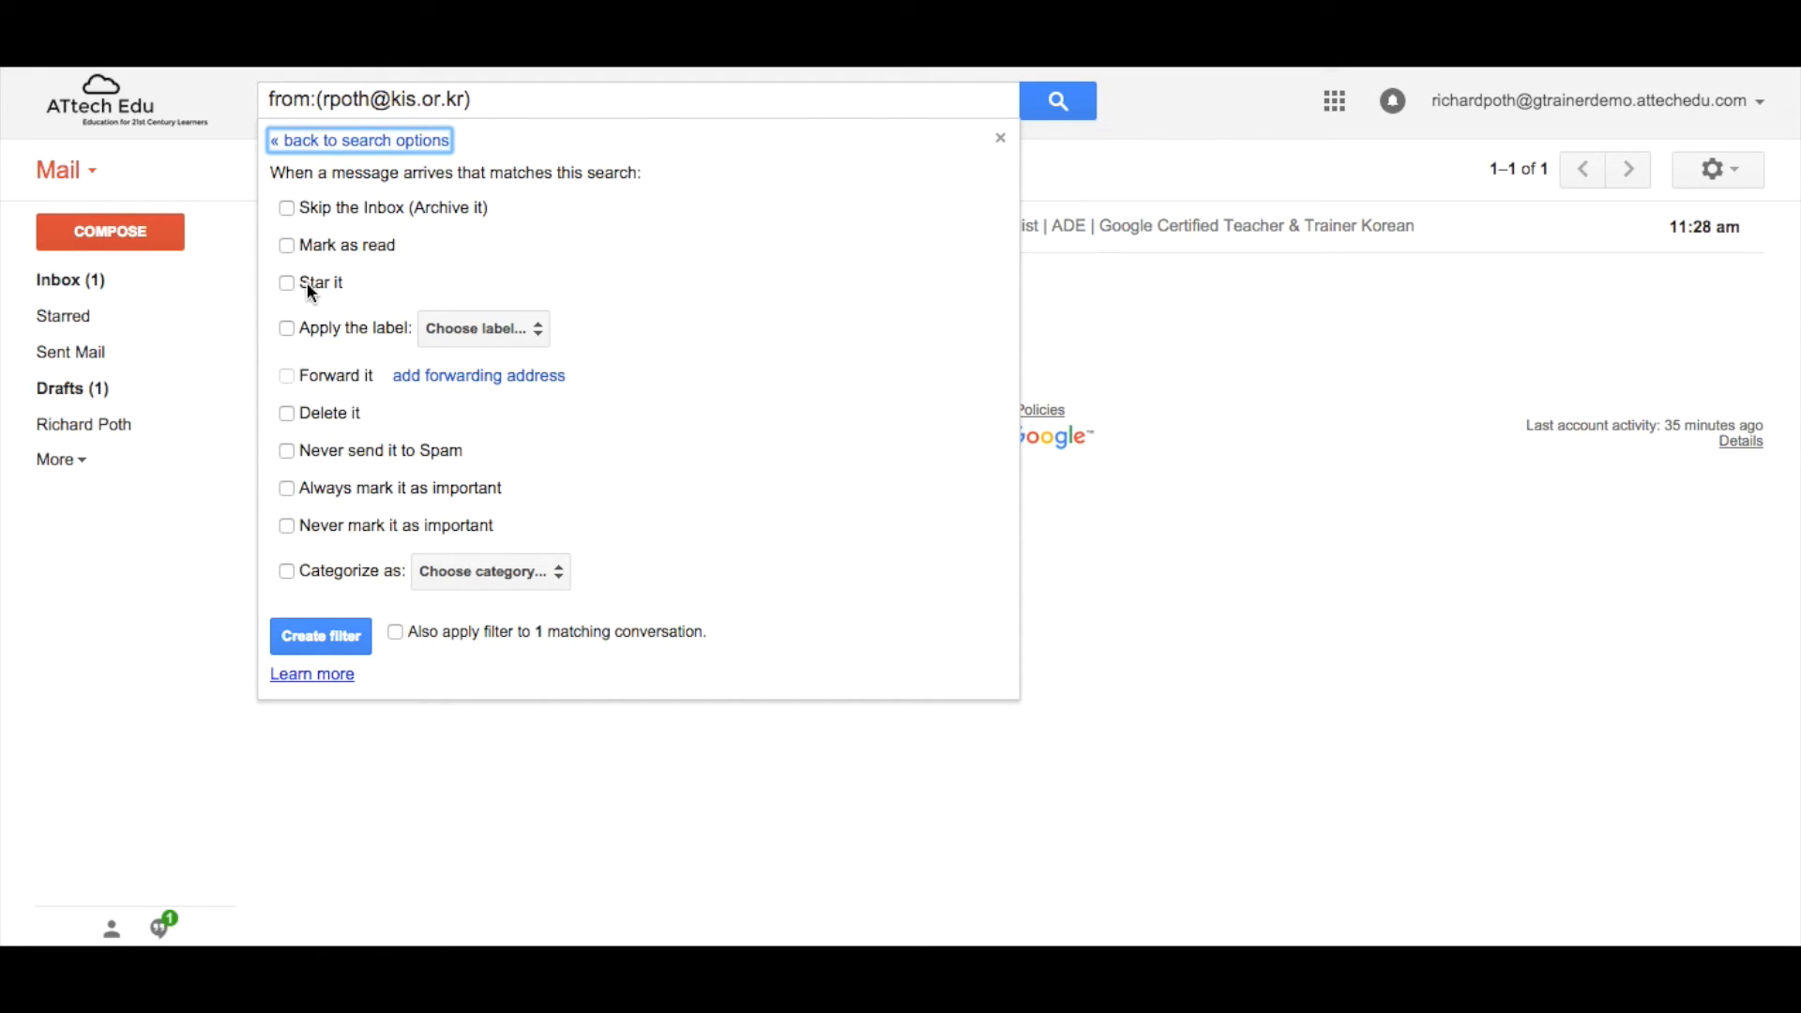
mouse_move(435, 300)
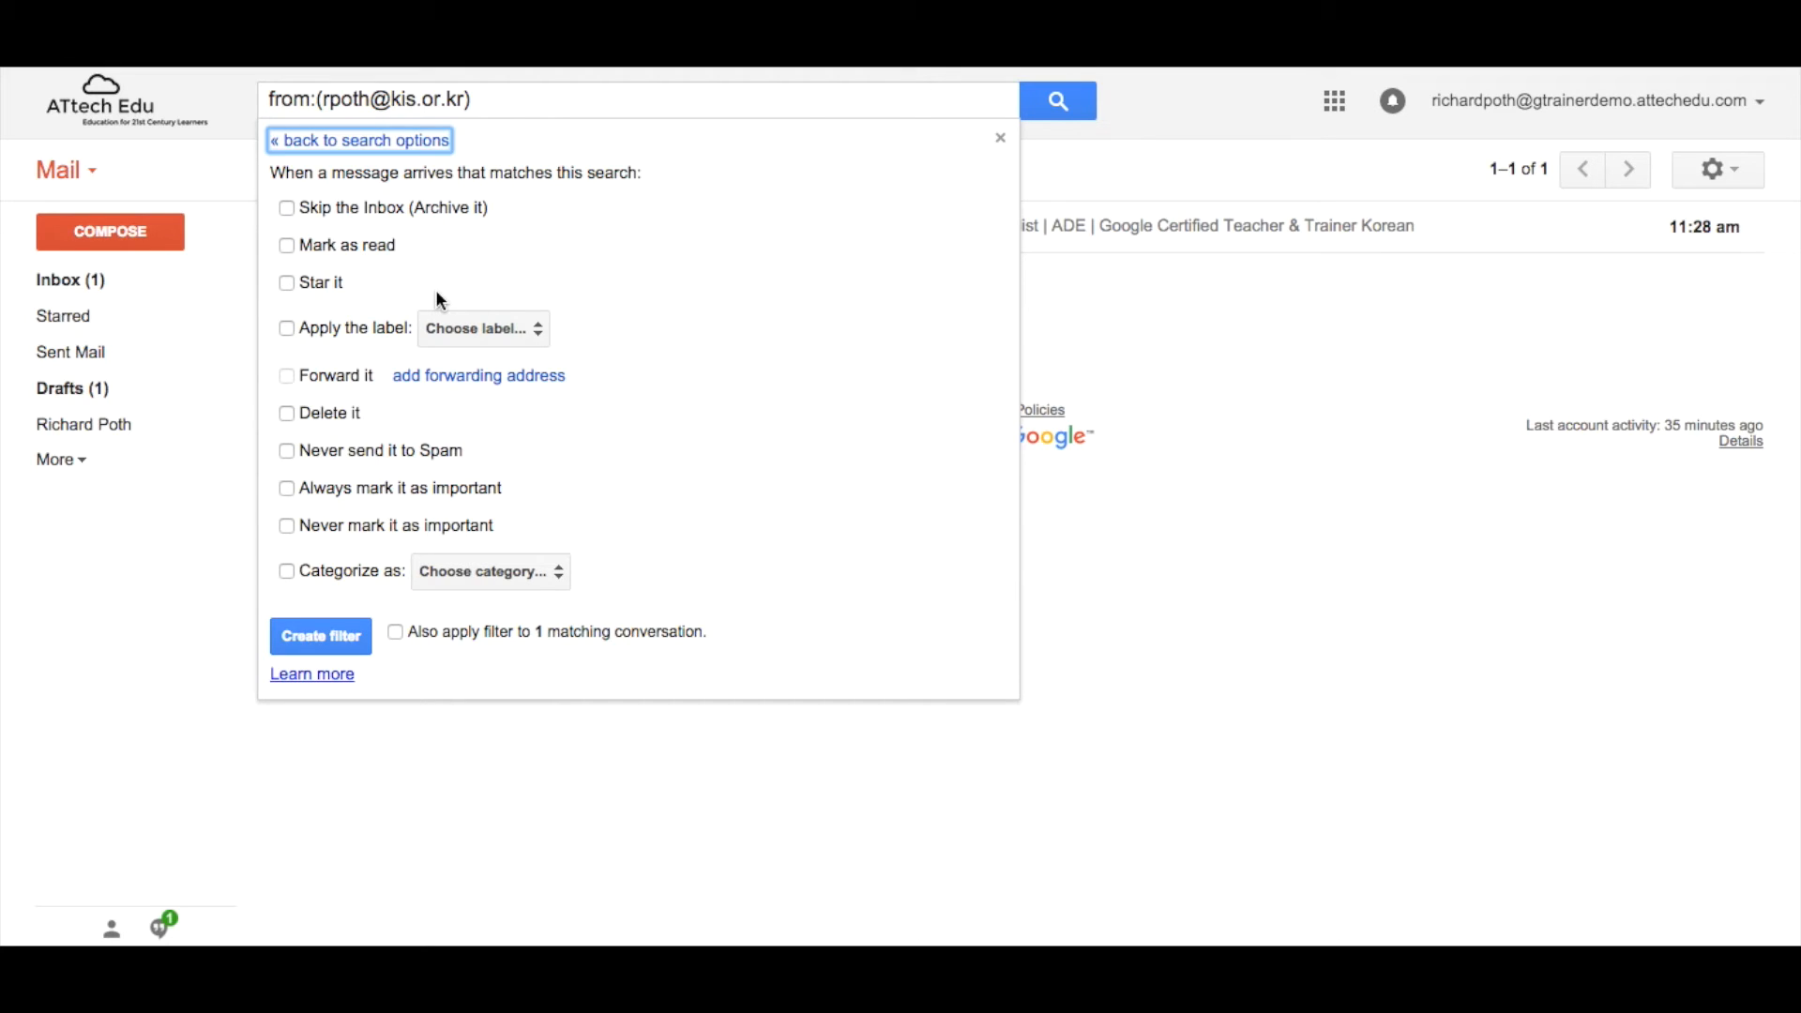
mouse_move(285, 334)
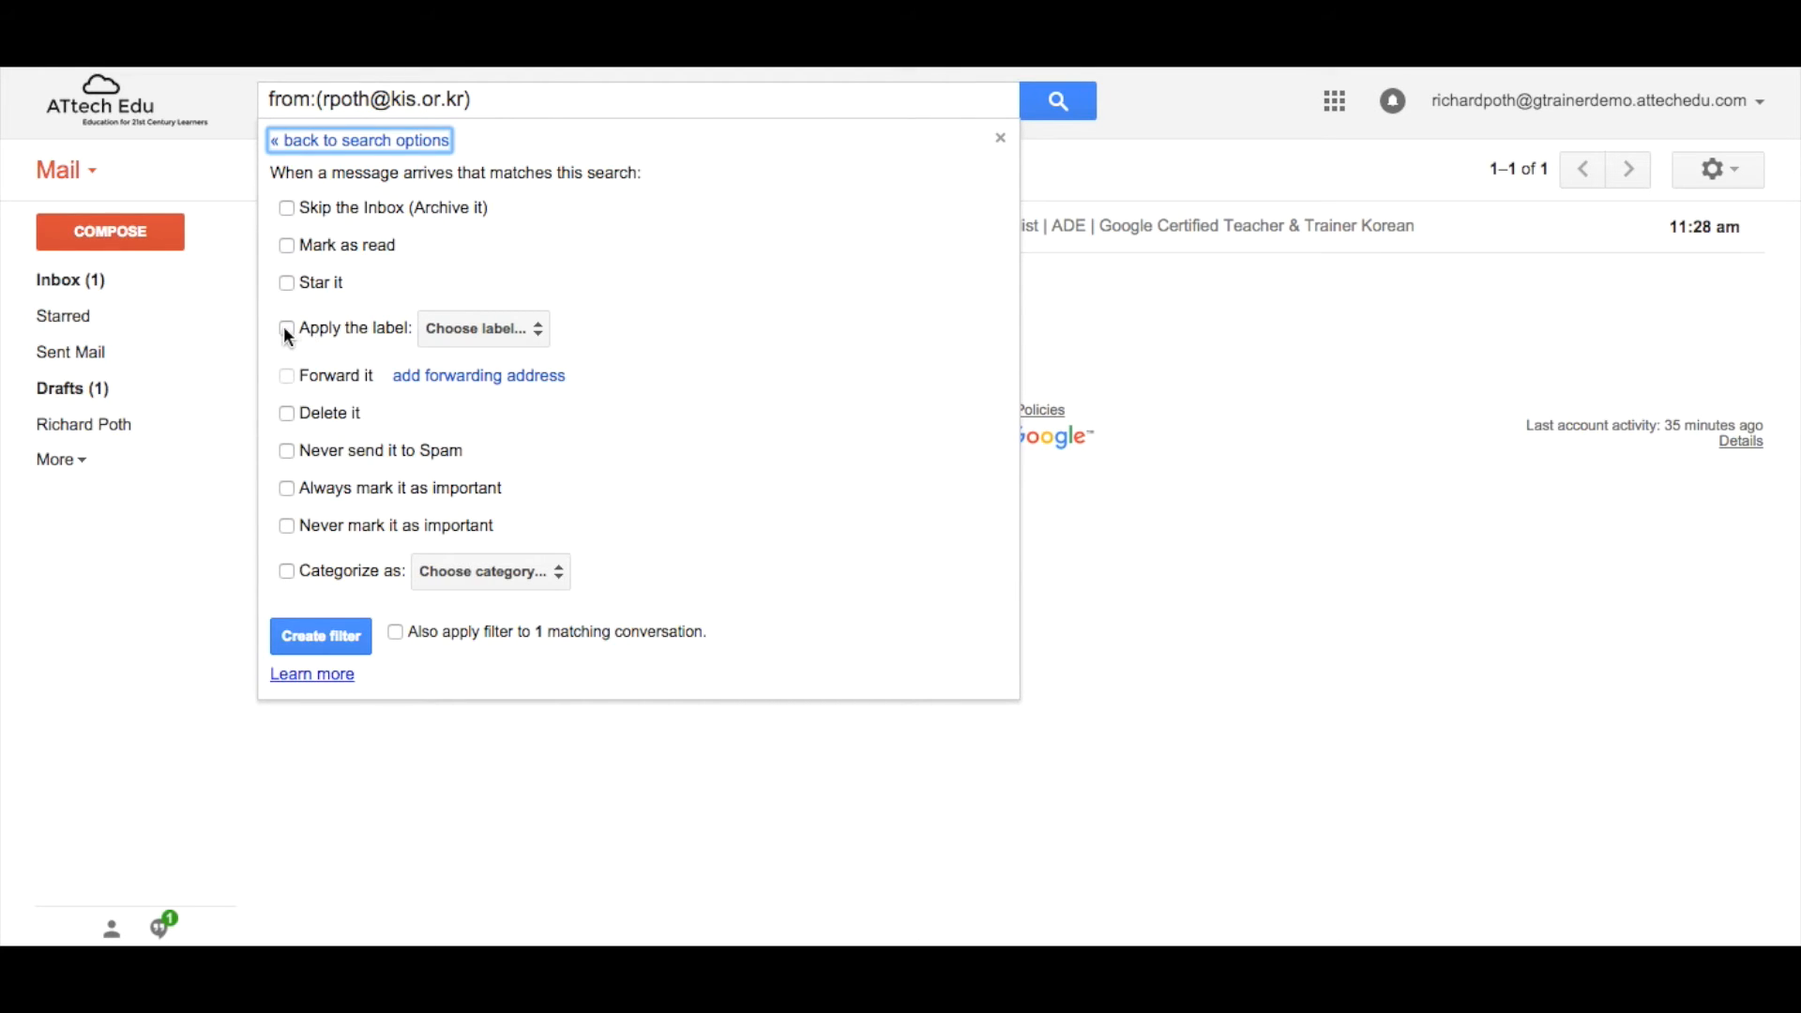
left_click(285, 326)
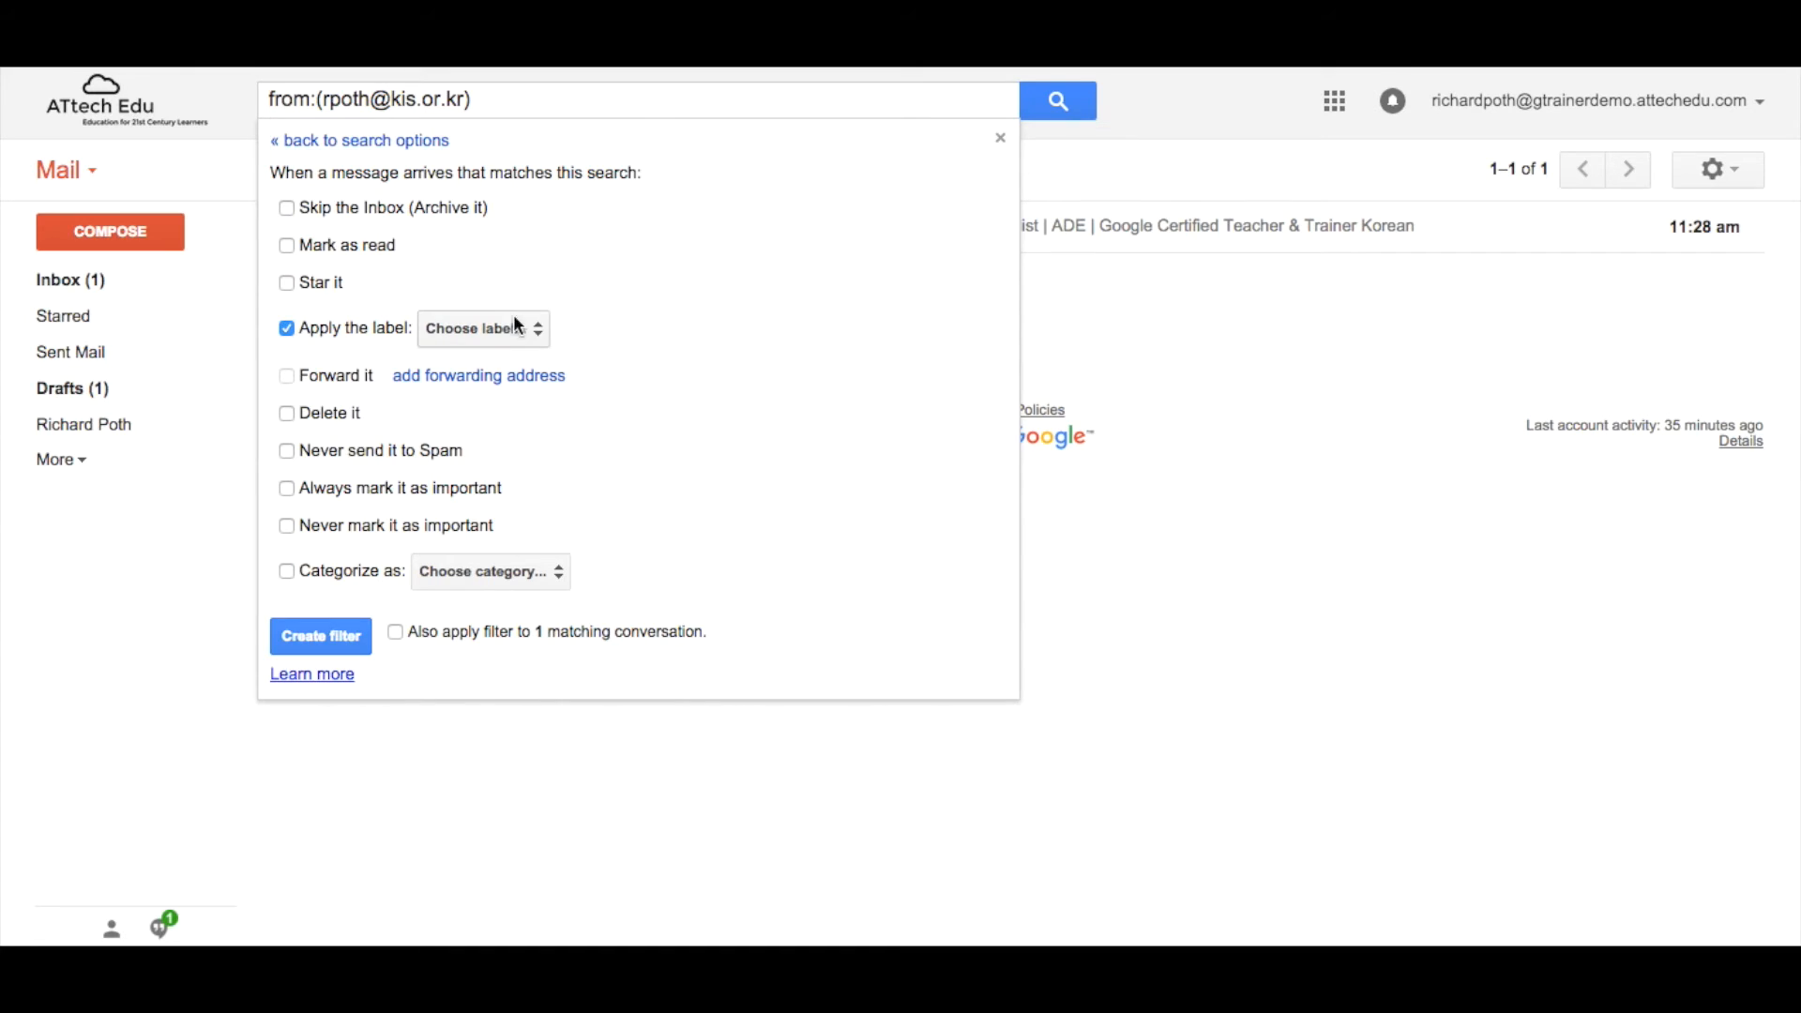
left_click(482, 326)
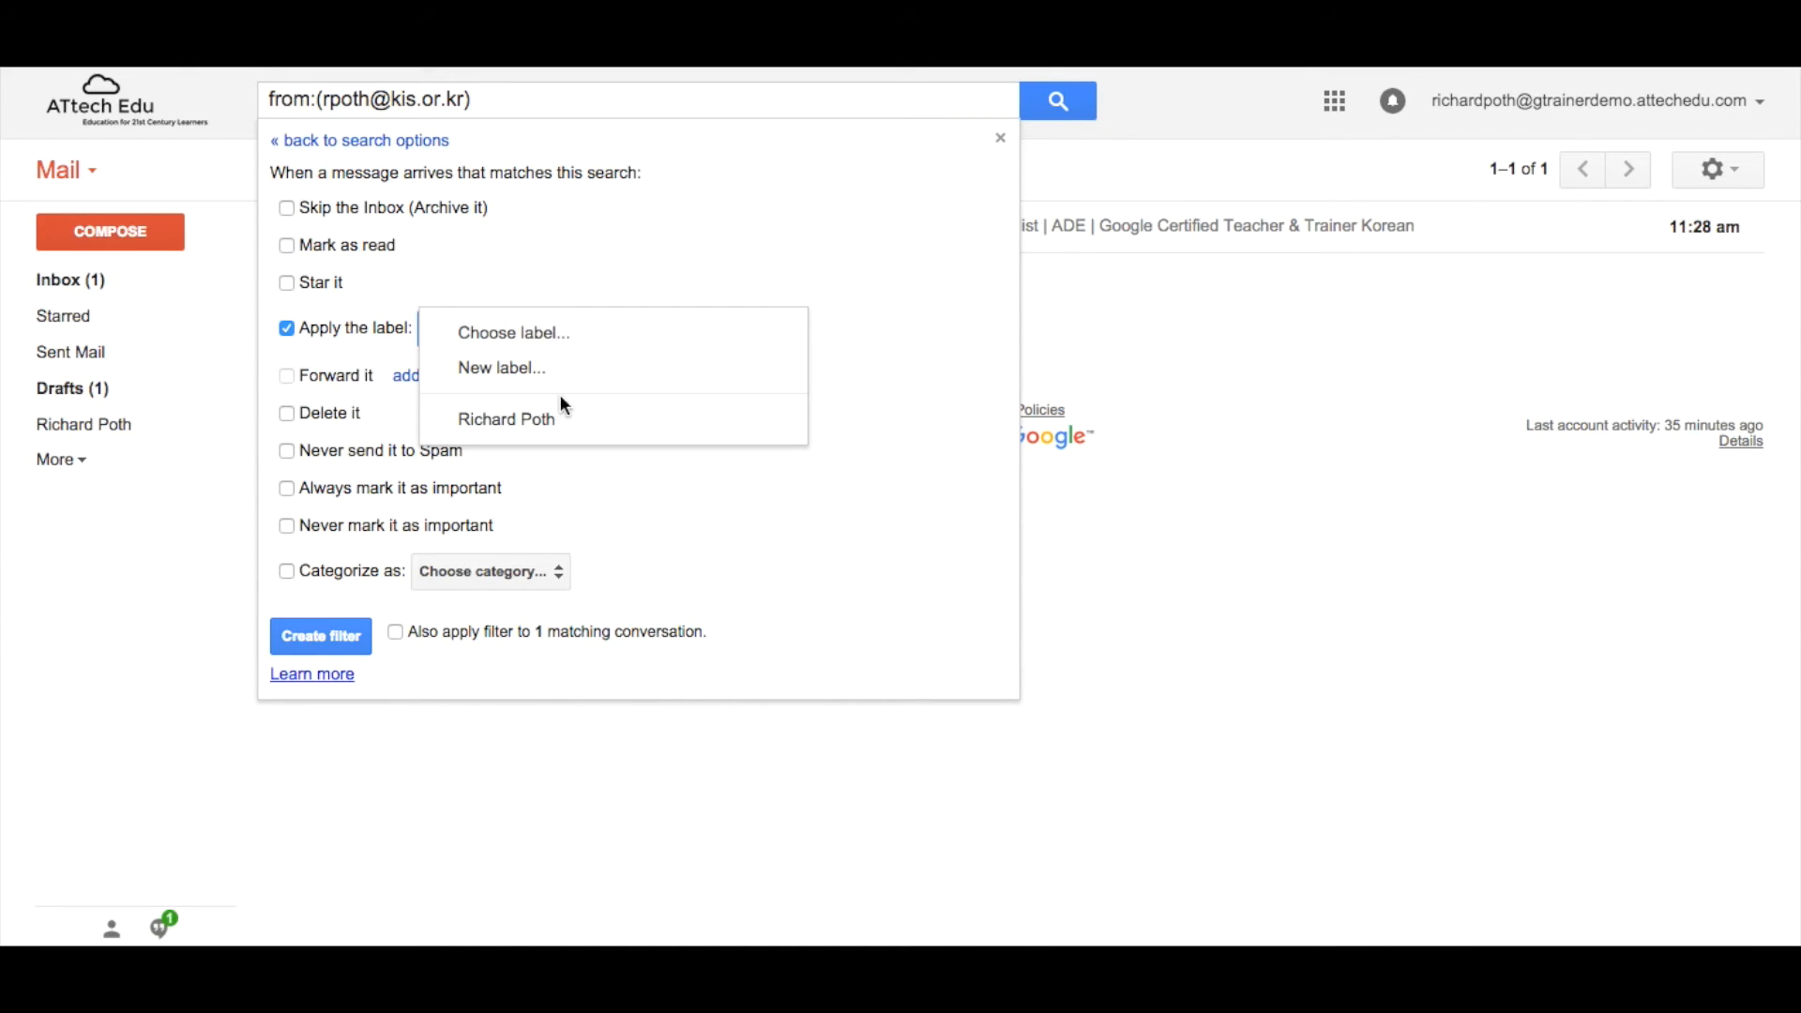
left_click(506, 418)
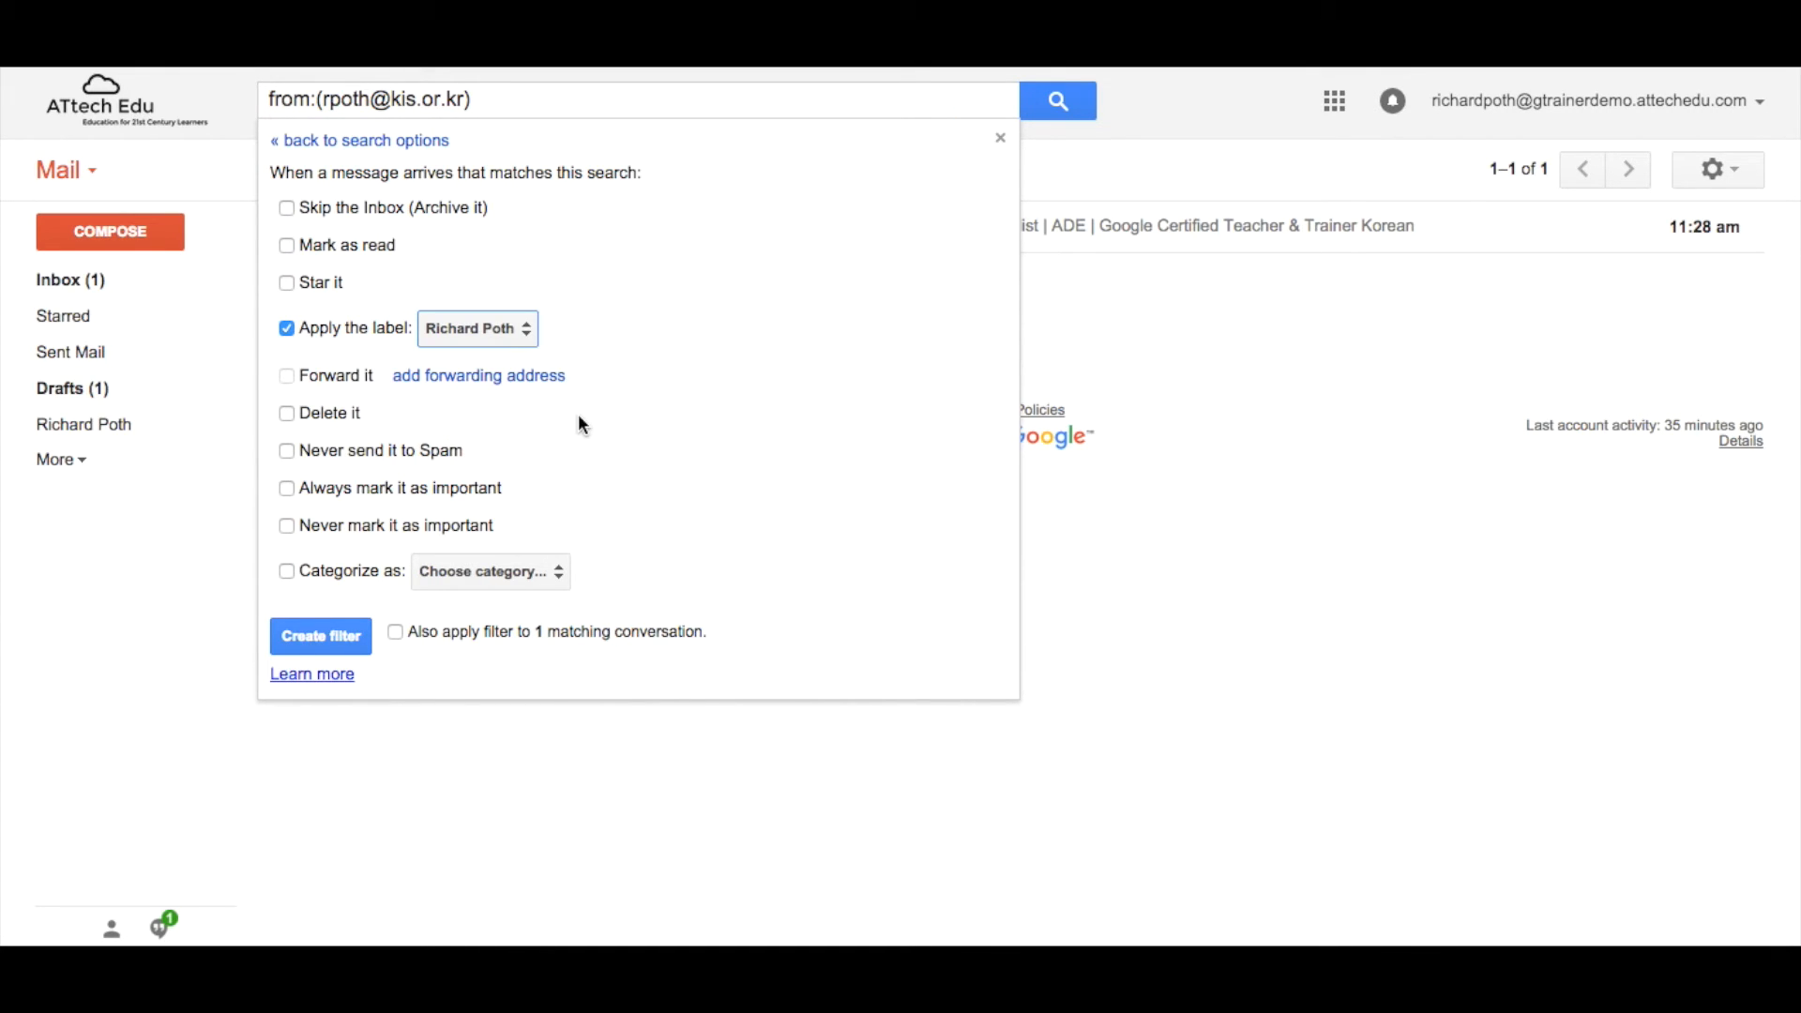
mouse_move(319, 525)
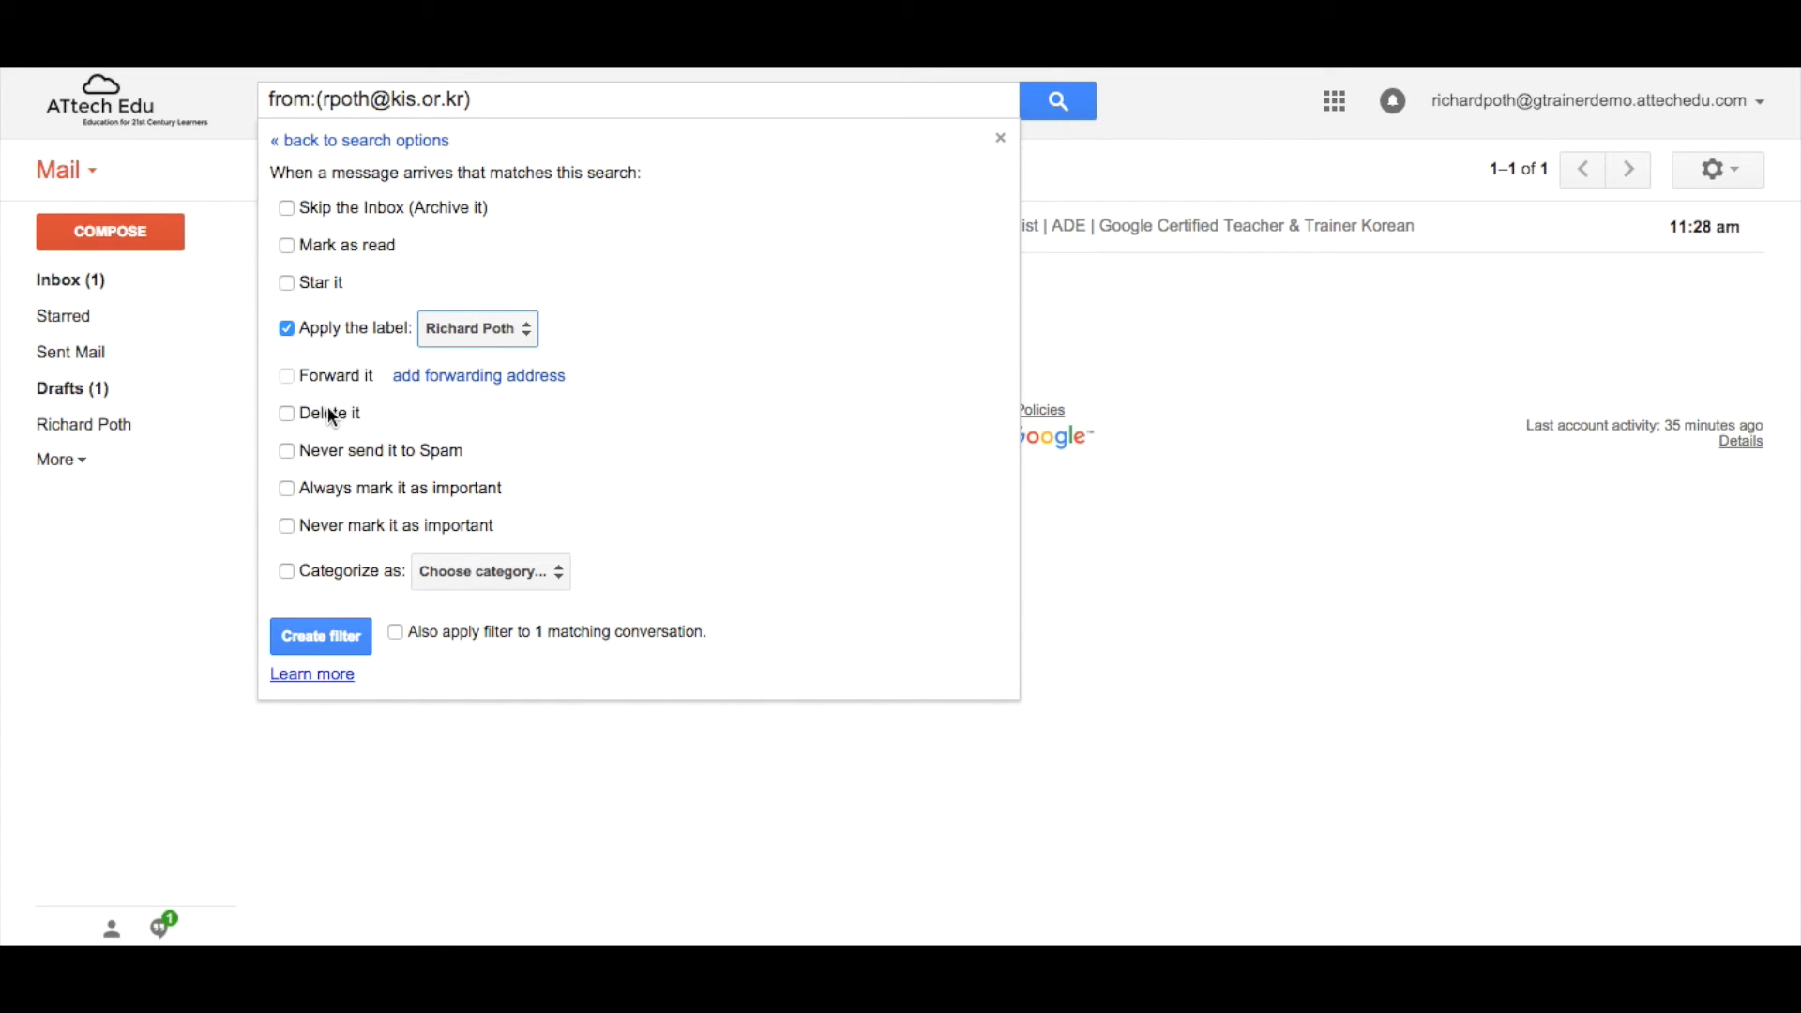
mouse_move(606, 453)
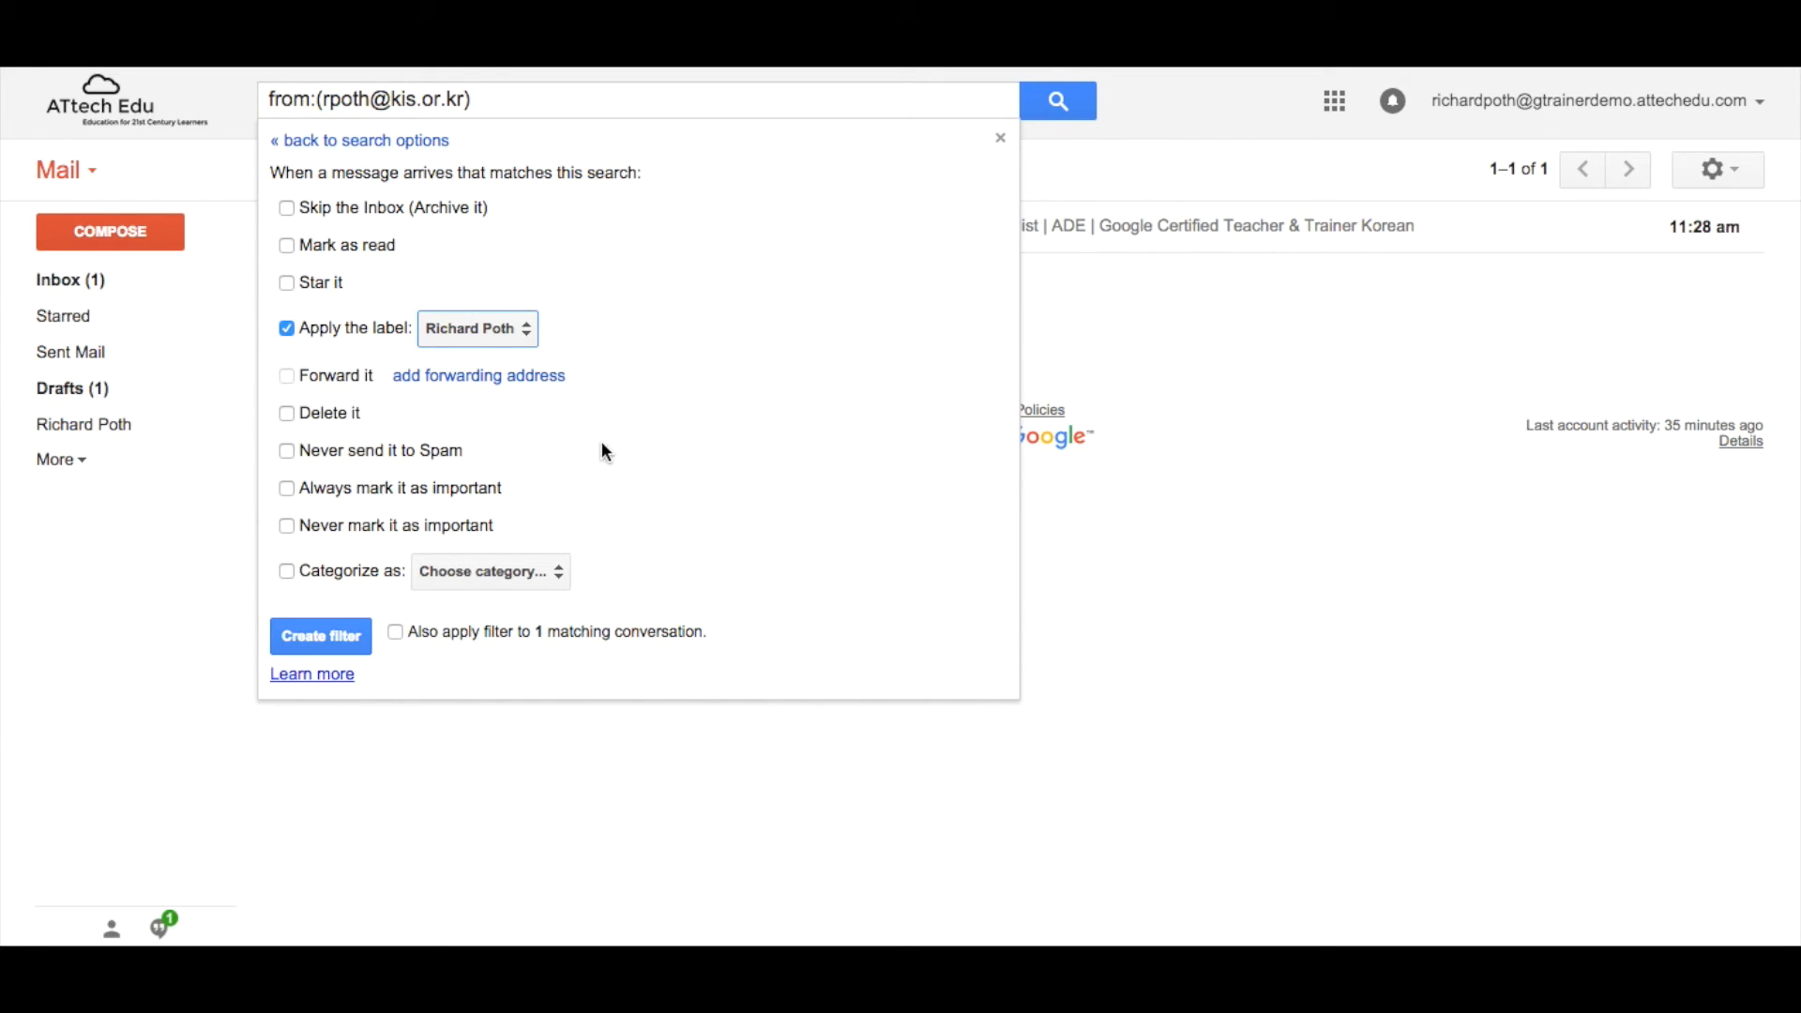
mouse_move(621, 602)
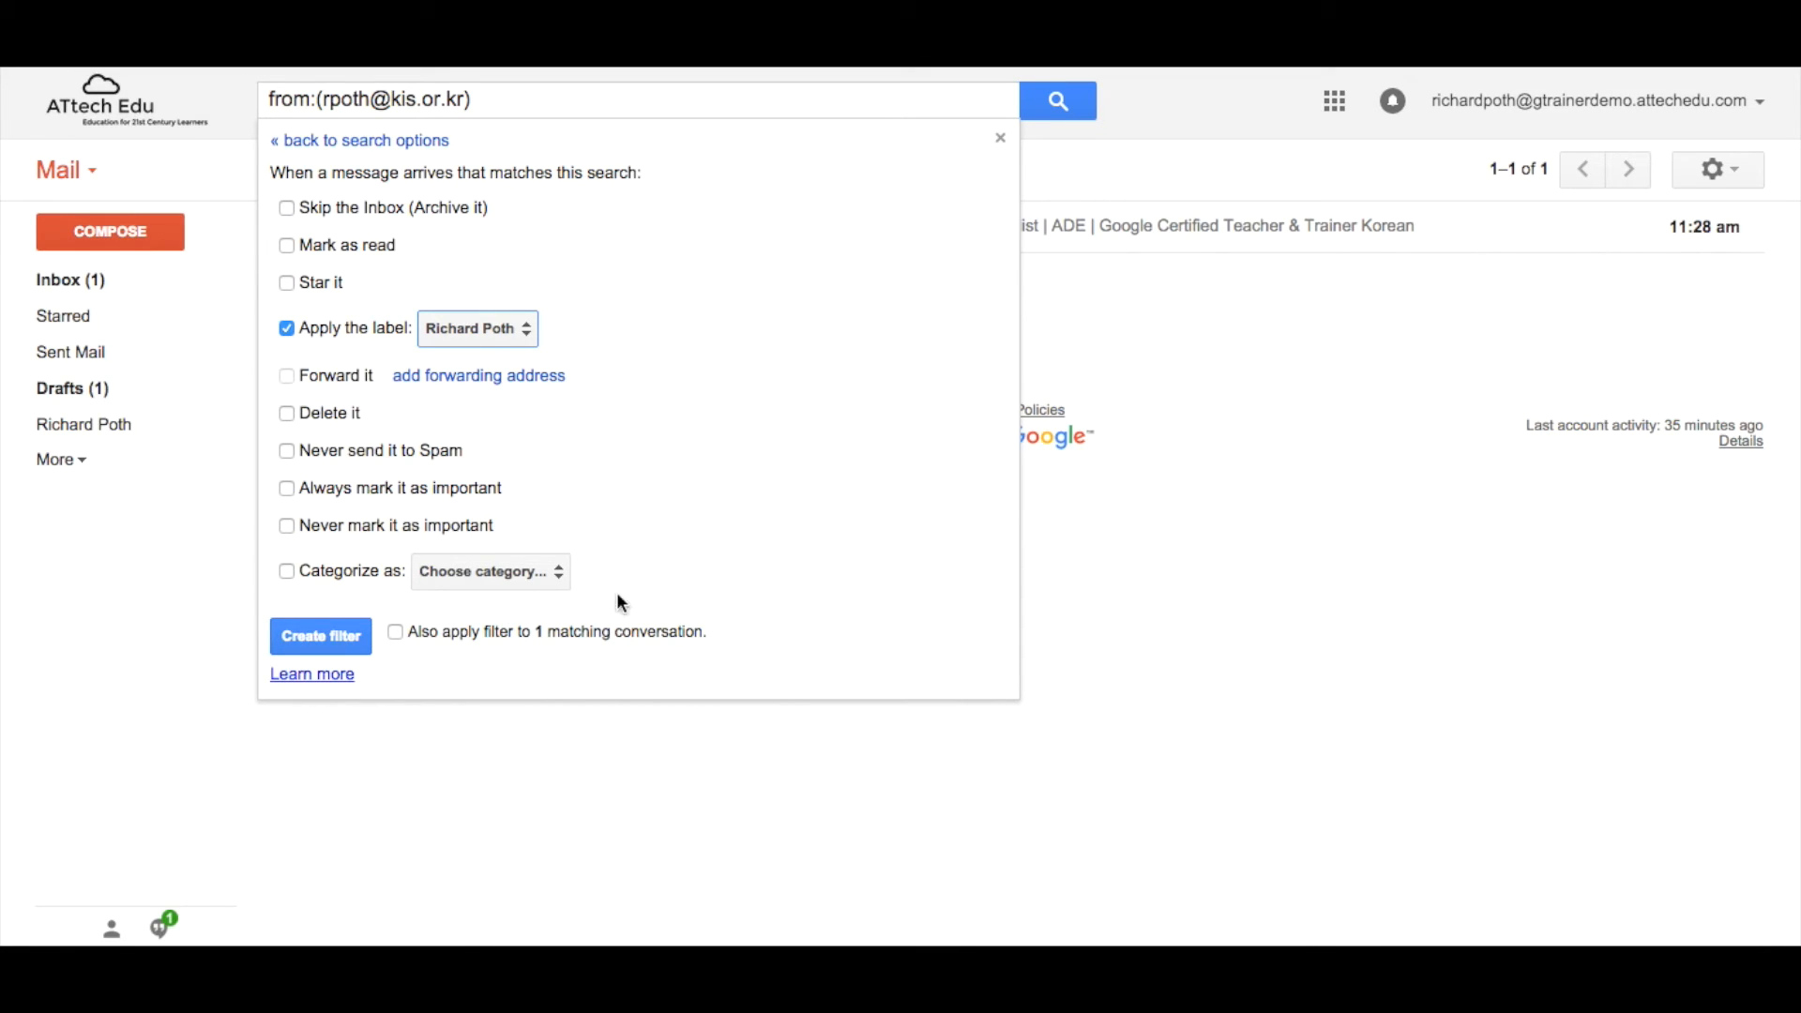
mouse_move(636, 600)
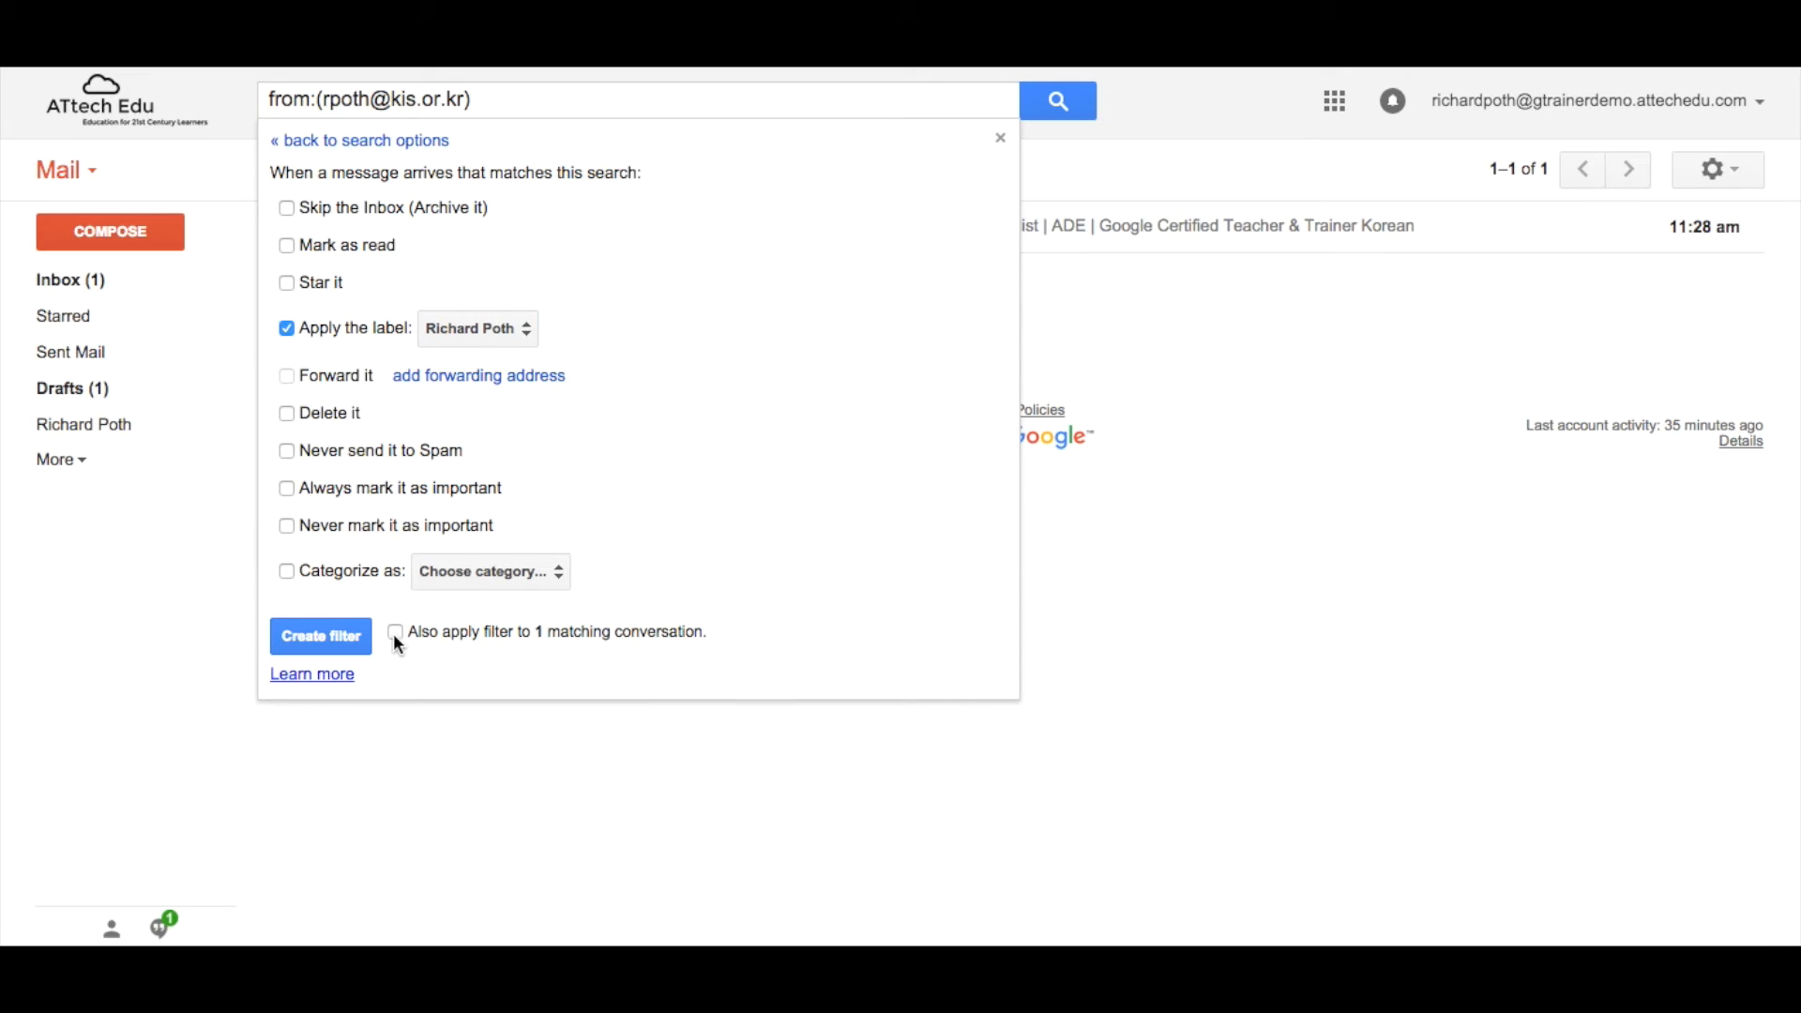
left_click(321, 636)
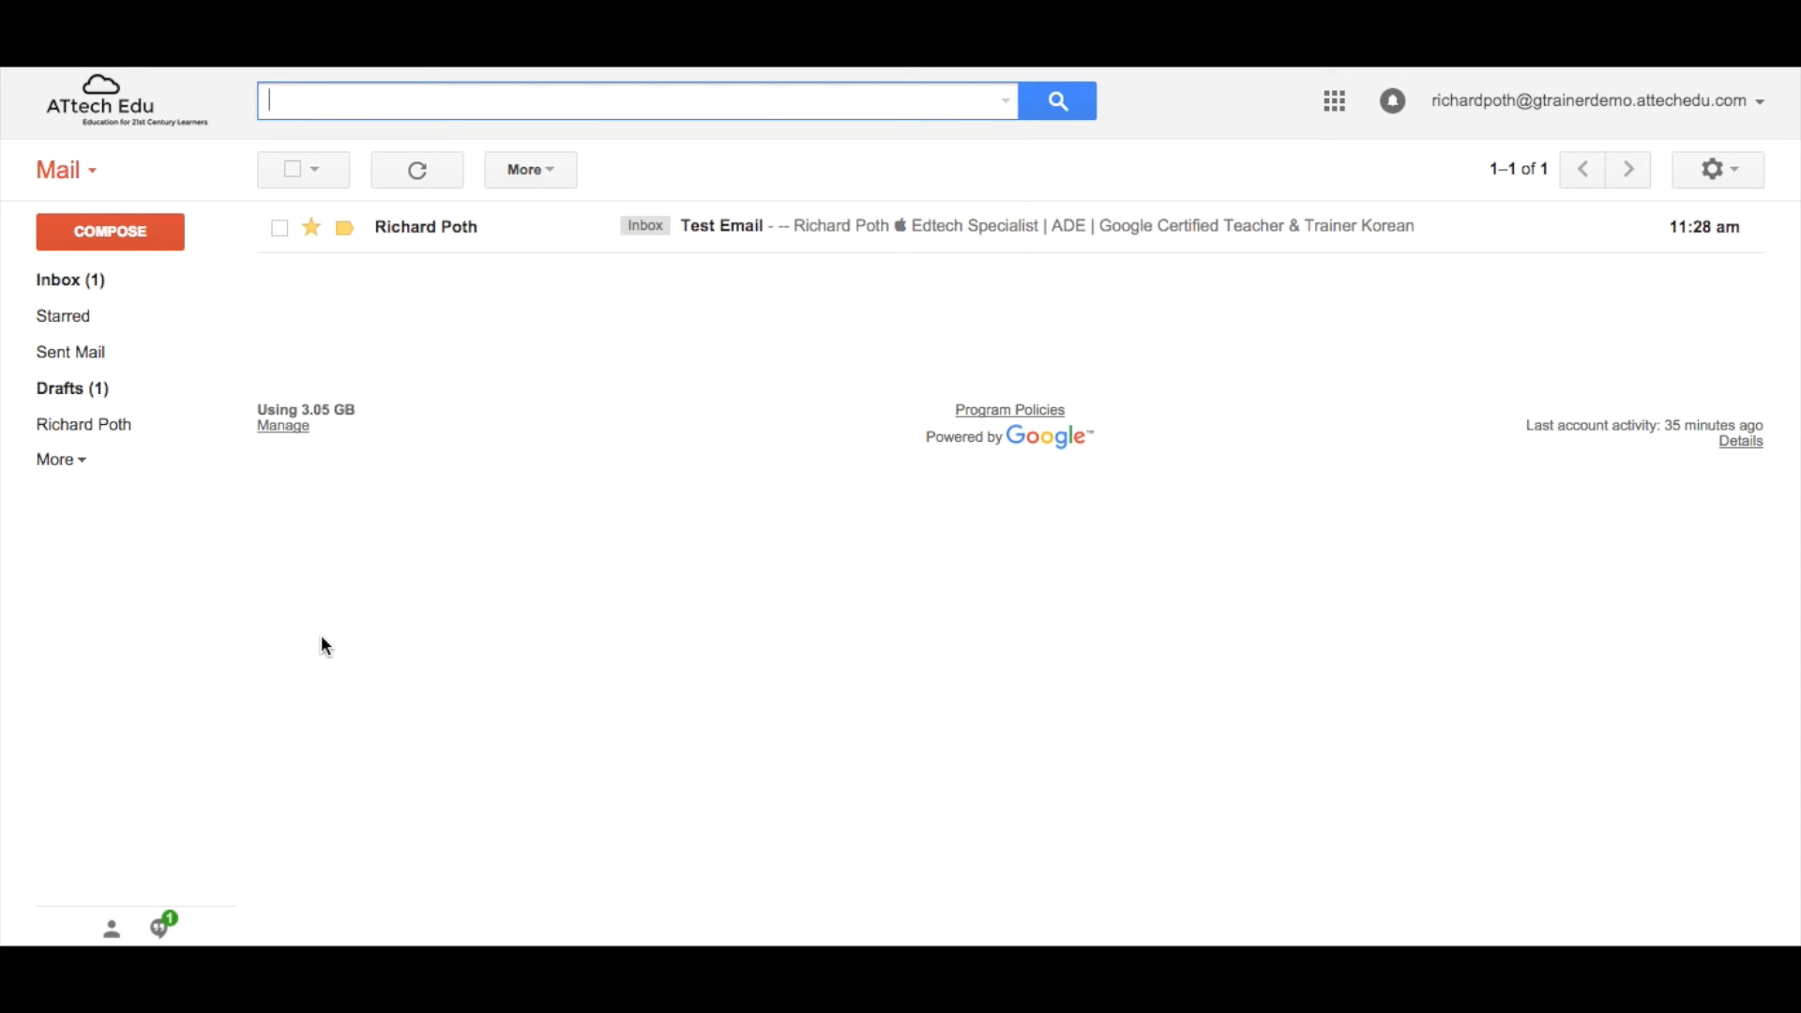
left_click(84, 424)
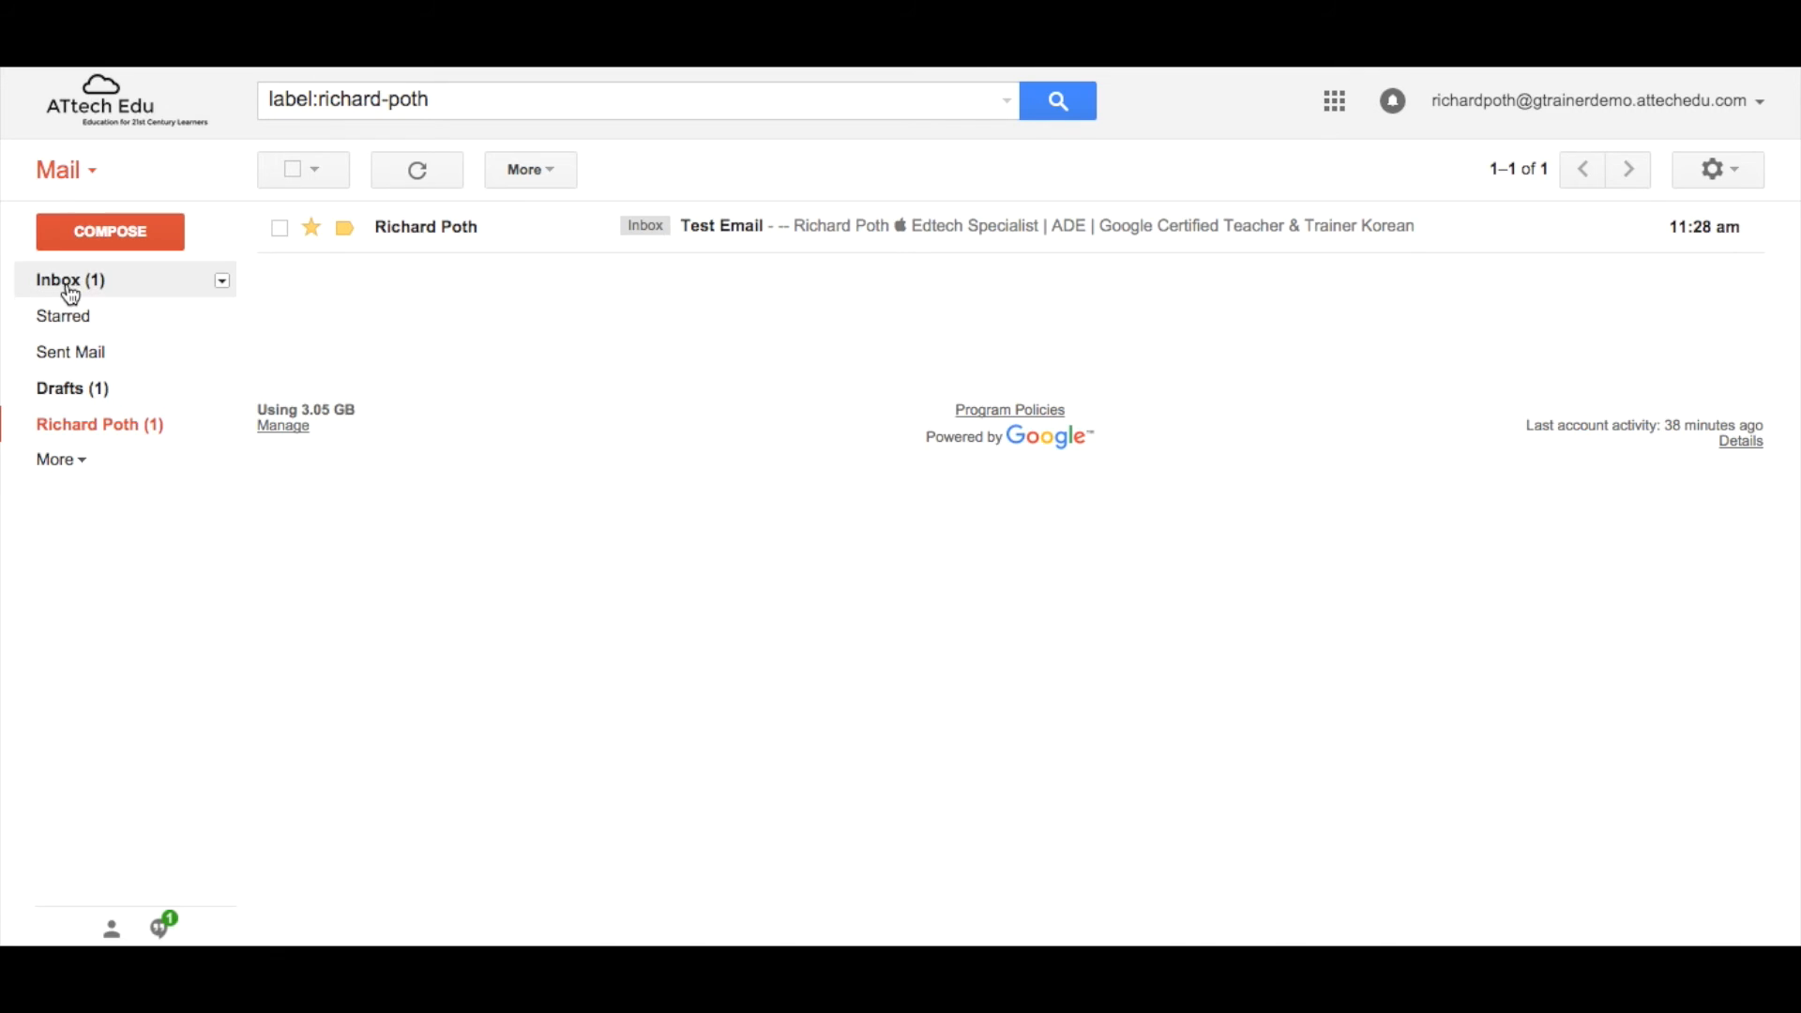
left_click(60, 280)
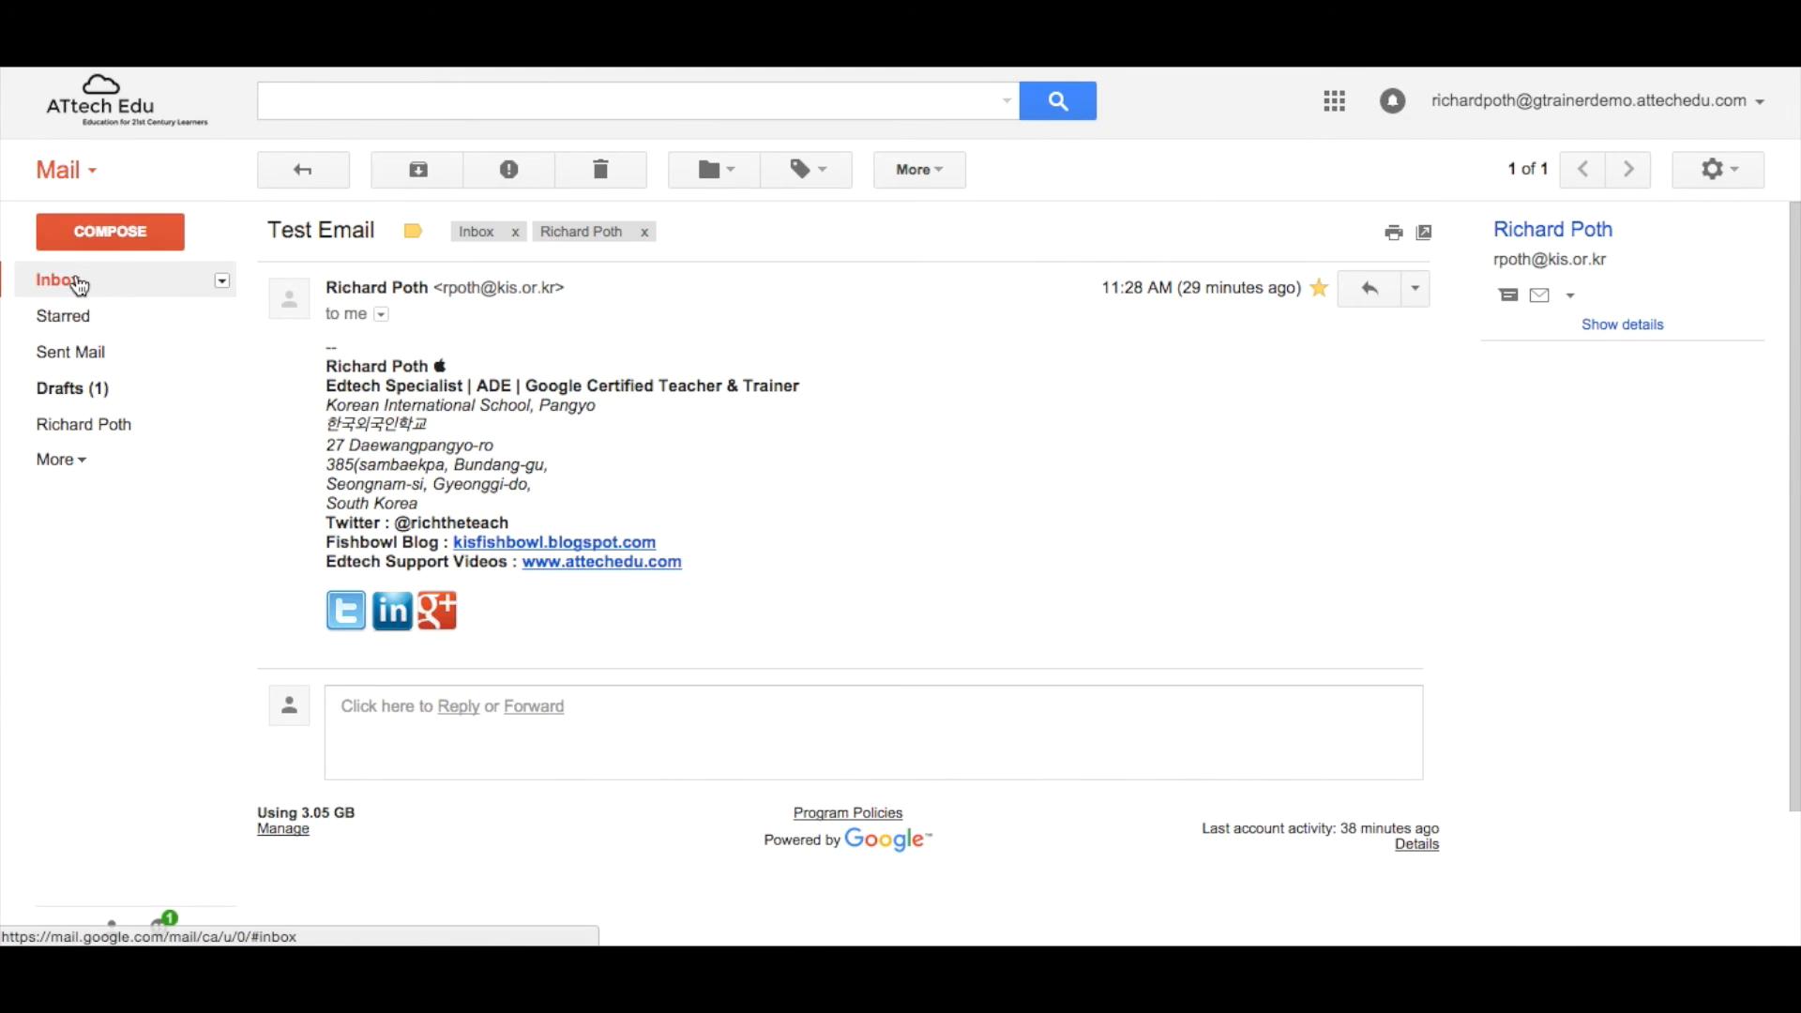
left_click(56, 280)
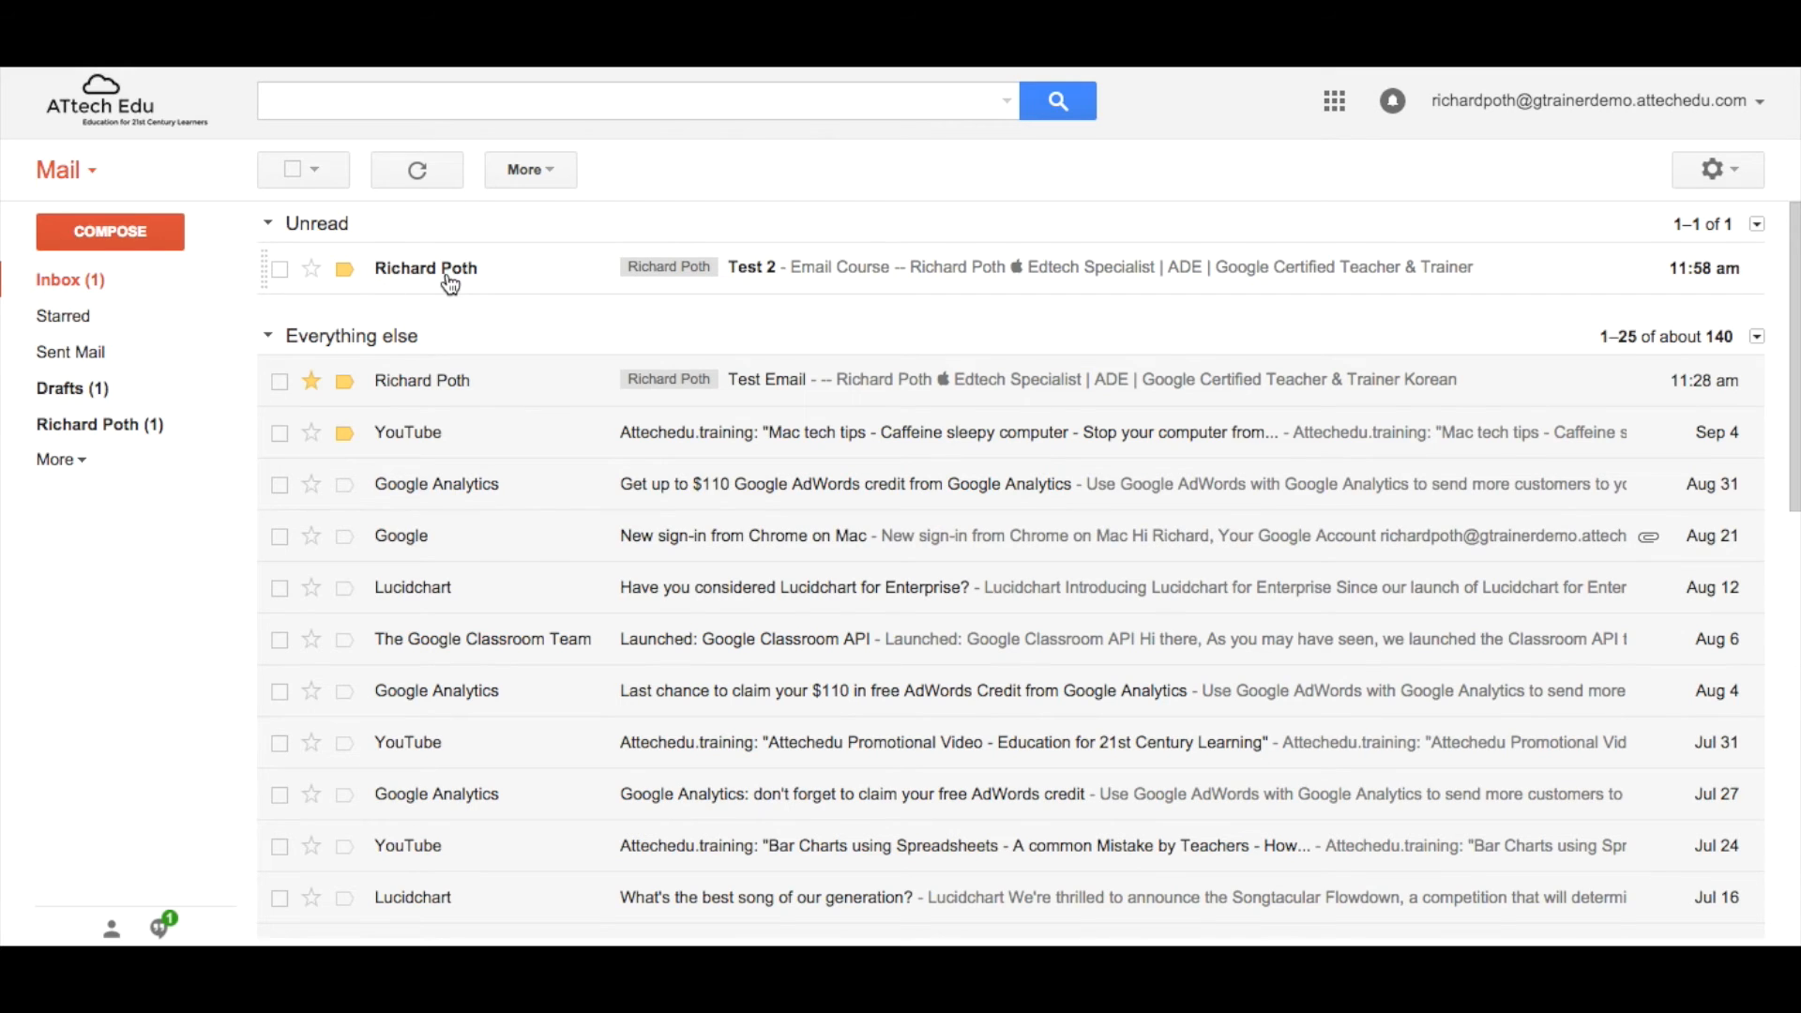
mouse_move(99, 424)
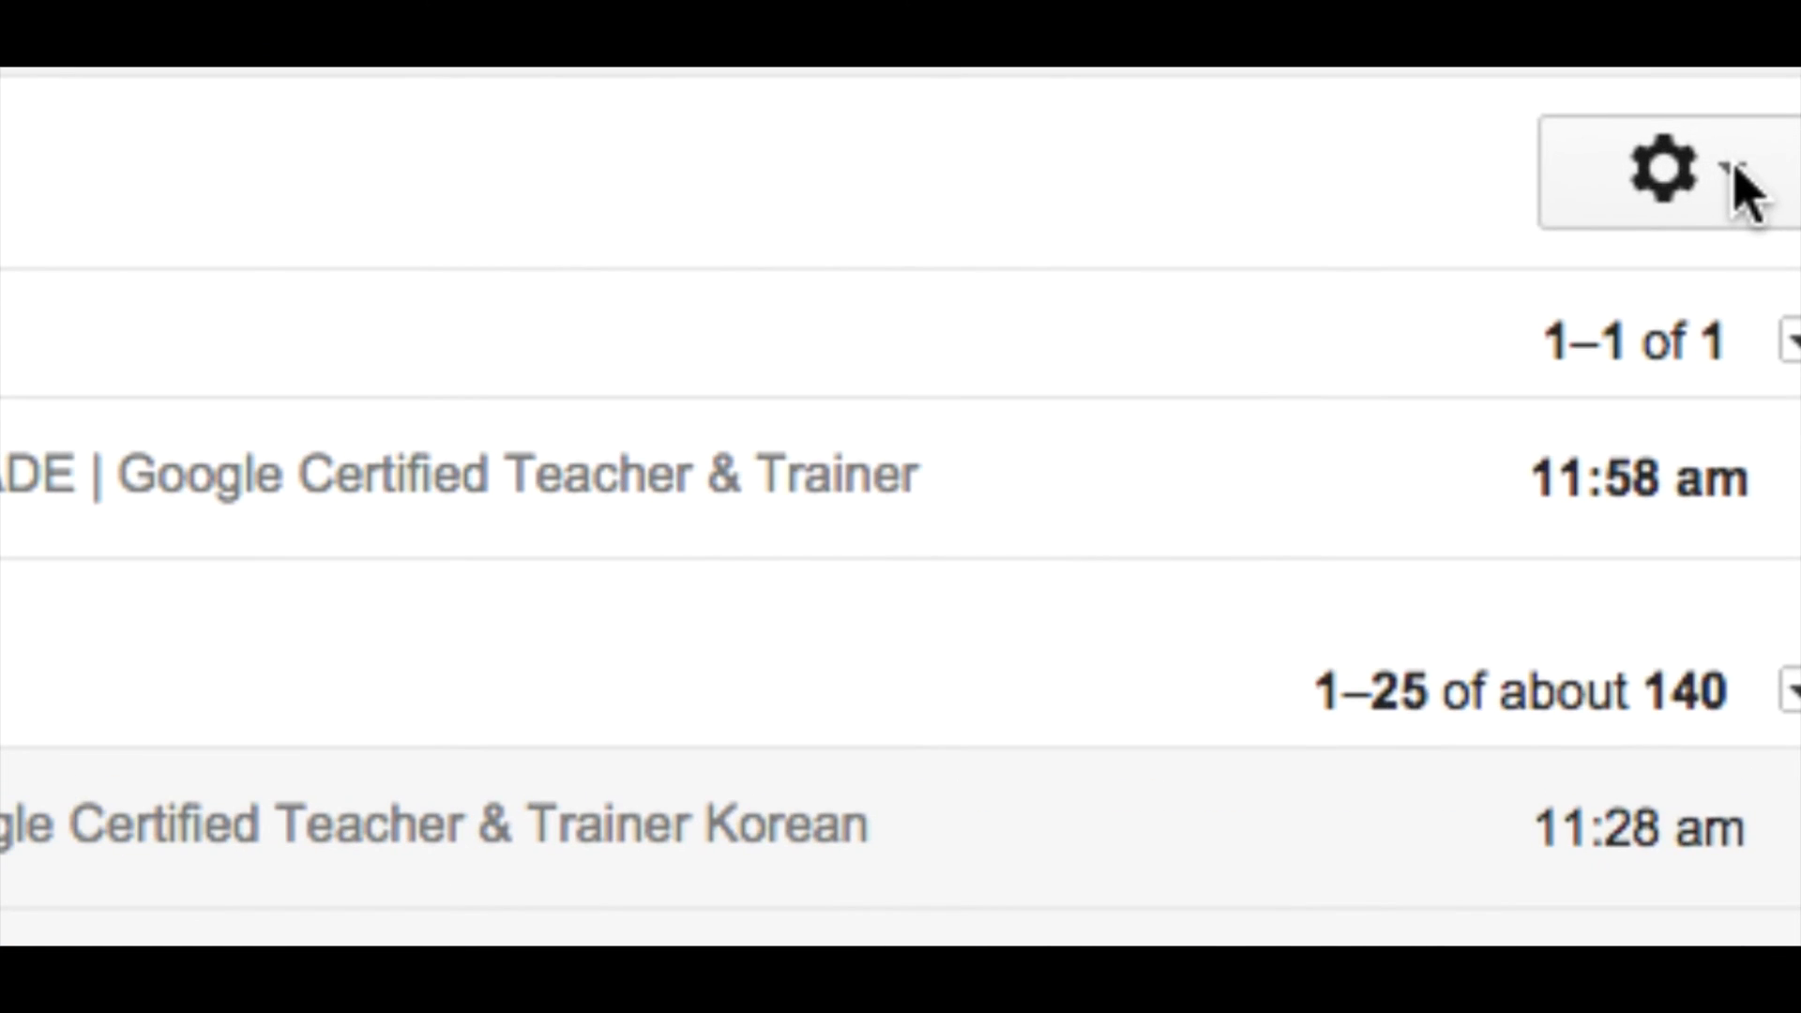
- Go to Gmail Settings via the gear menu and show the Labels section
left_click(1660, 171)
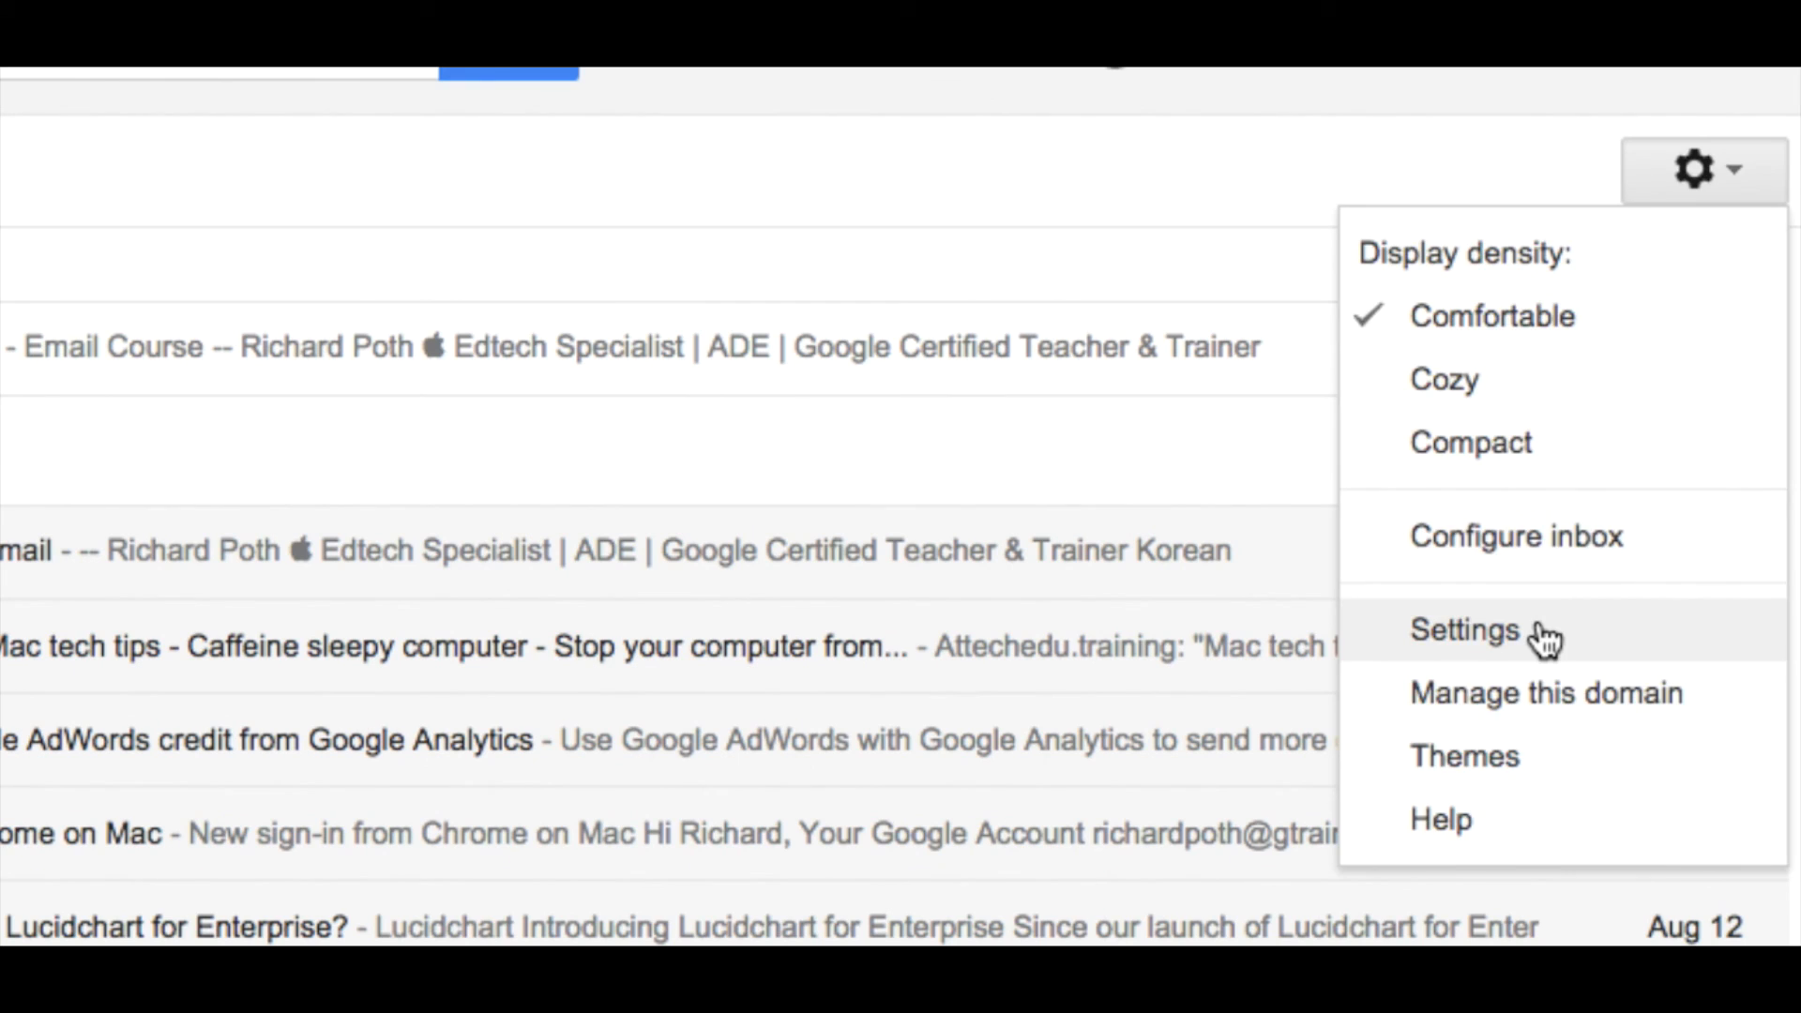
left_click(1463, 630)
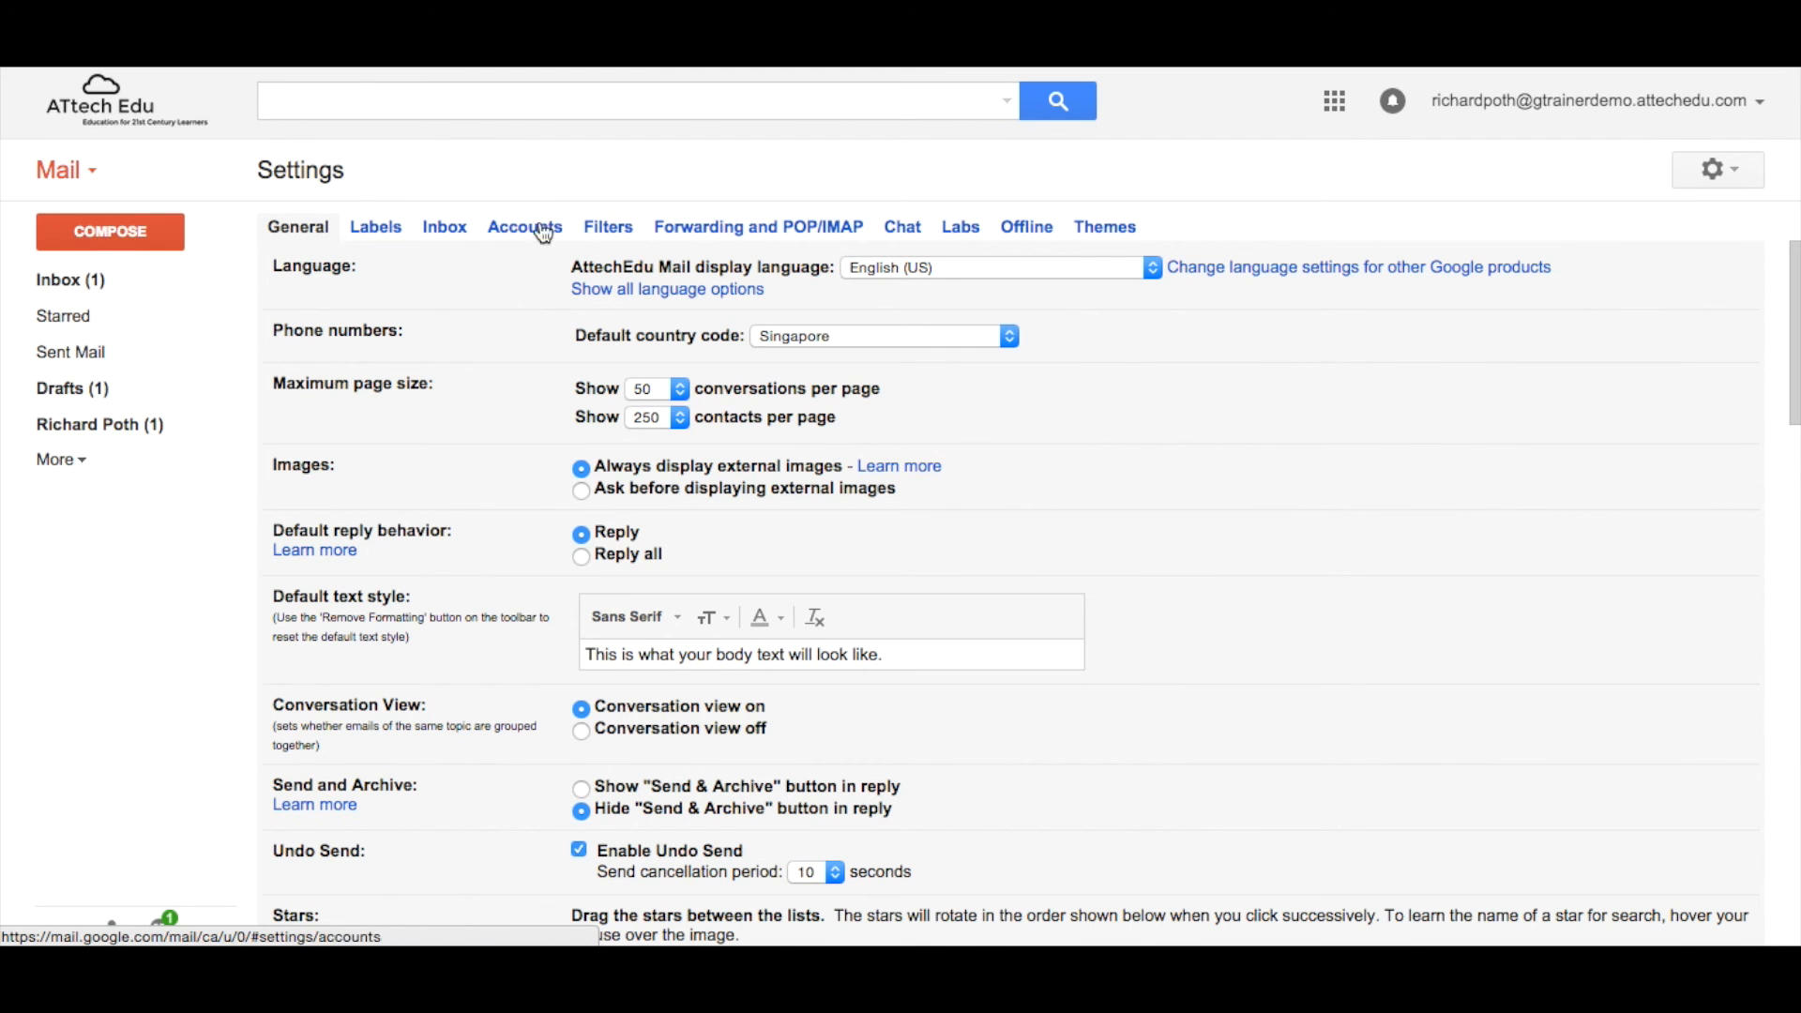
left_click(375, 227)
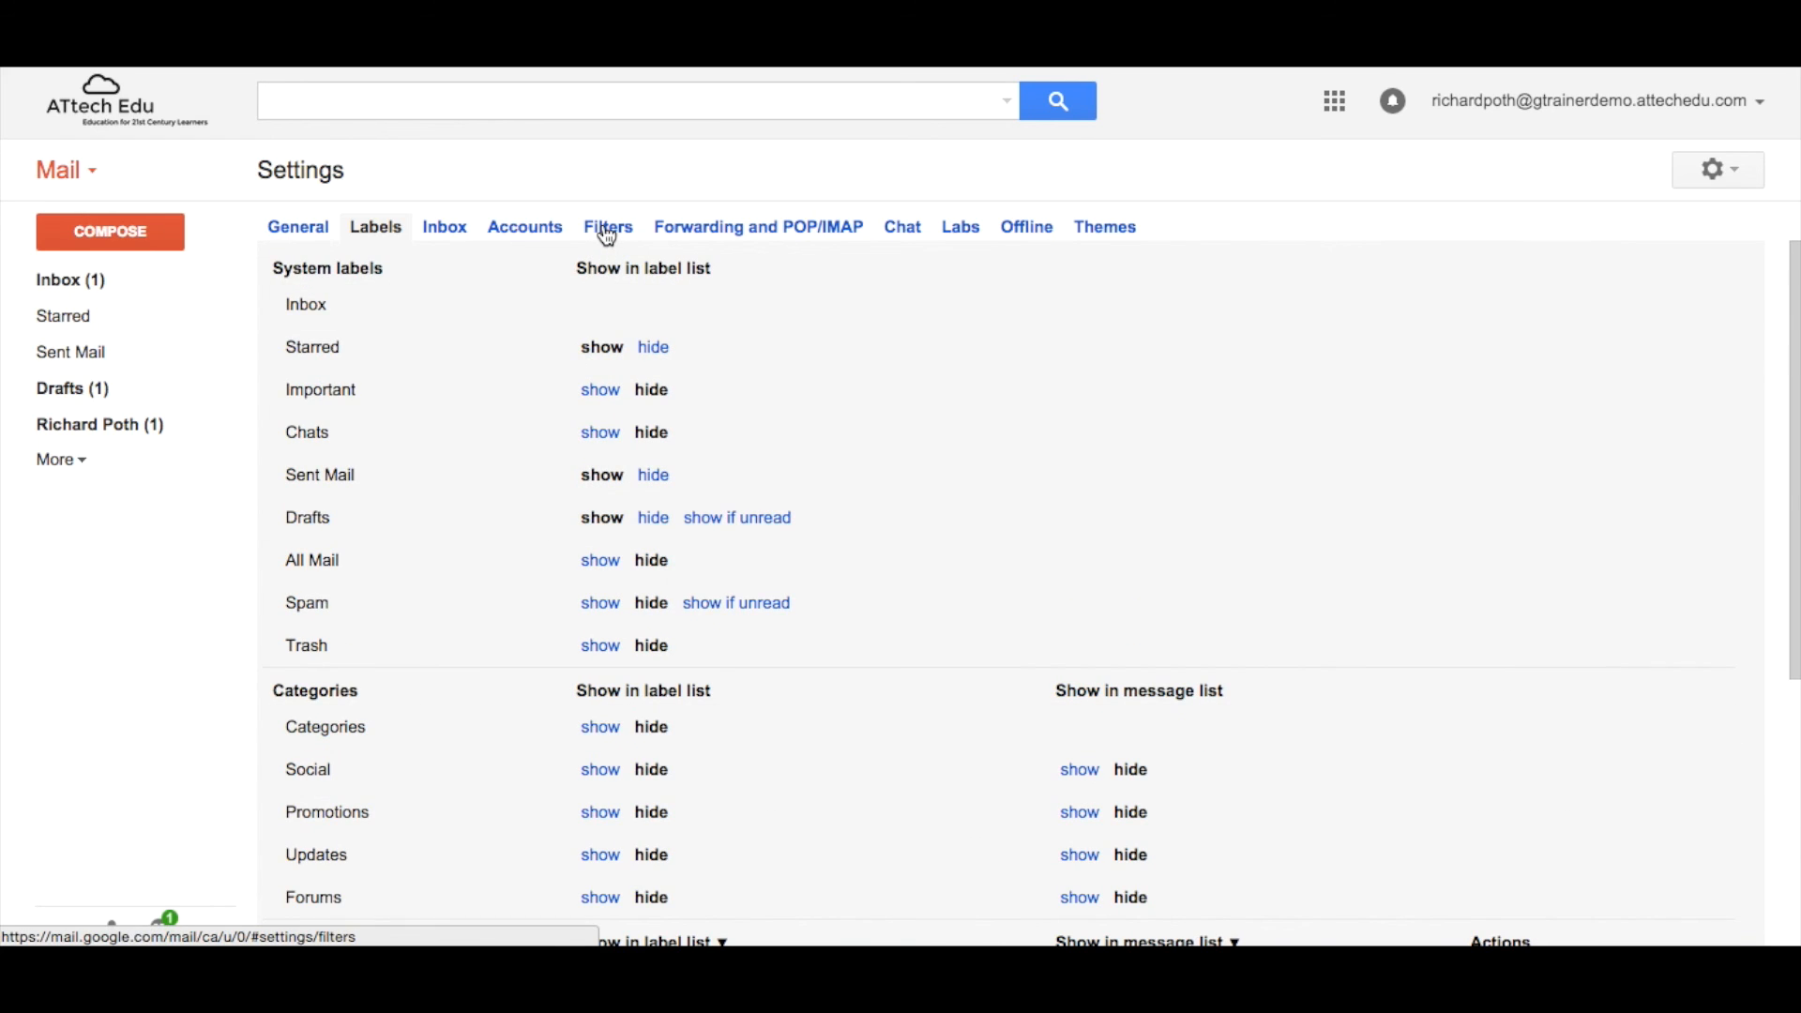
left_click(607, 227)
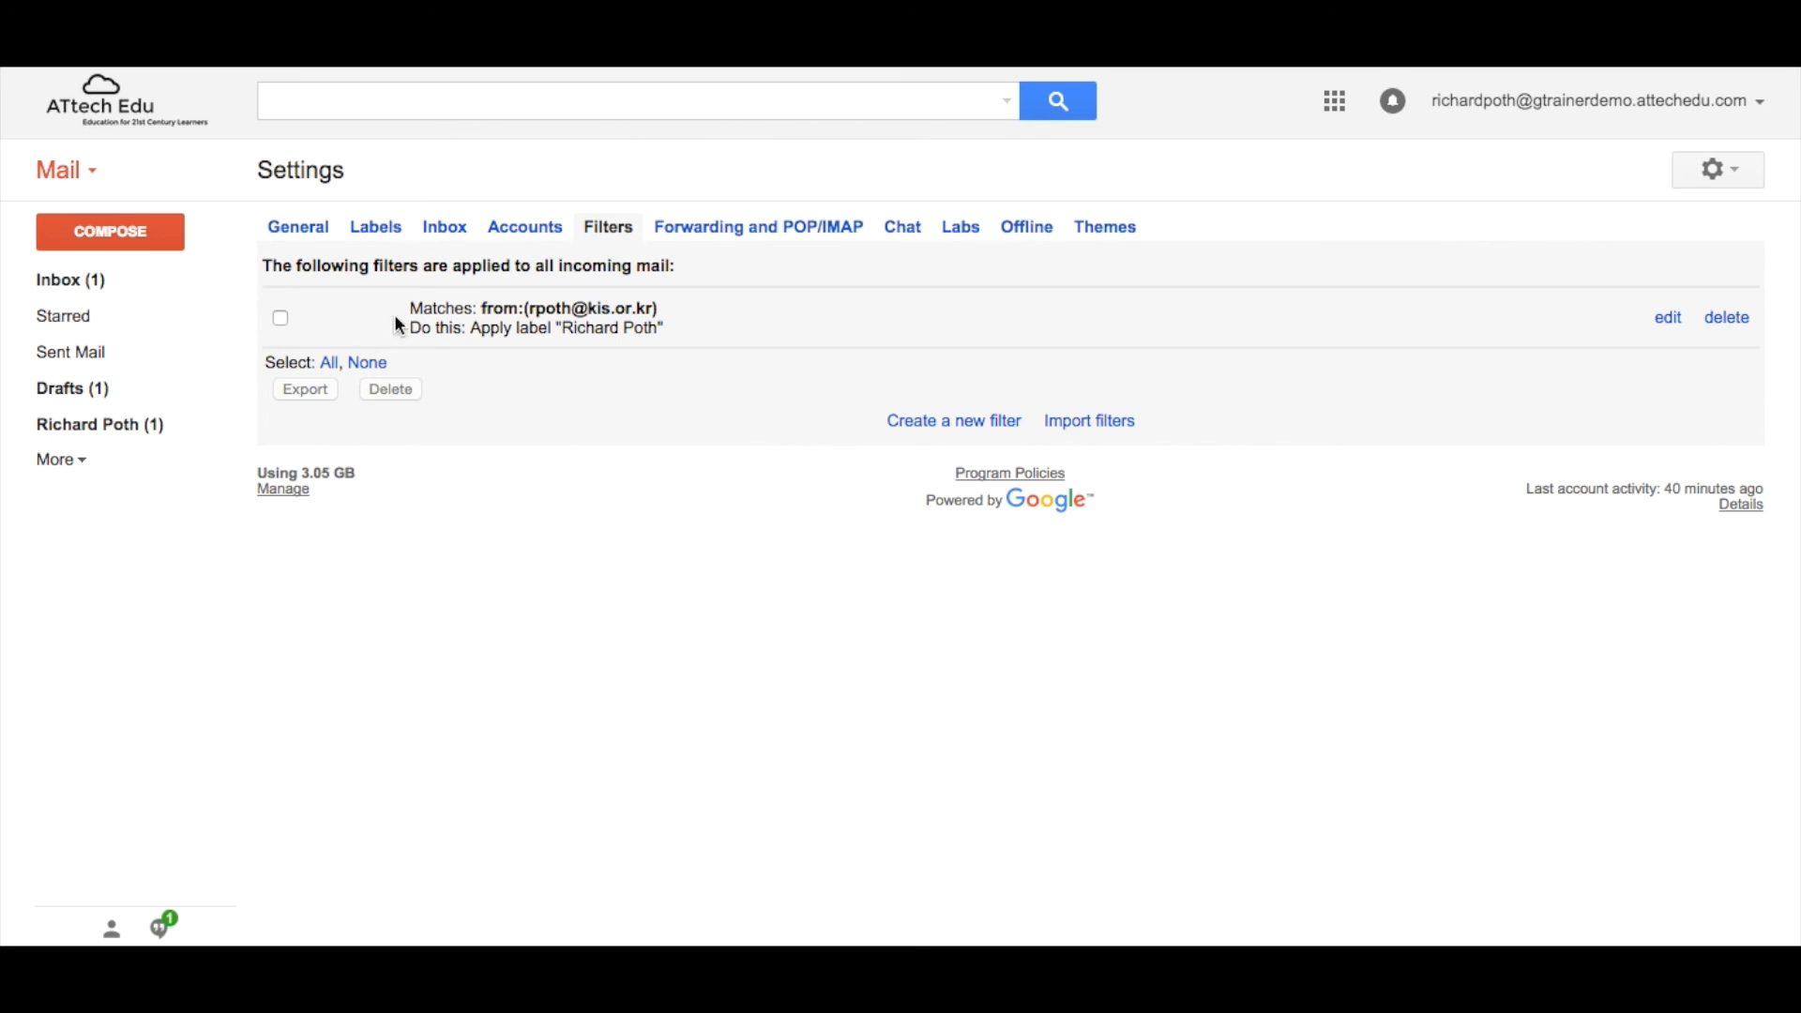
left_click(280, 319)
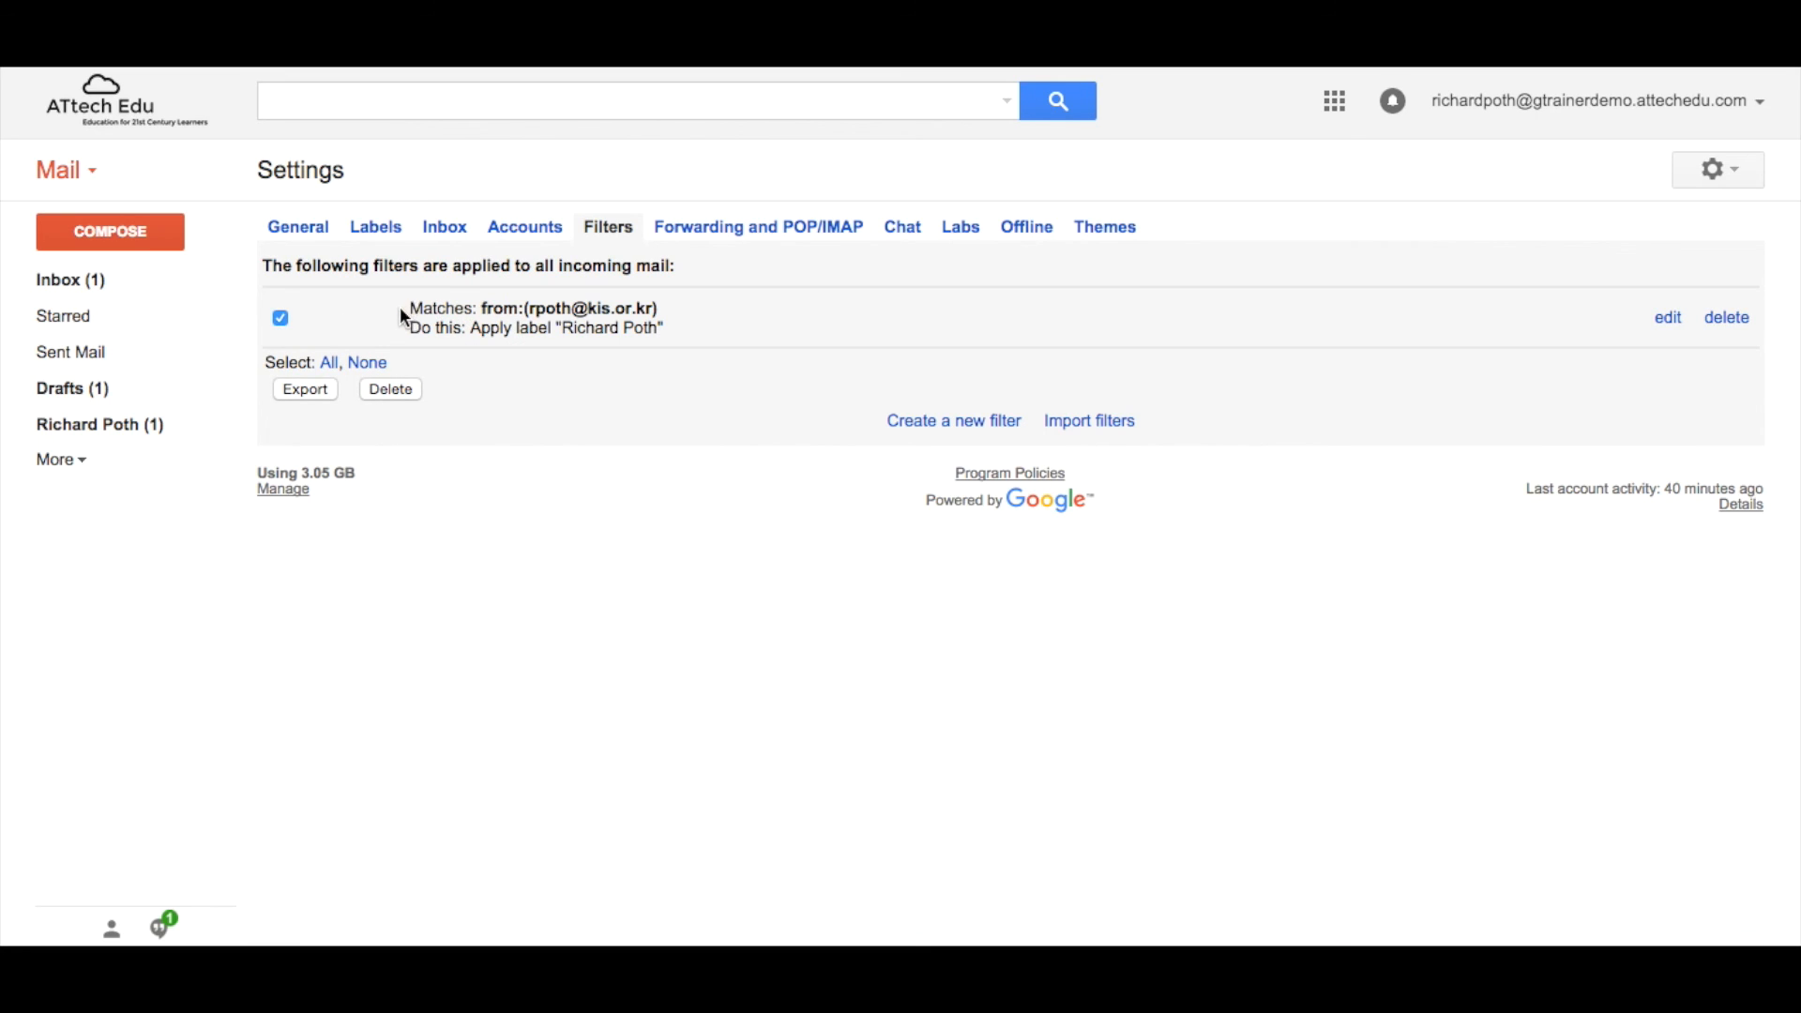
mouse_move(517, 308)
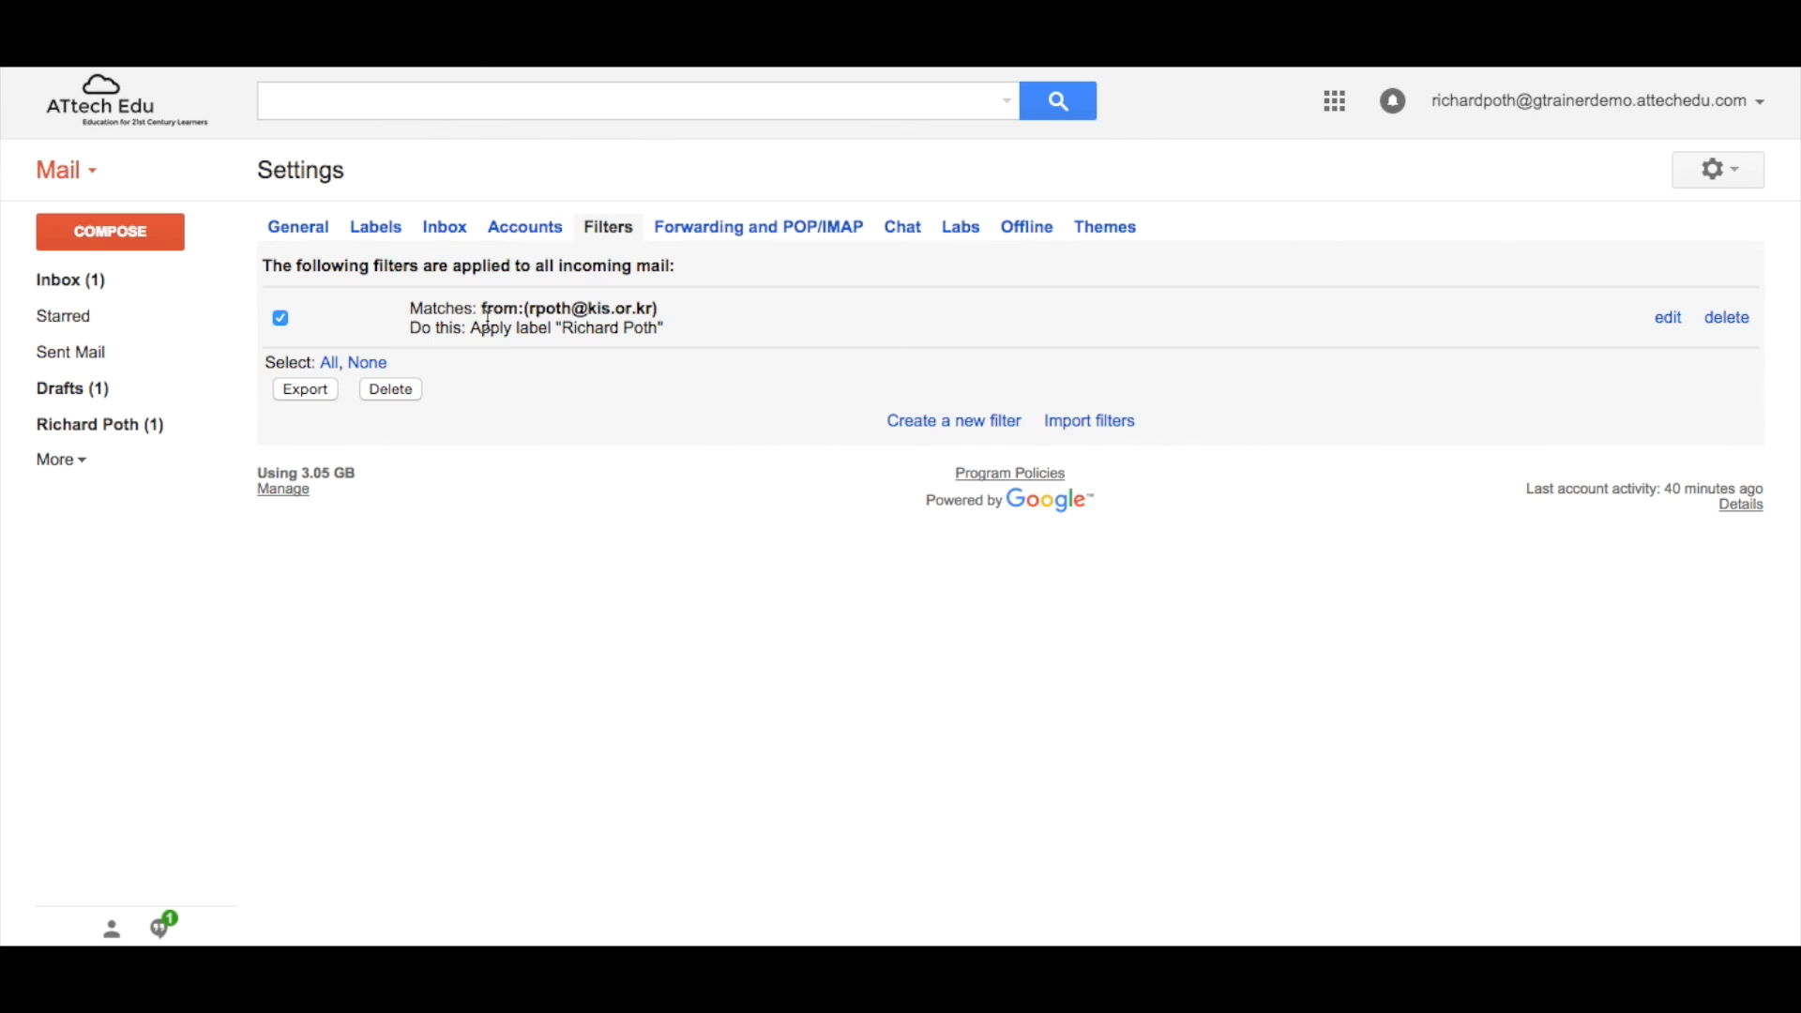
mouse_move(621, 349)
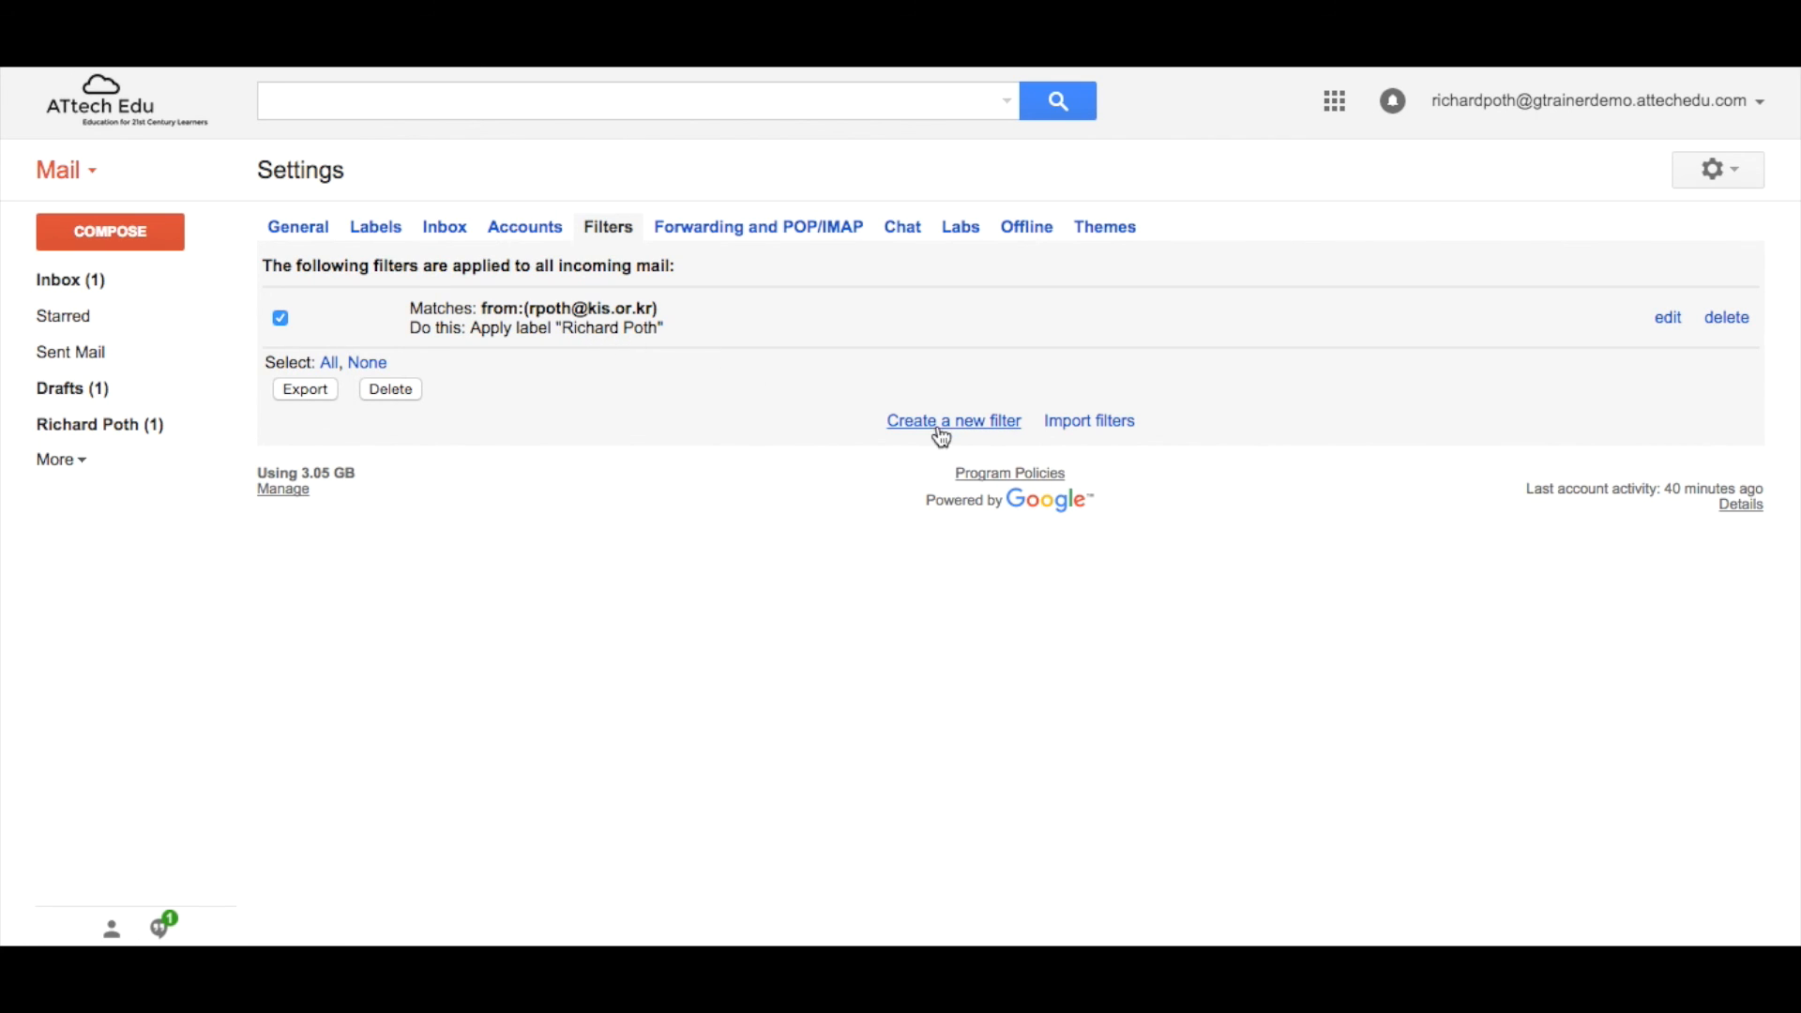
mouse_move(1088, 421)
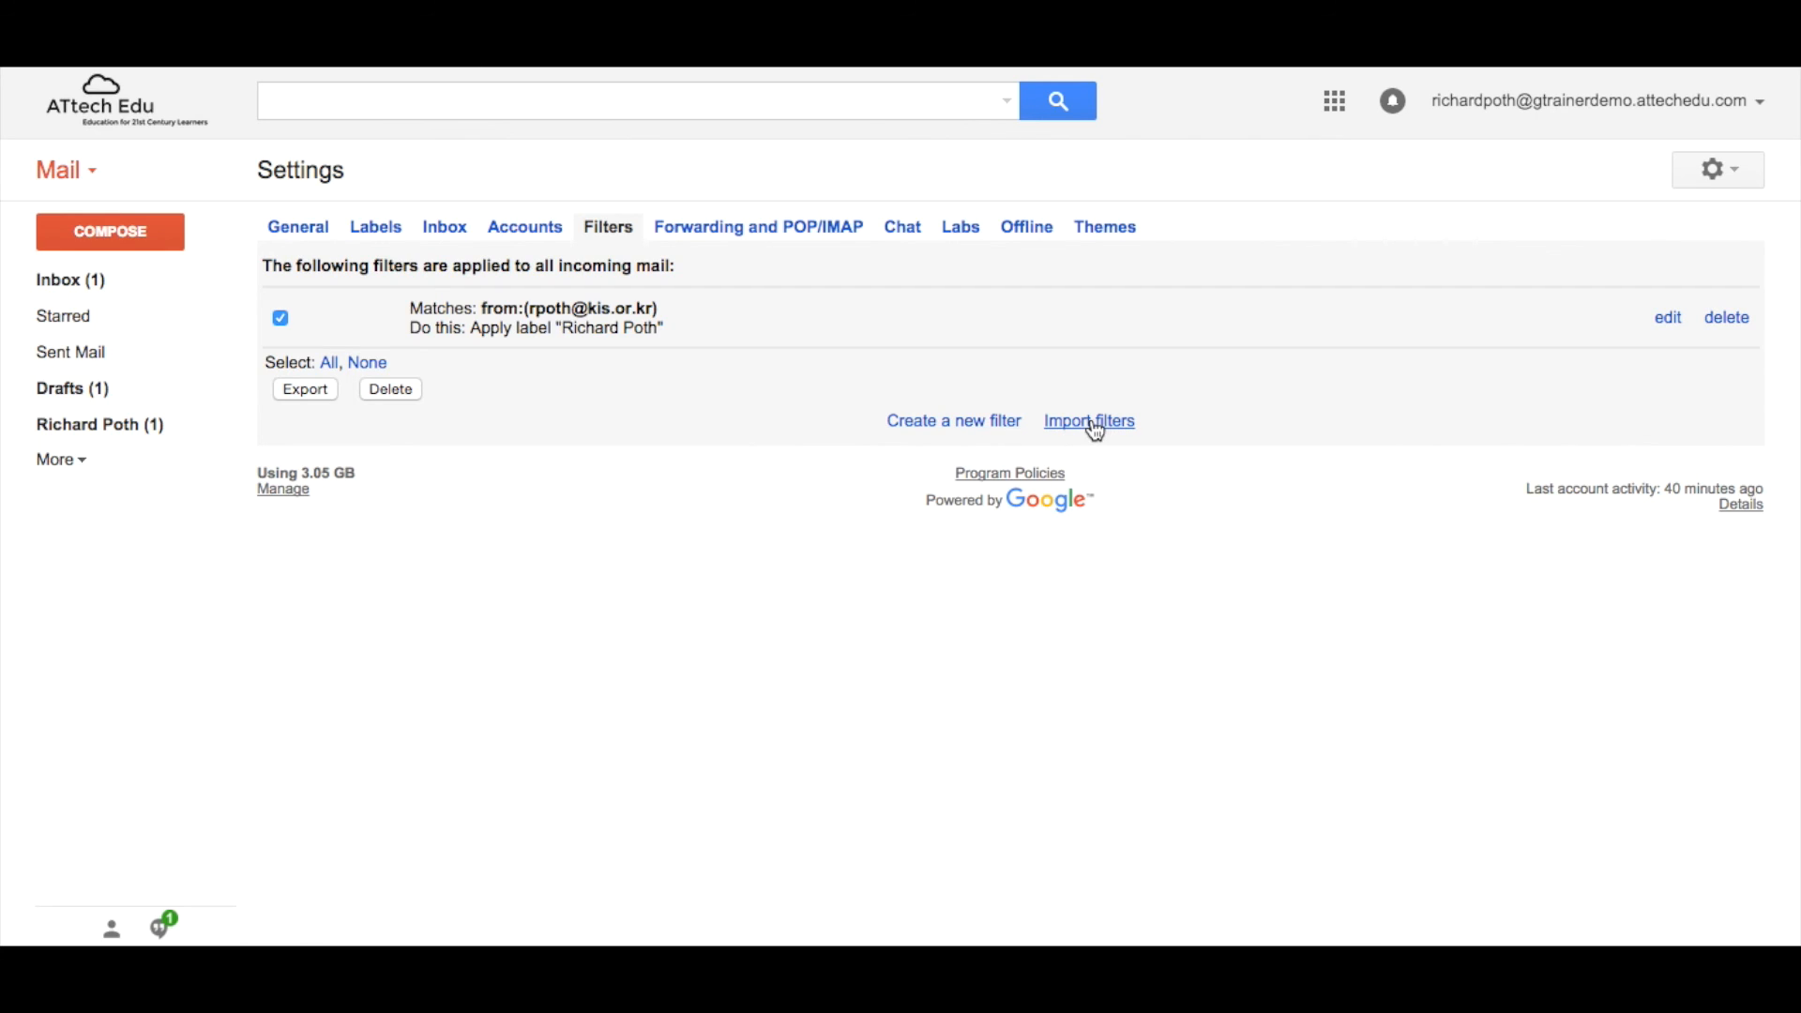